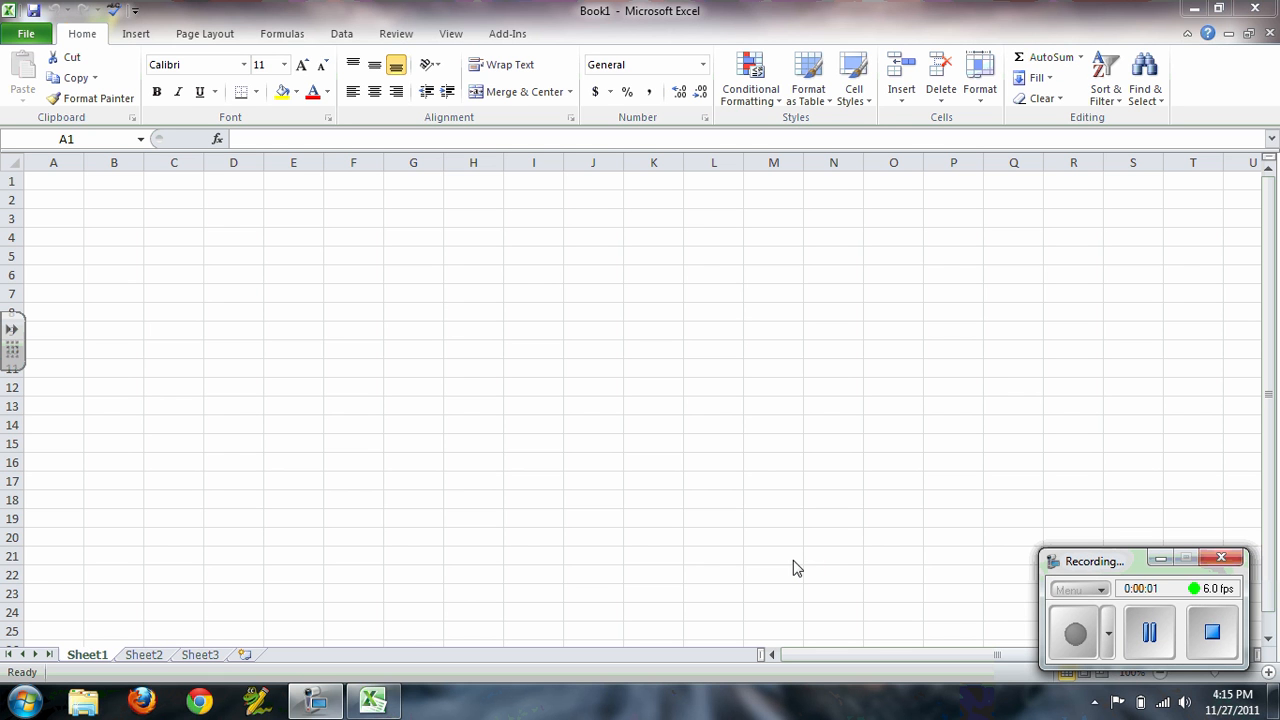
mouse_move(28, 190)
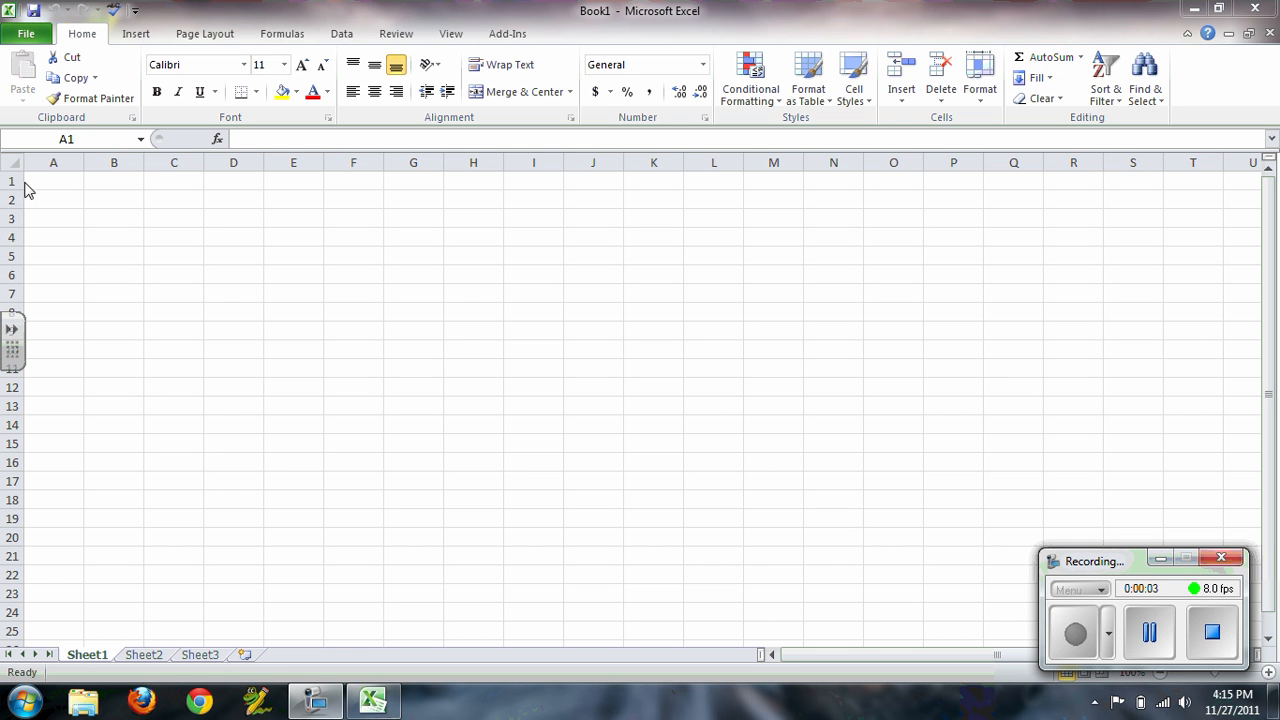
Enter the heading Raw in B2 and Curved in C2 beside it.
left_click(112, 200)
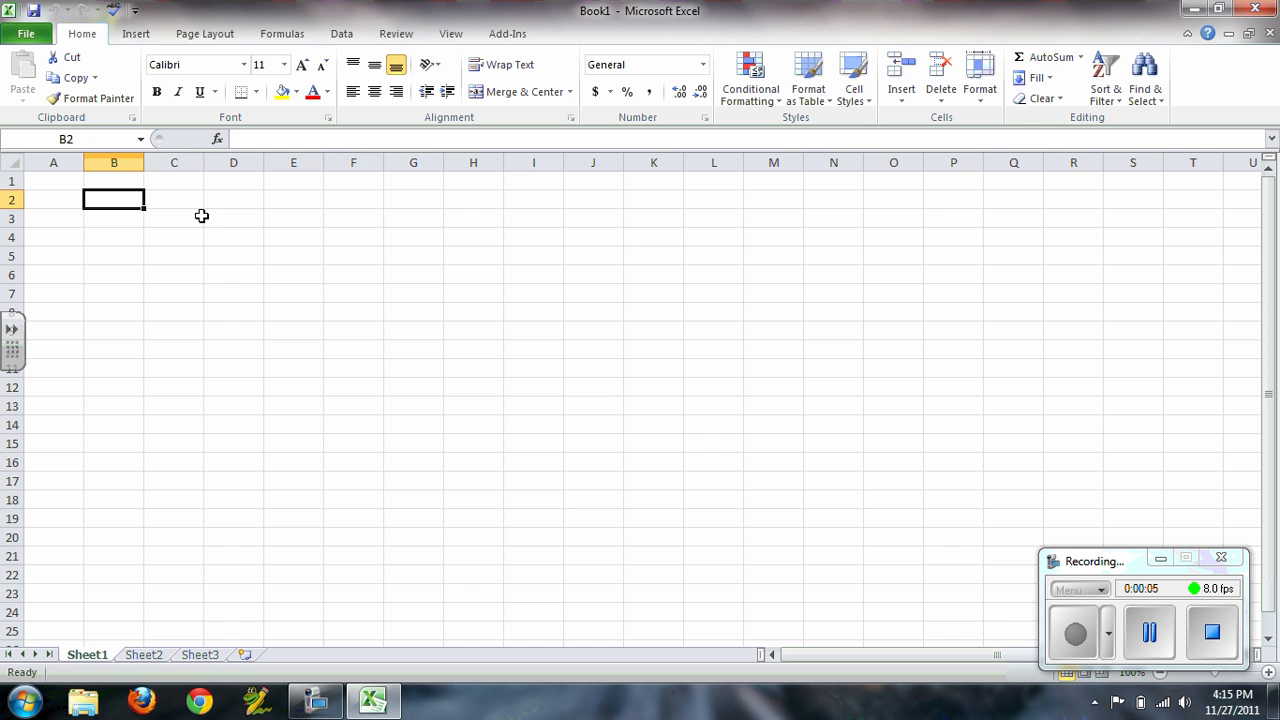
mouse_move(220, 244)
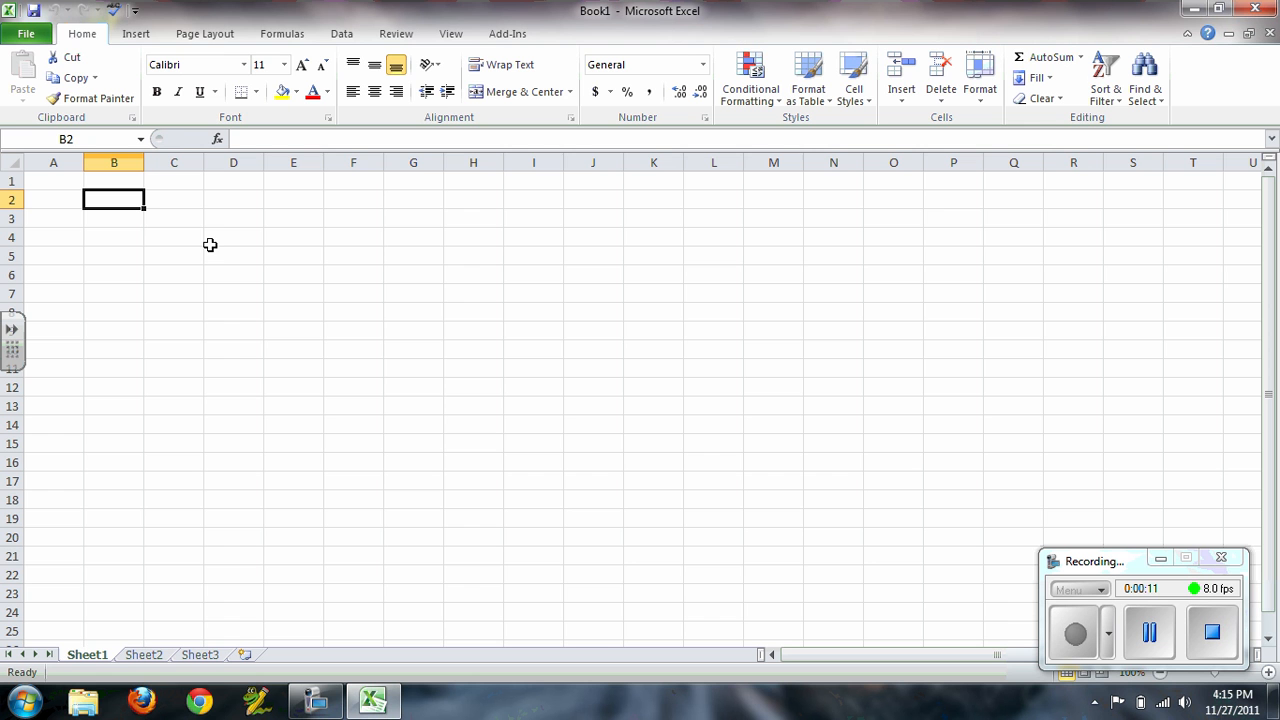
mouse_move(226, 256)
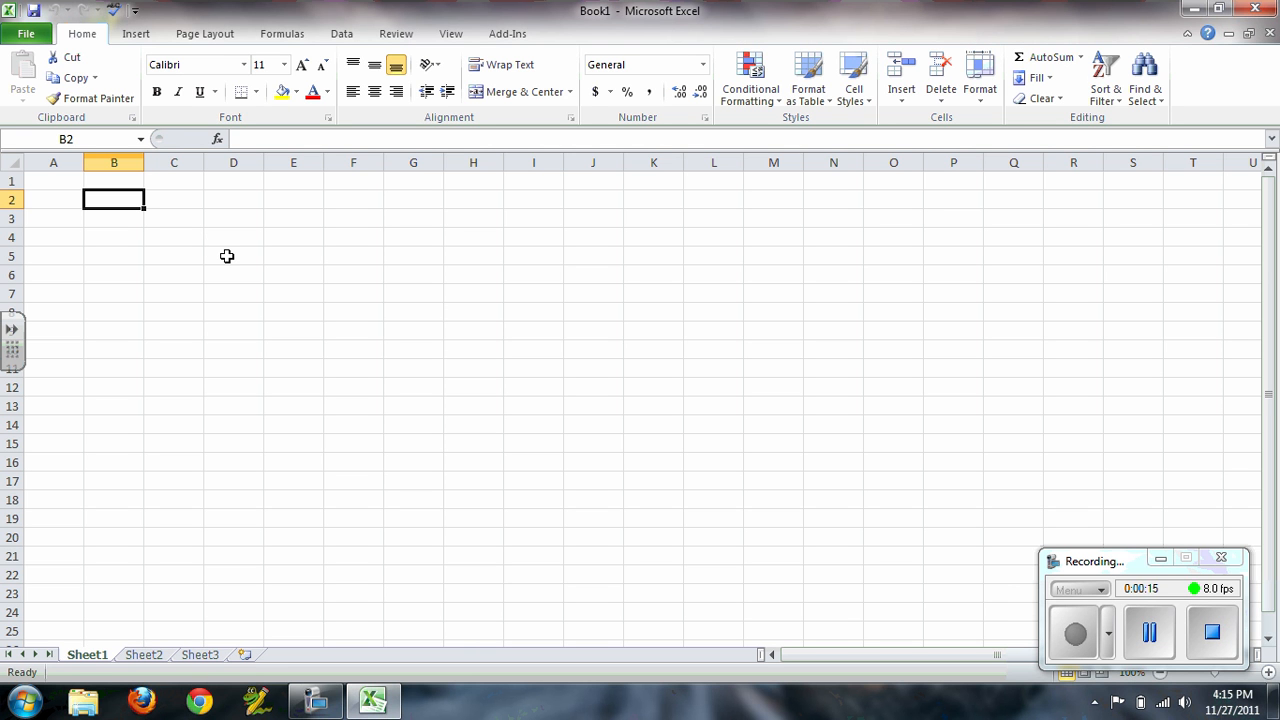
mouse_move(124, 206)
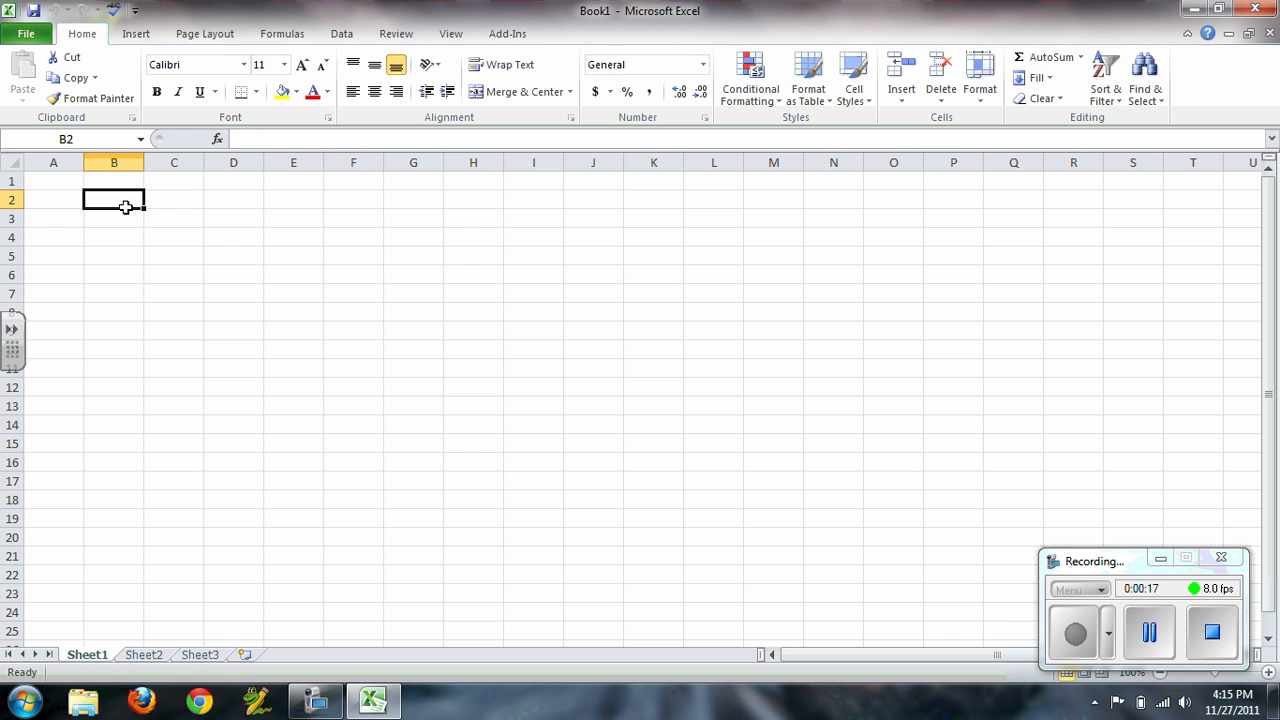
type("Raw")
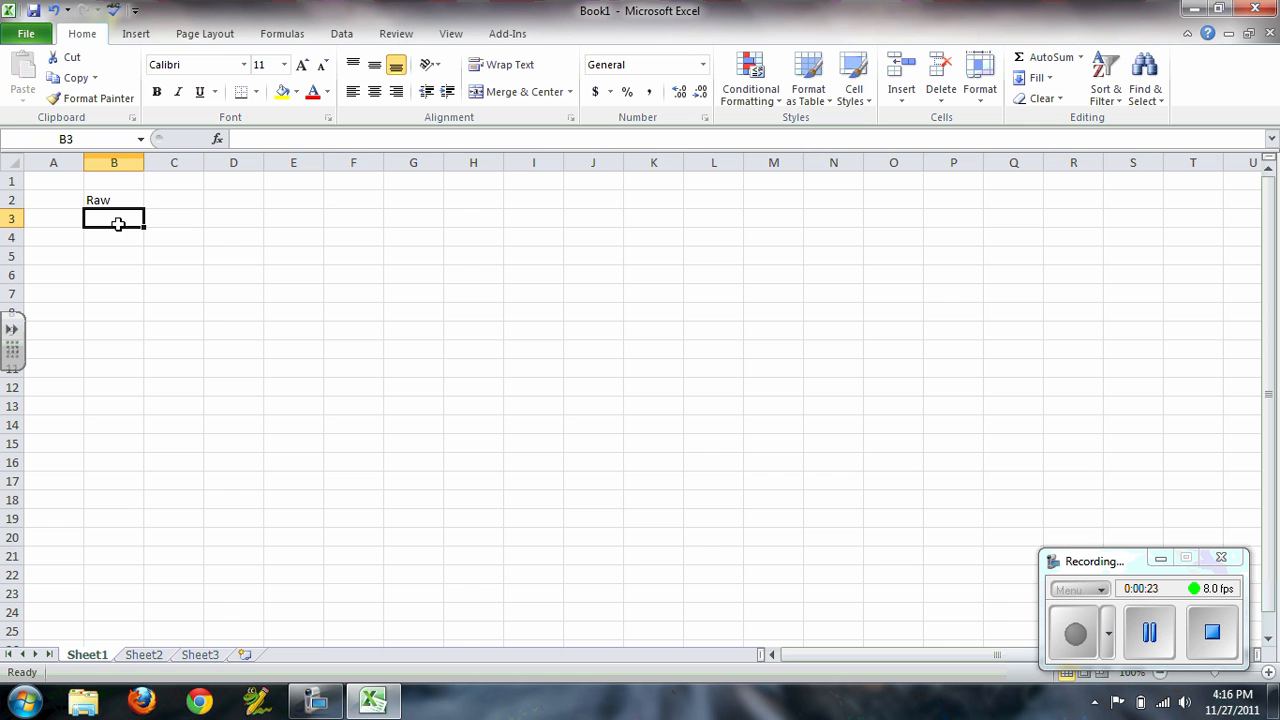
mouse_move(276, 668)
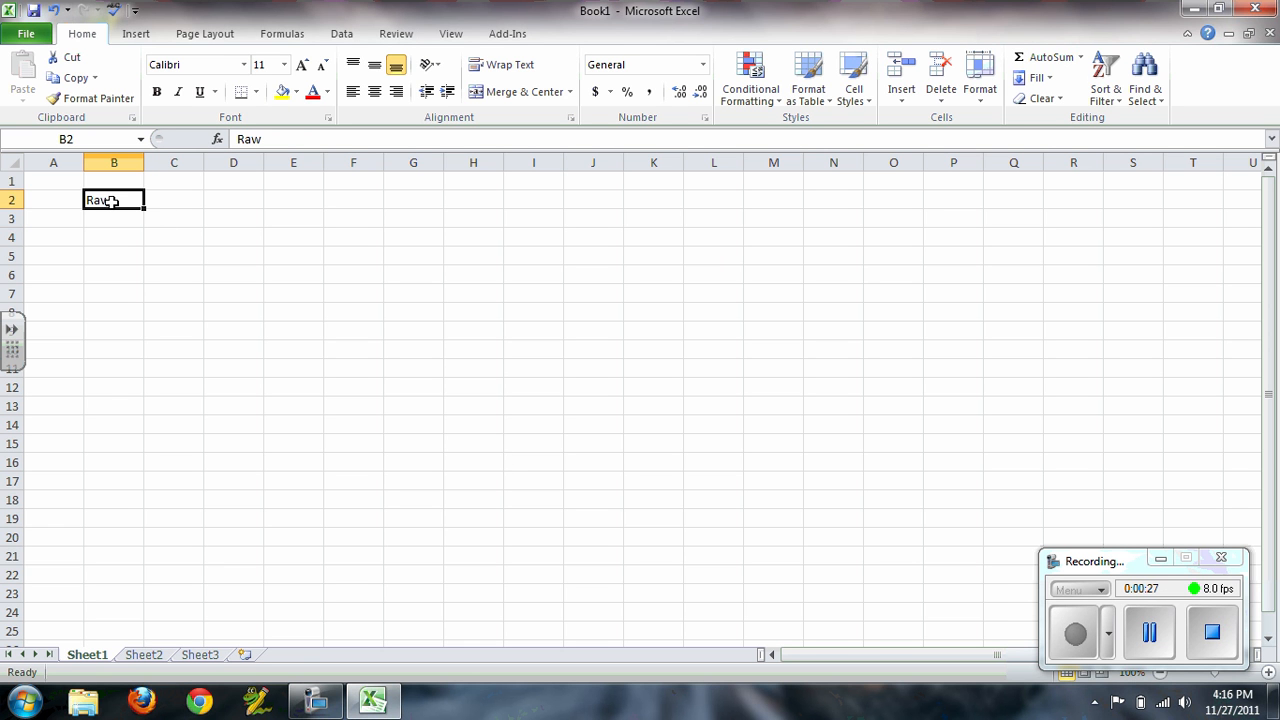
mouse_move(110, 208)
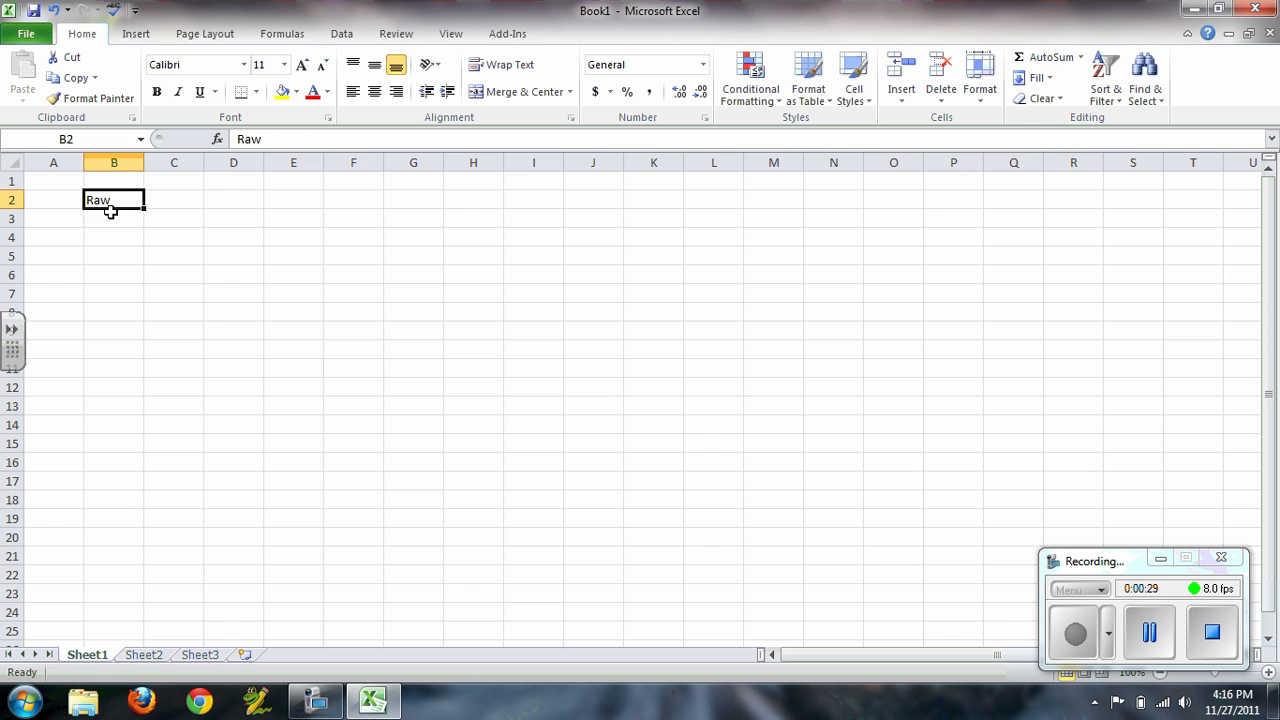
left_click(172, 200)
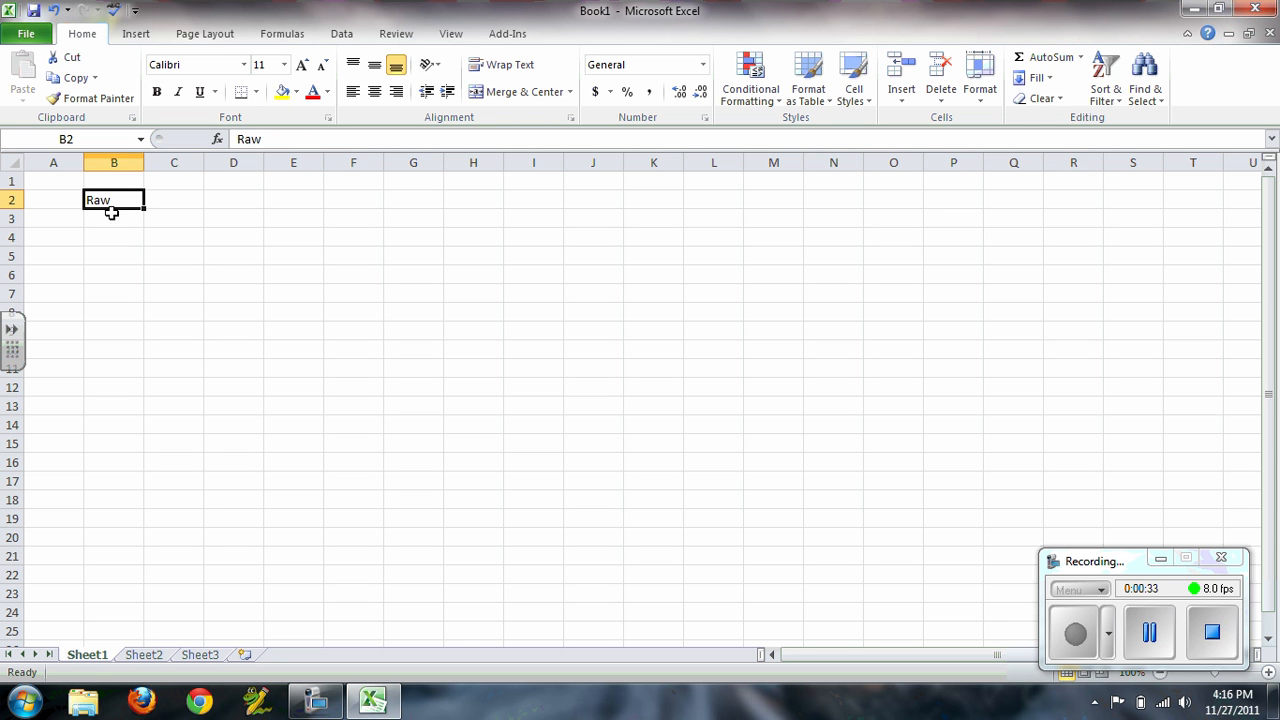
left_click(174, 200)
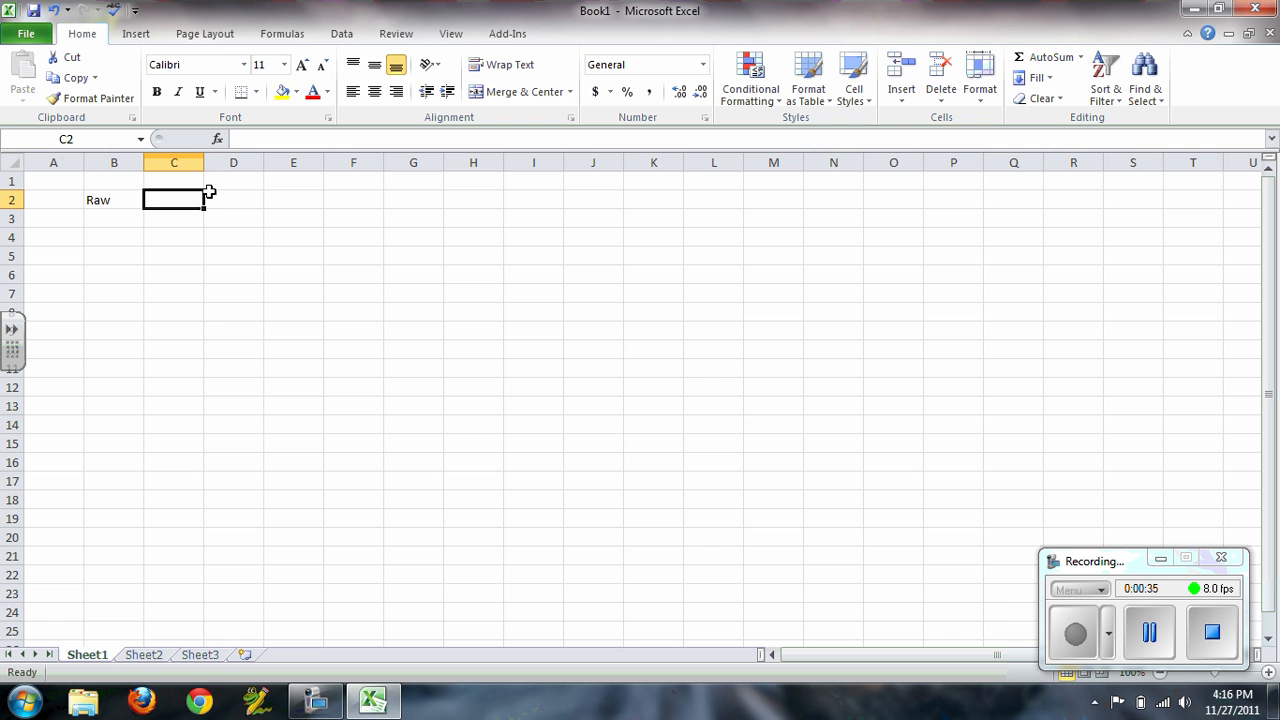
mouse_move(128, 204)
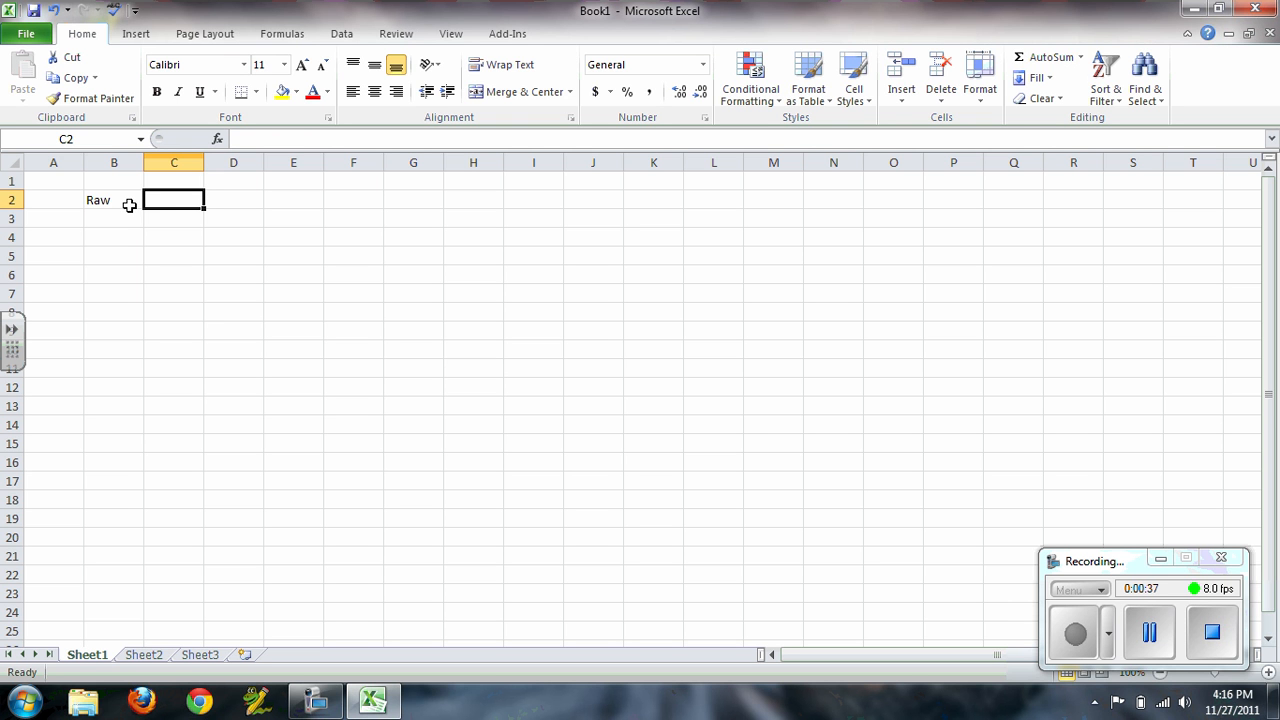
type("Curved")
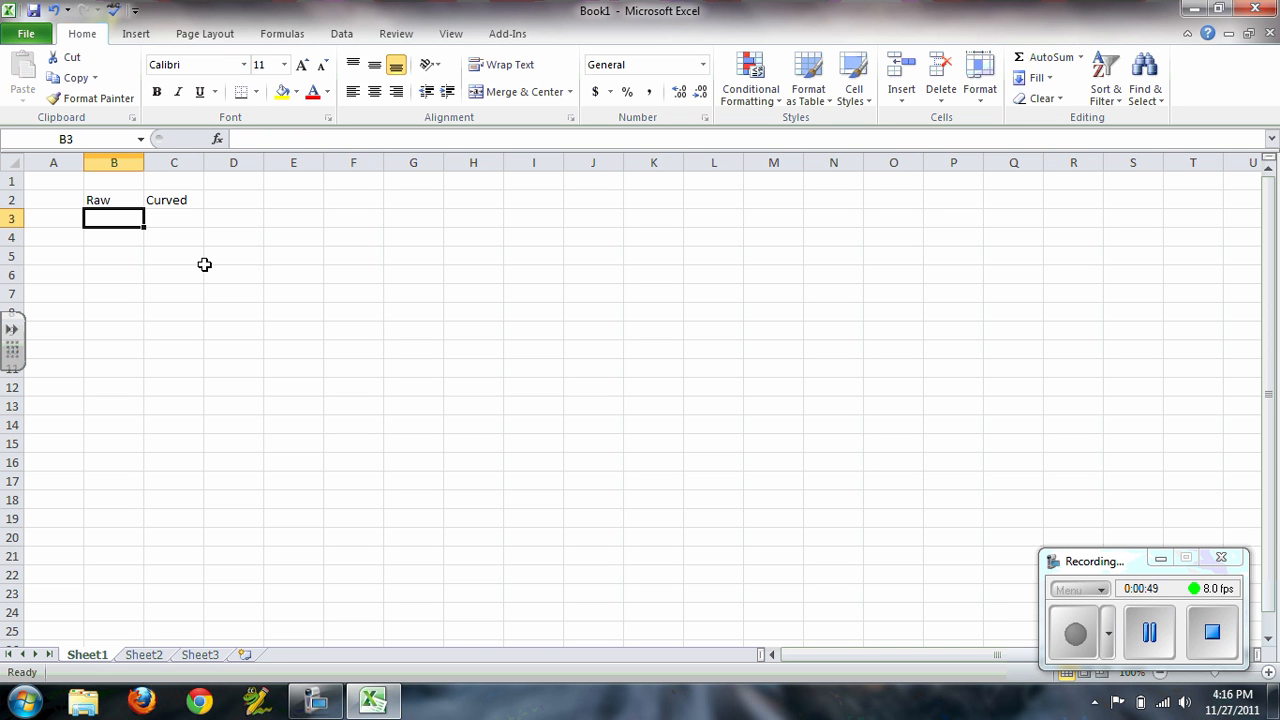
Enter raw 46 with curved 55 in row 3 and raw 96 with curved 99 in row 4.
type("46")
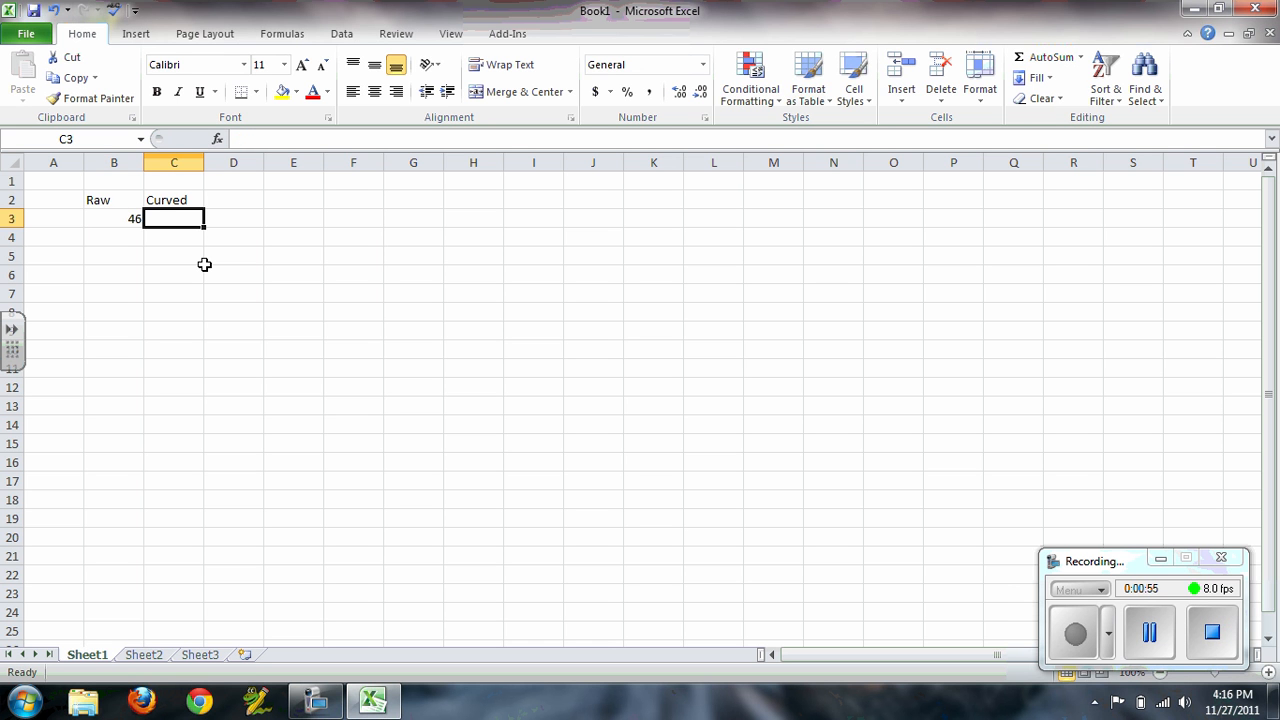
type("55")
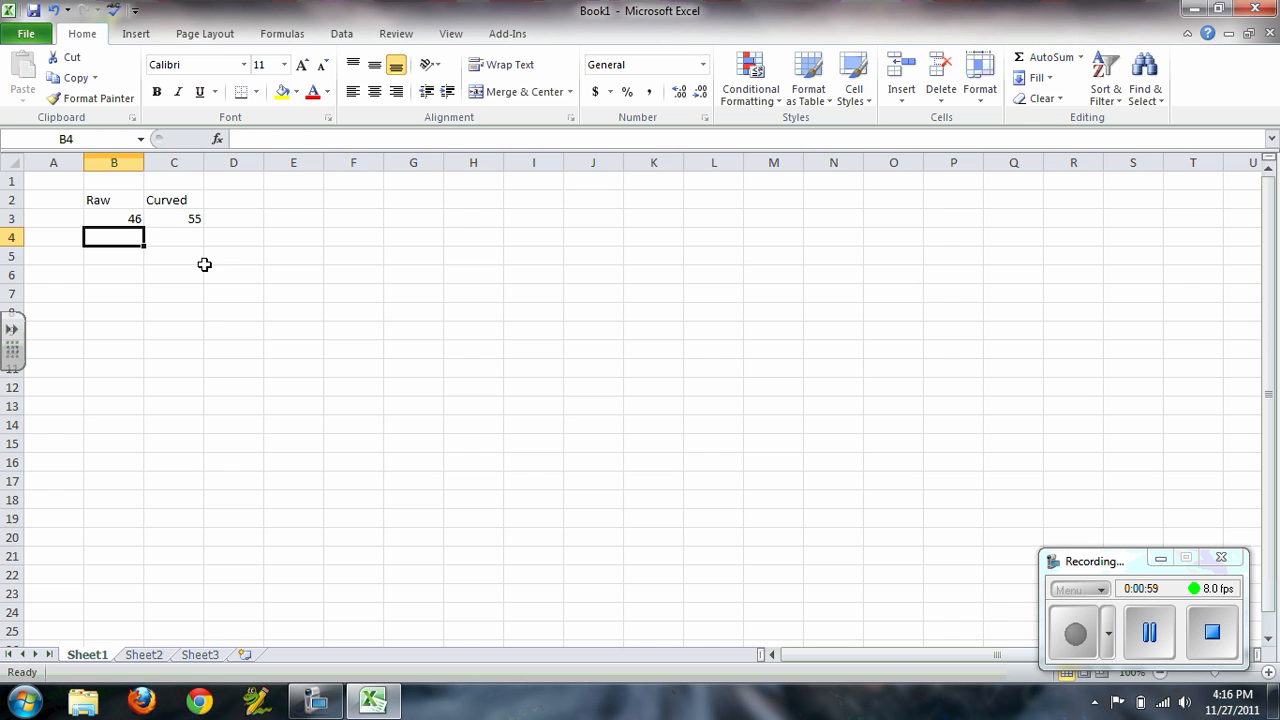
left_click(174, 218)
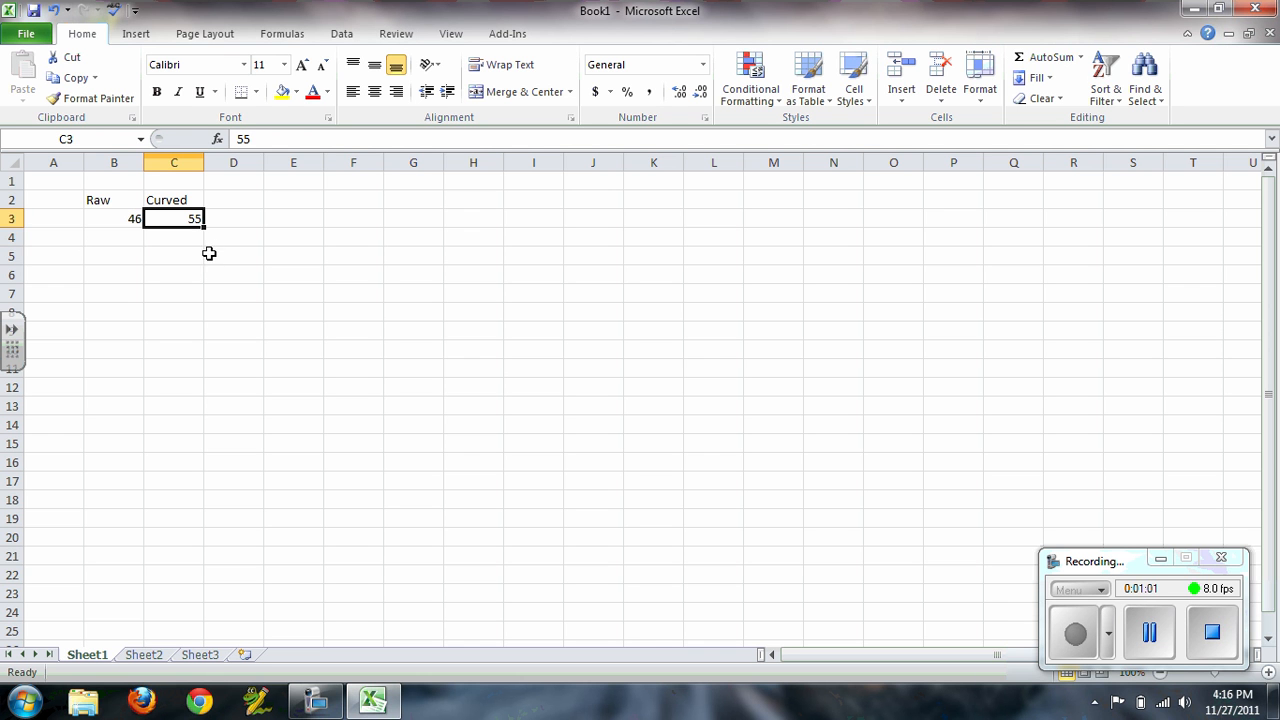
left_click(114, 236)
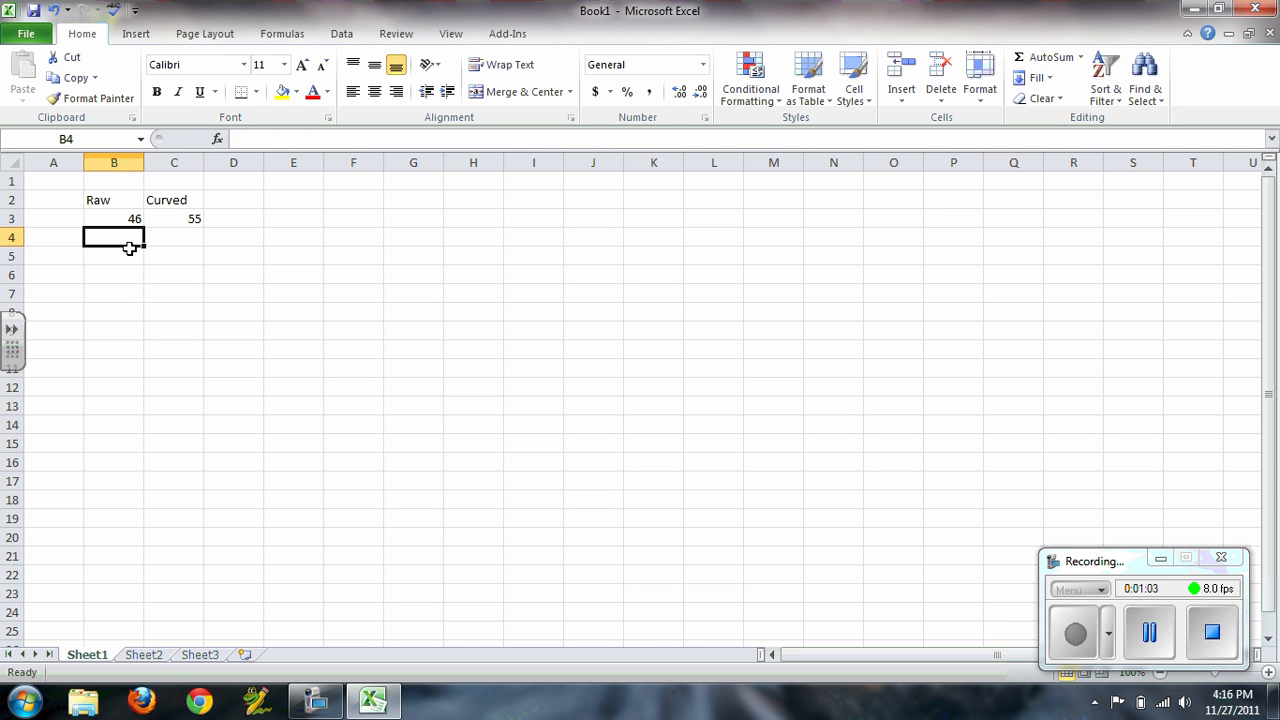
type("96")
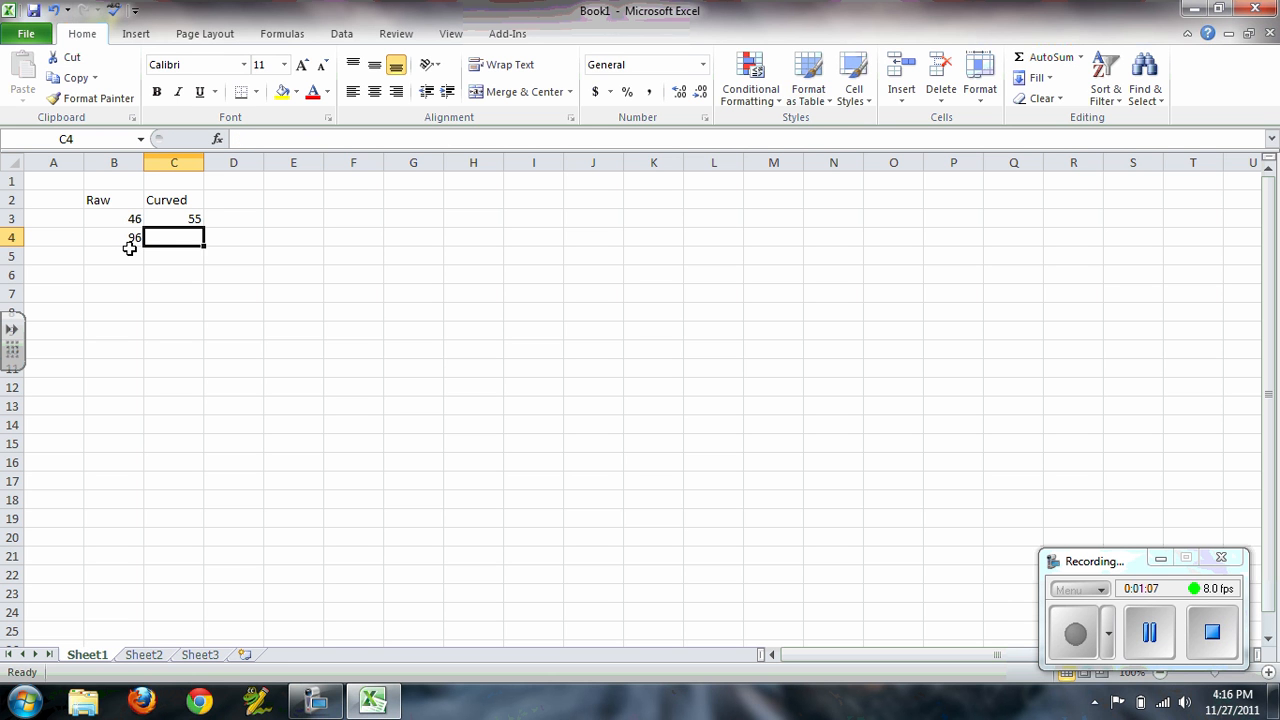
type("99")
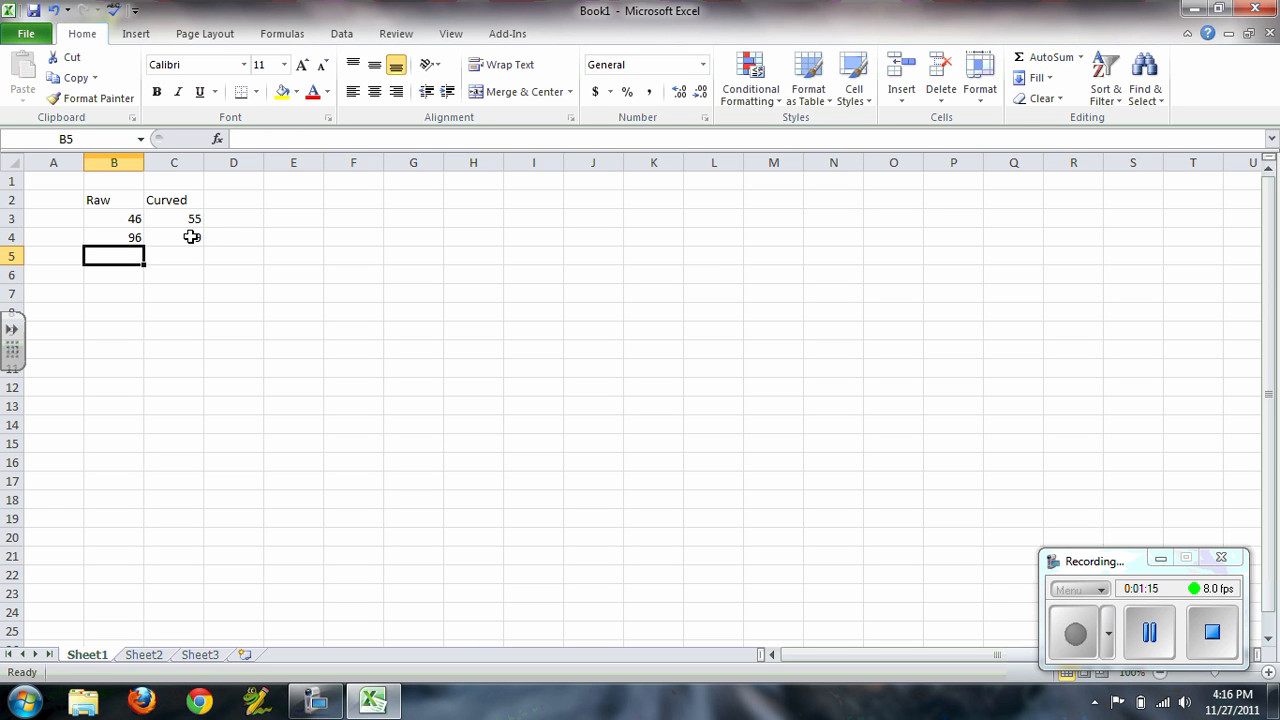
Review the entered scores 46, 55, 96 and 99 cell by cell.
left_click(174, 218)
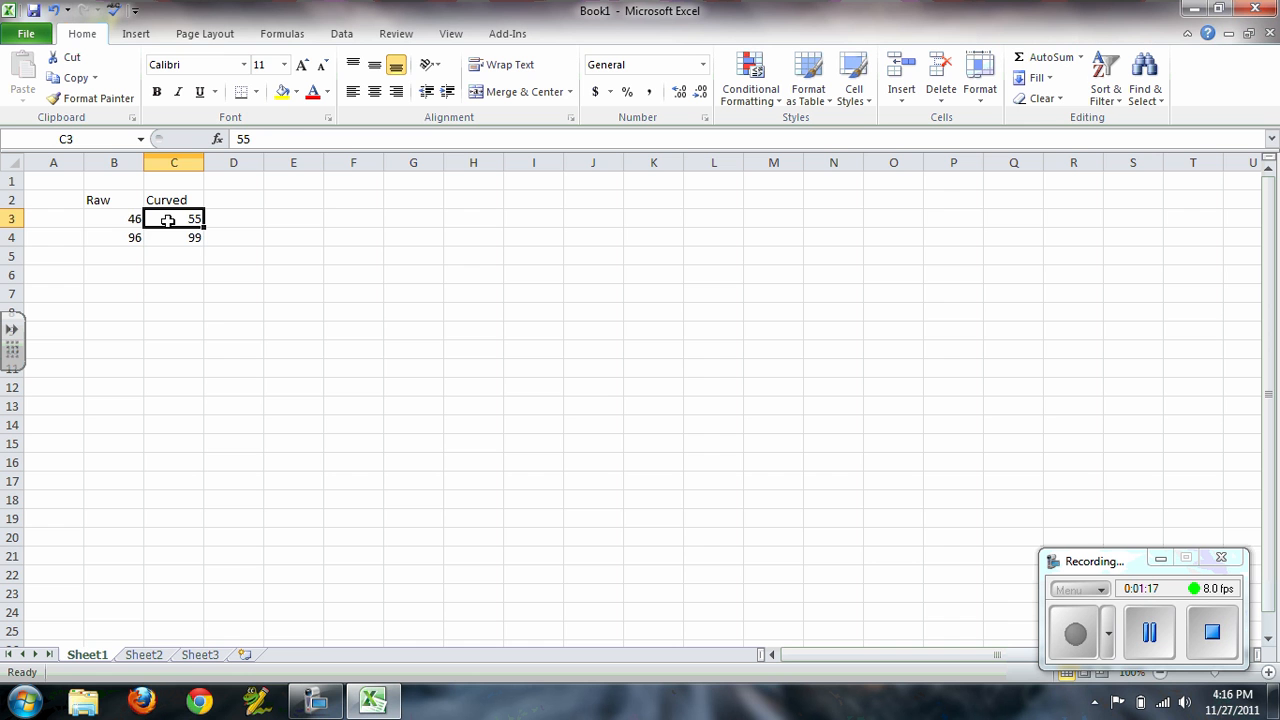
left_click(174, 236)
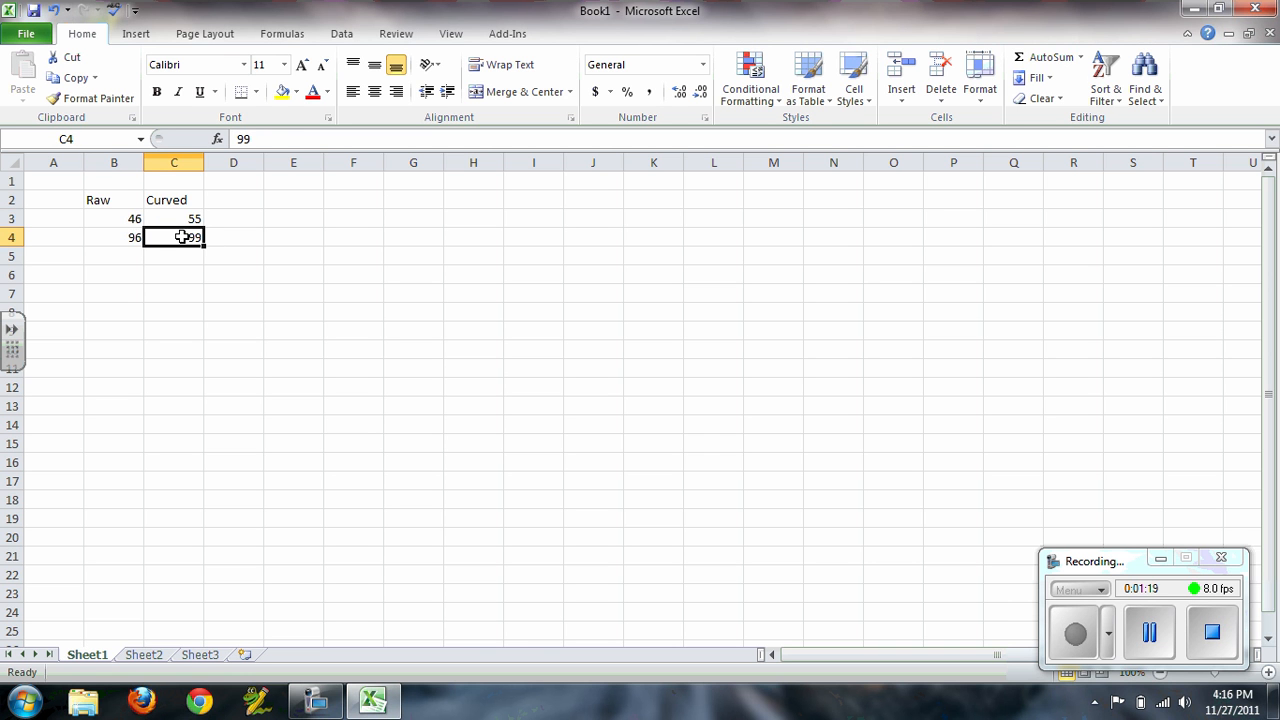
left_click(112, 218)
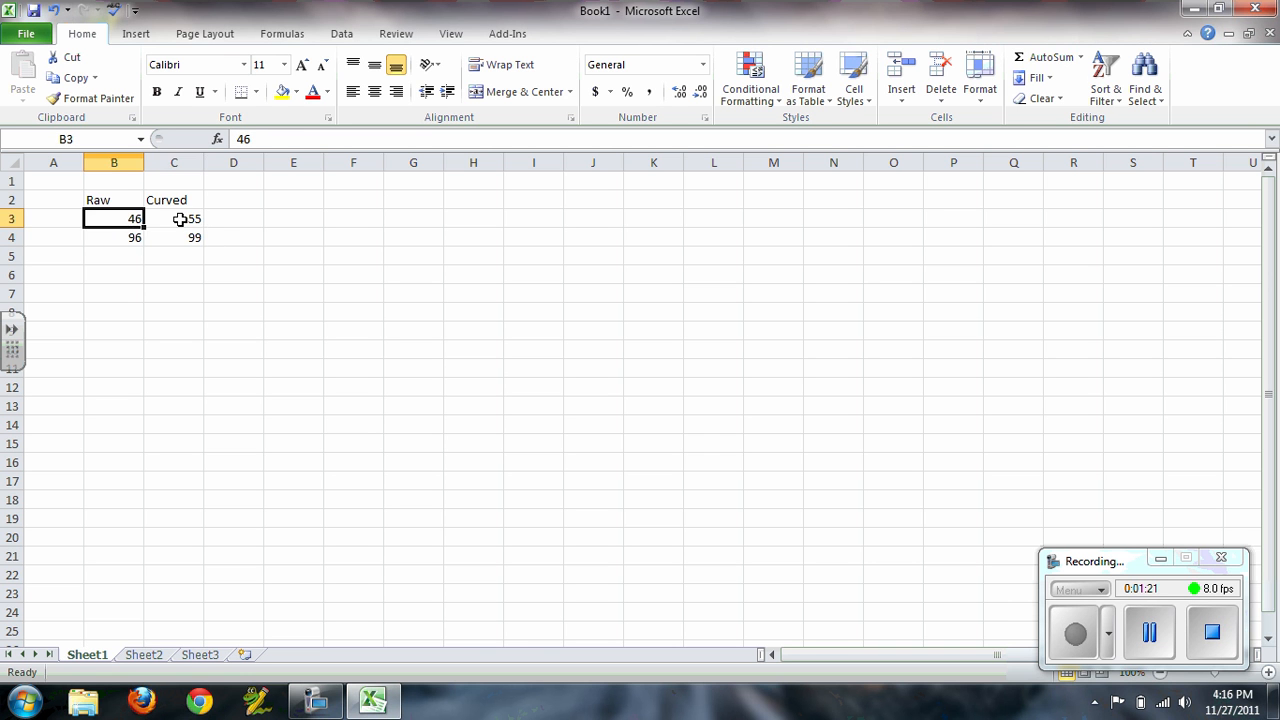
left_click(174, 218)
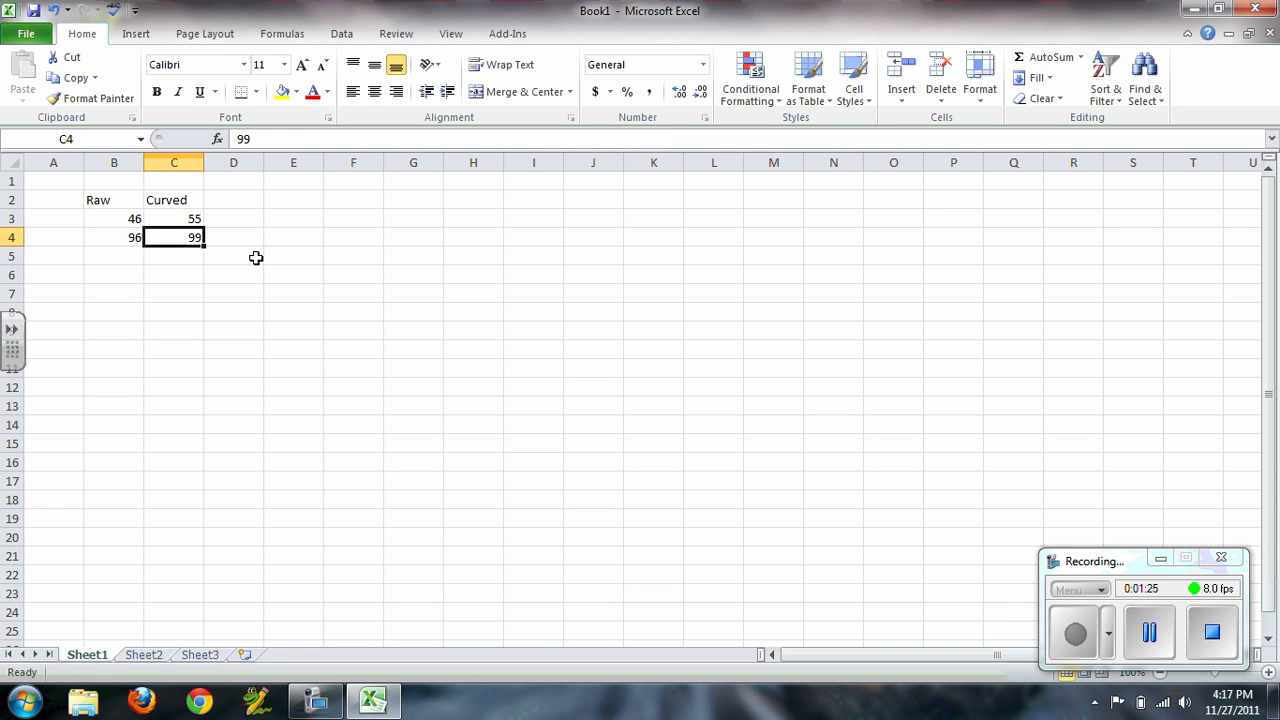
mouse_move(192, 206)
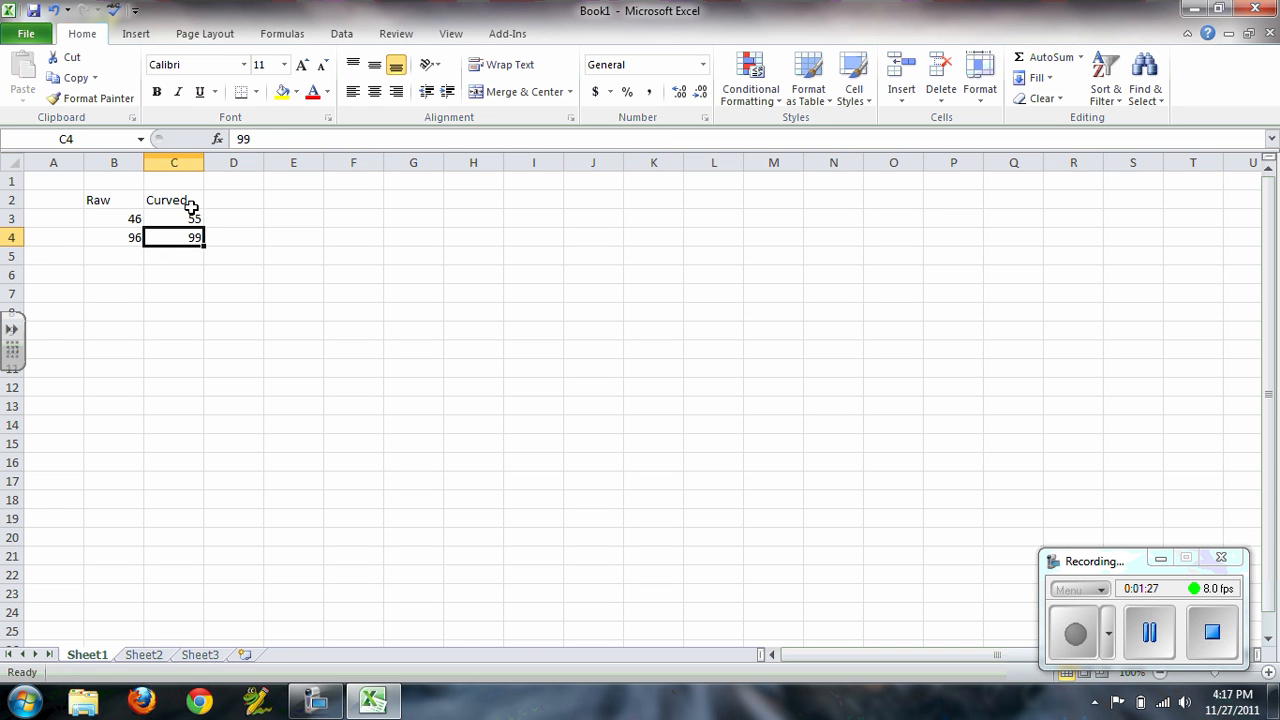
mouse_move(200, 204)
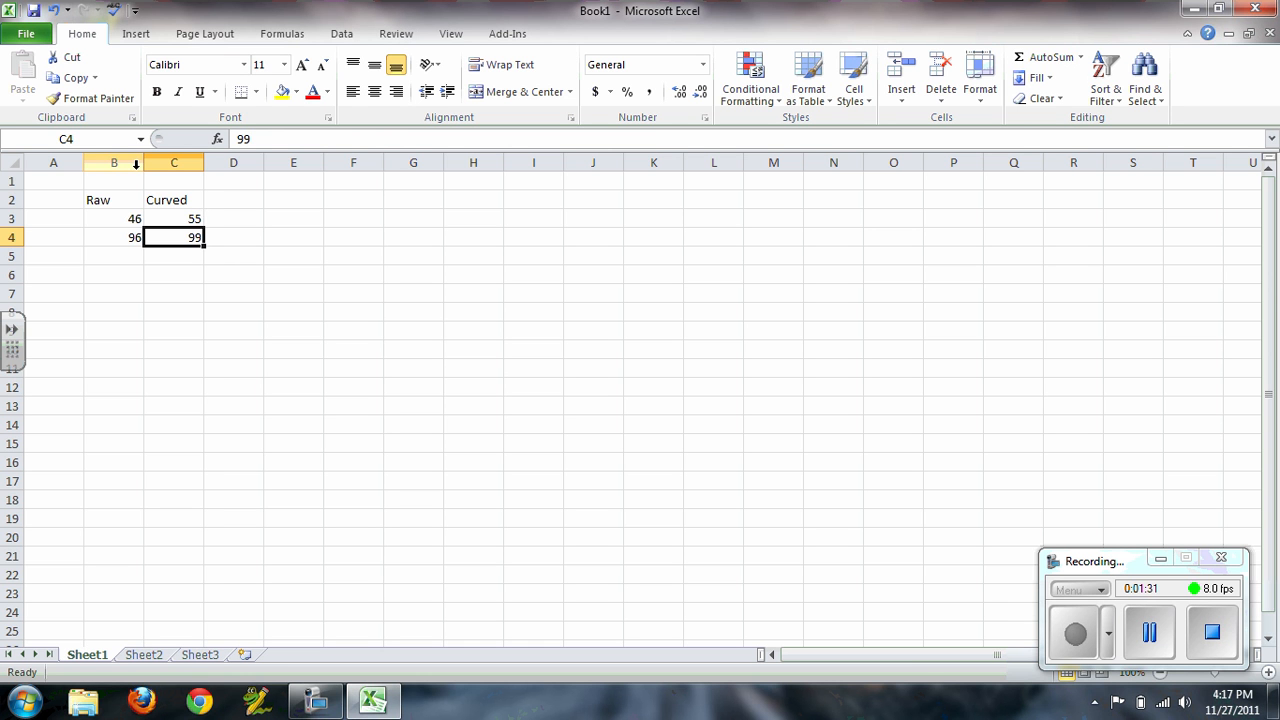
Select and deselect columns B:C holding the Raw and Curved scores.
left_click_drag(112, 162, 172, 162)
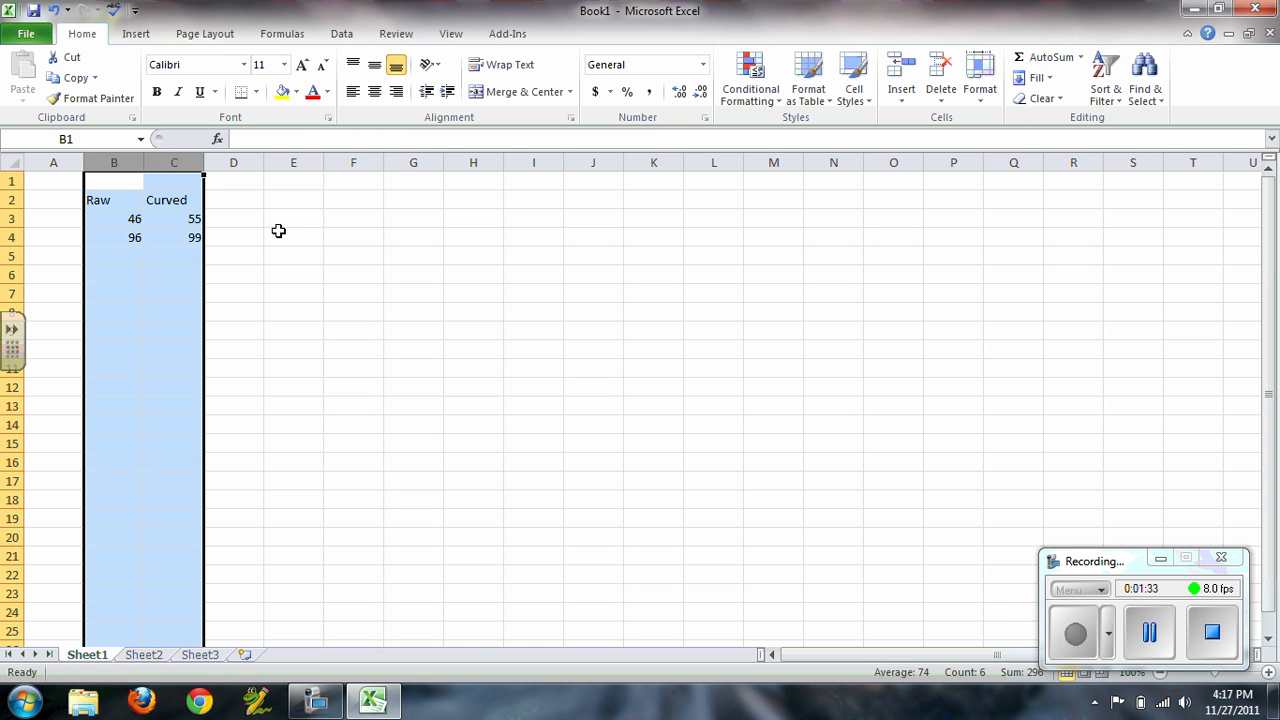
mouse_move(264, 246)
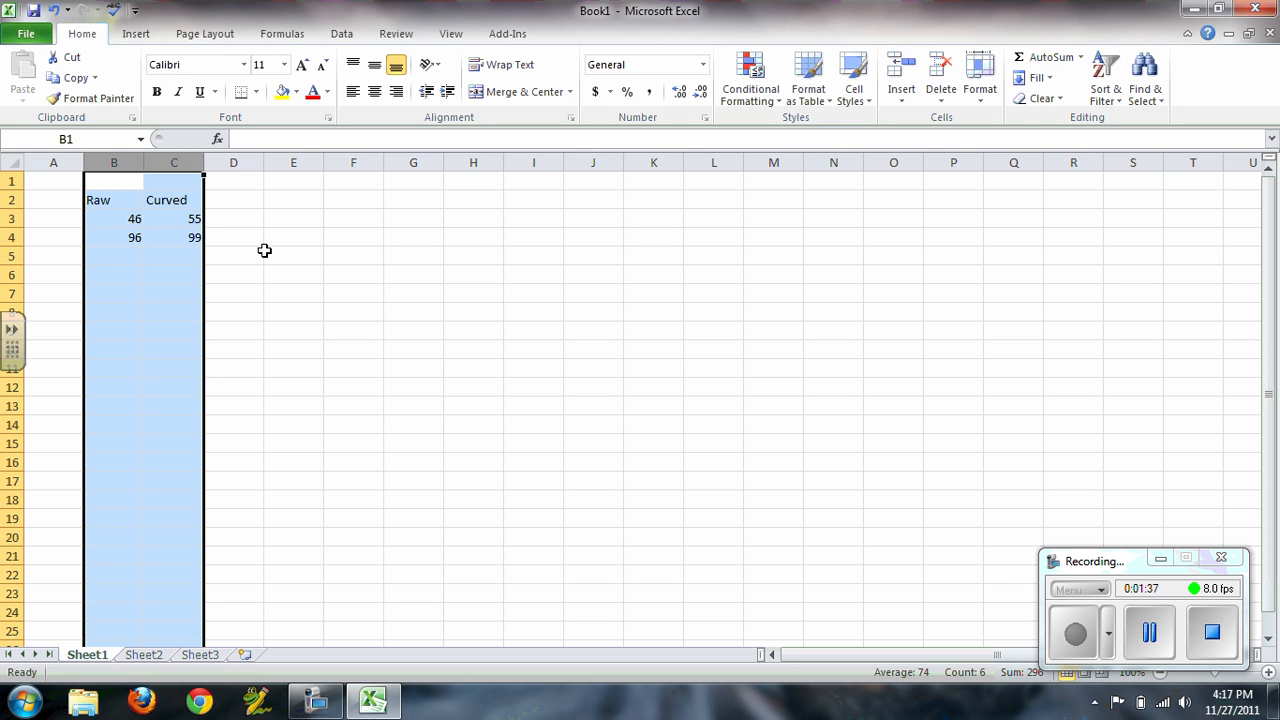
mouse_move(272, 256)
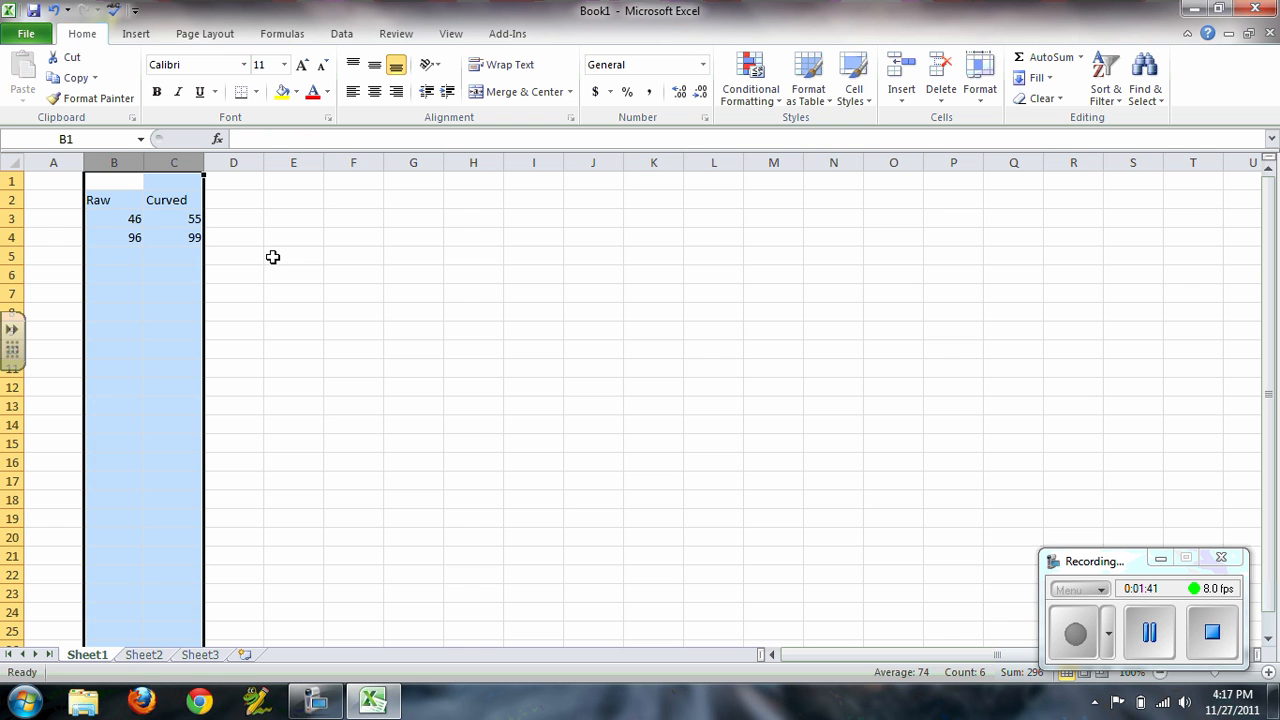
mouse_move(296, 256)
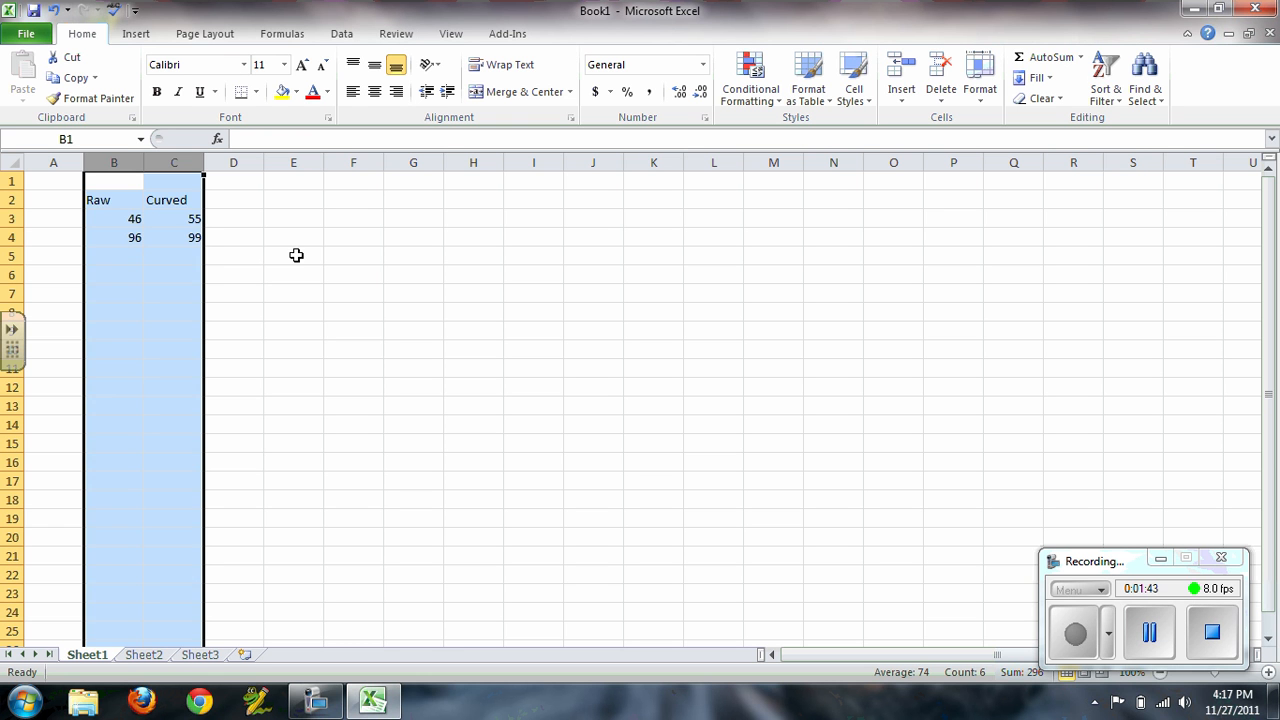
left_click(174, 236)
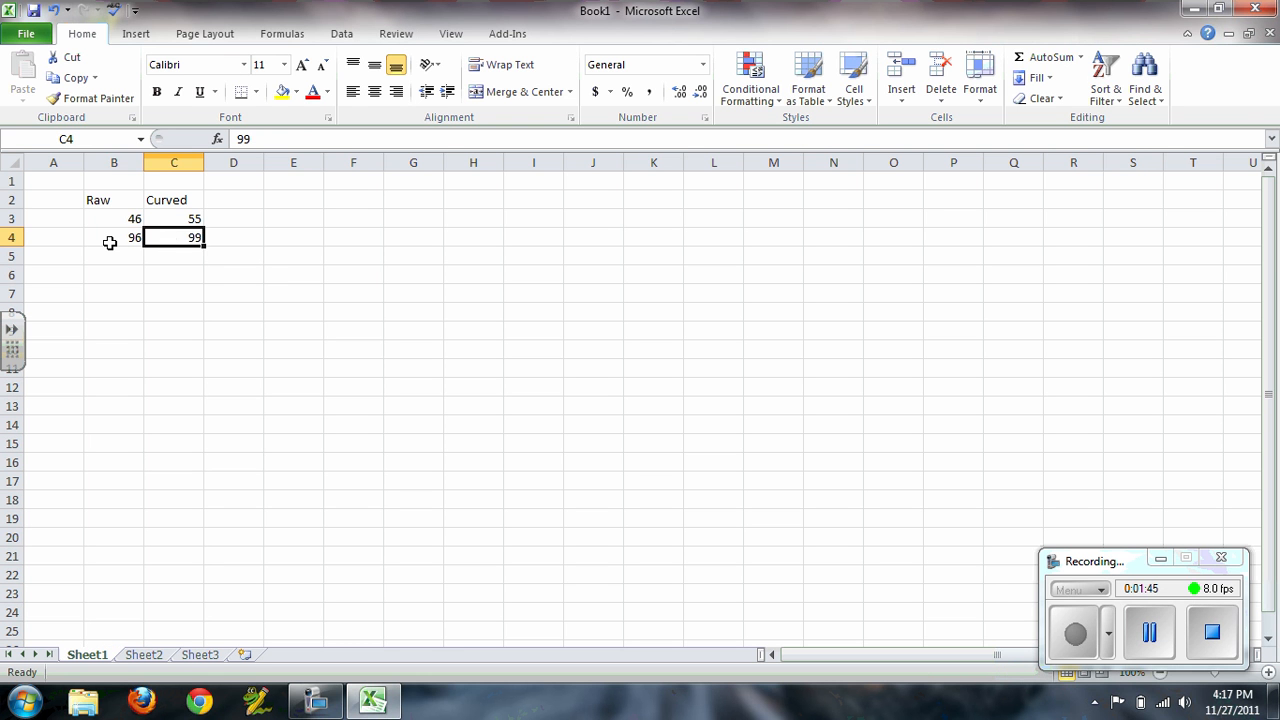
left_click(114, 236)
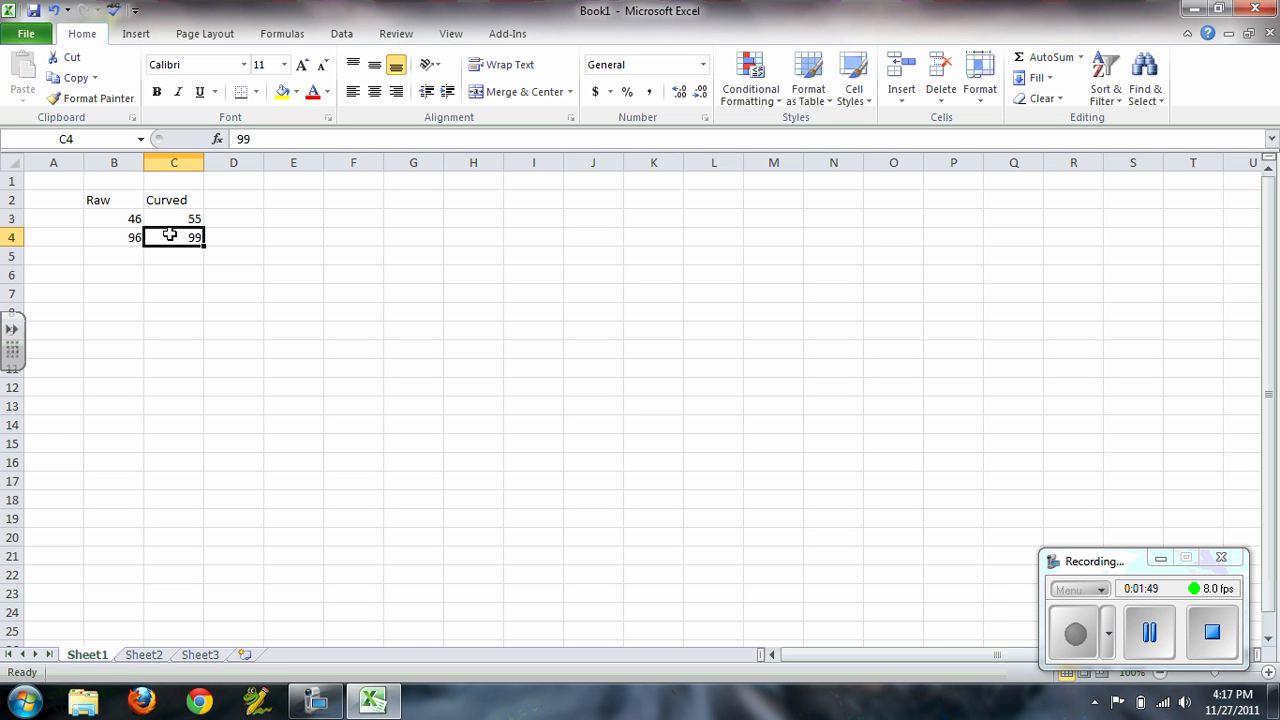
mouse_move(132, 224)
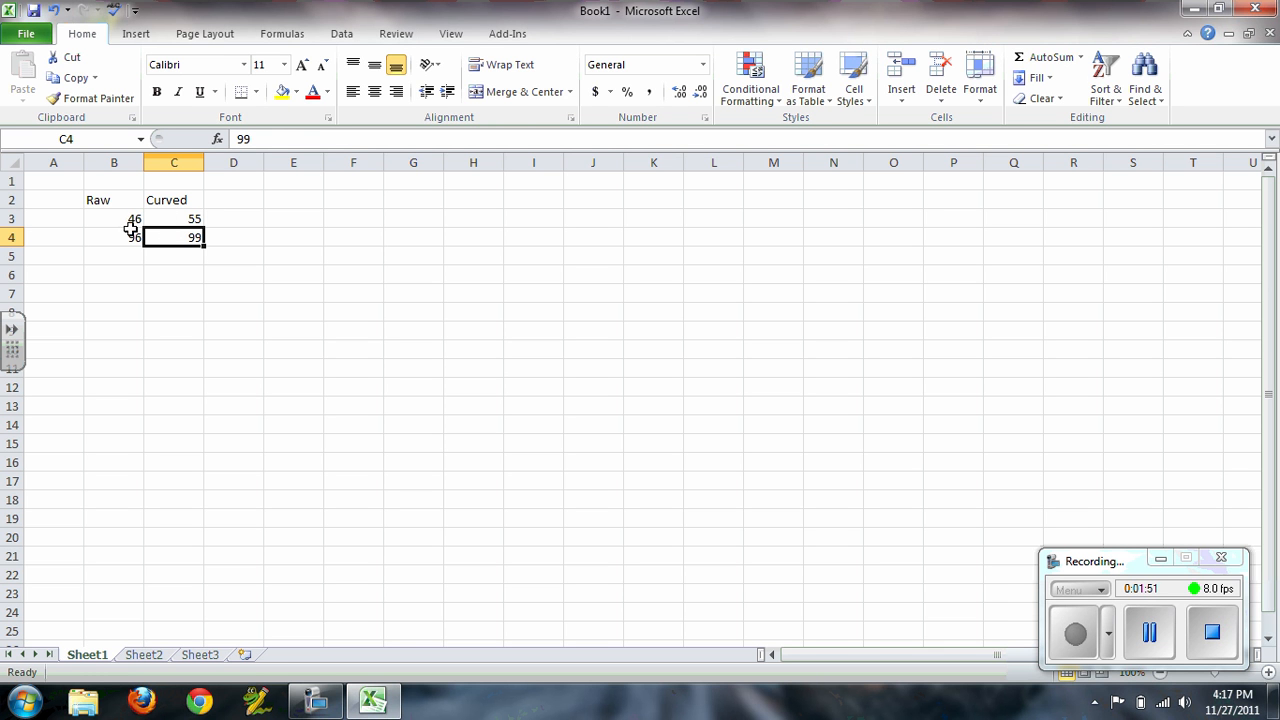
mouse_move(218, 222)
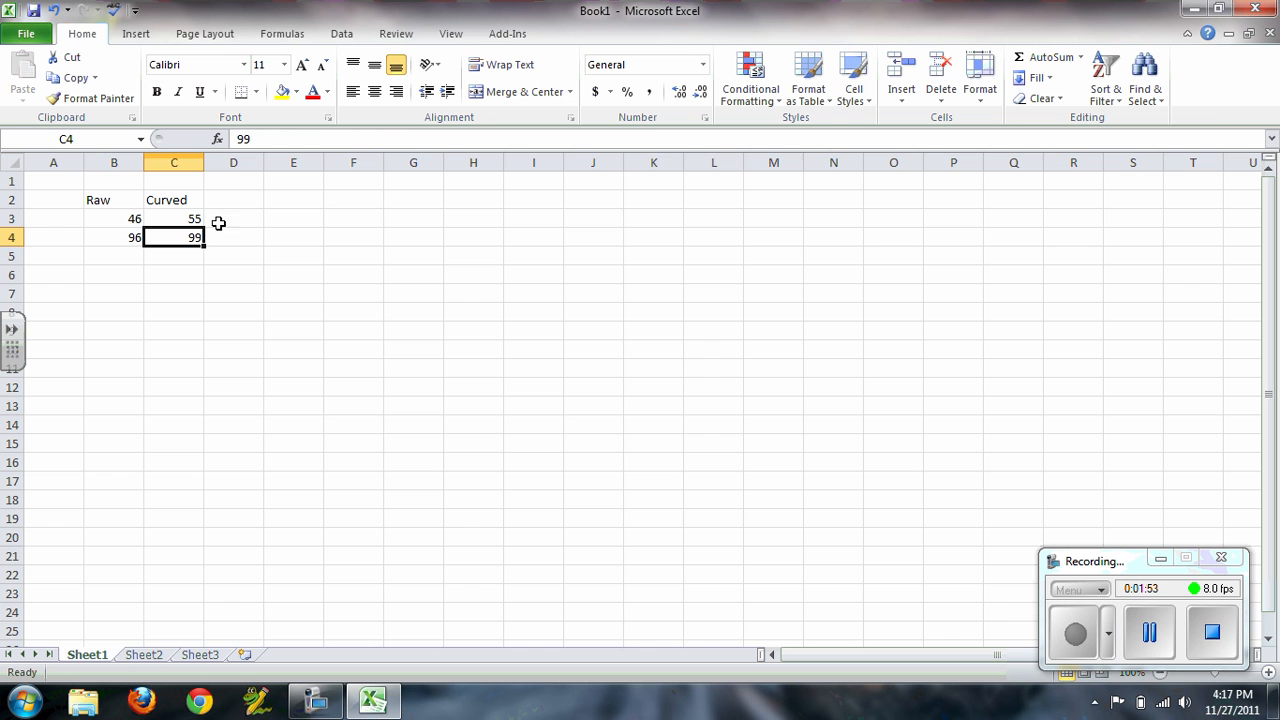
mouse_move(232, 224)
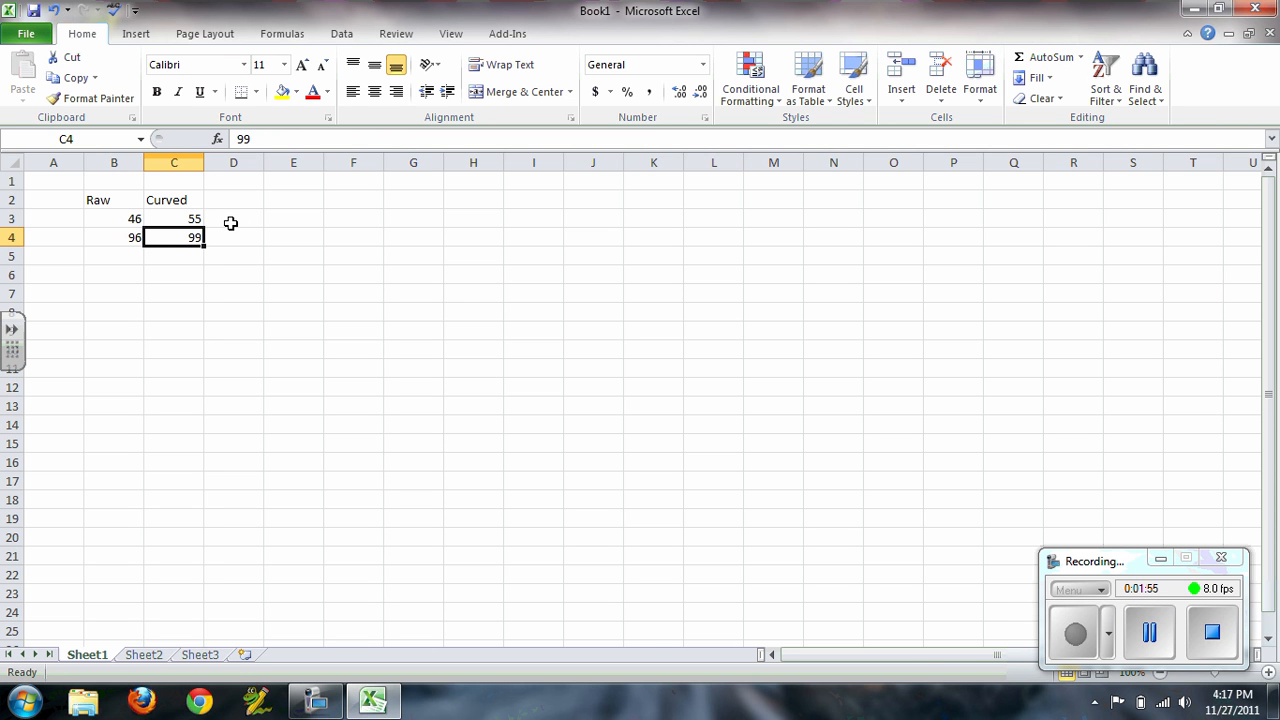
left_click_drag(114, 160, 174, 160)
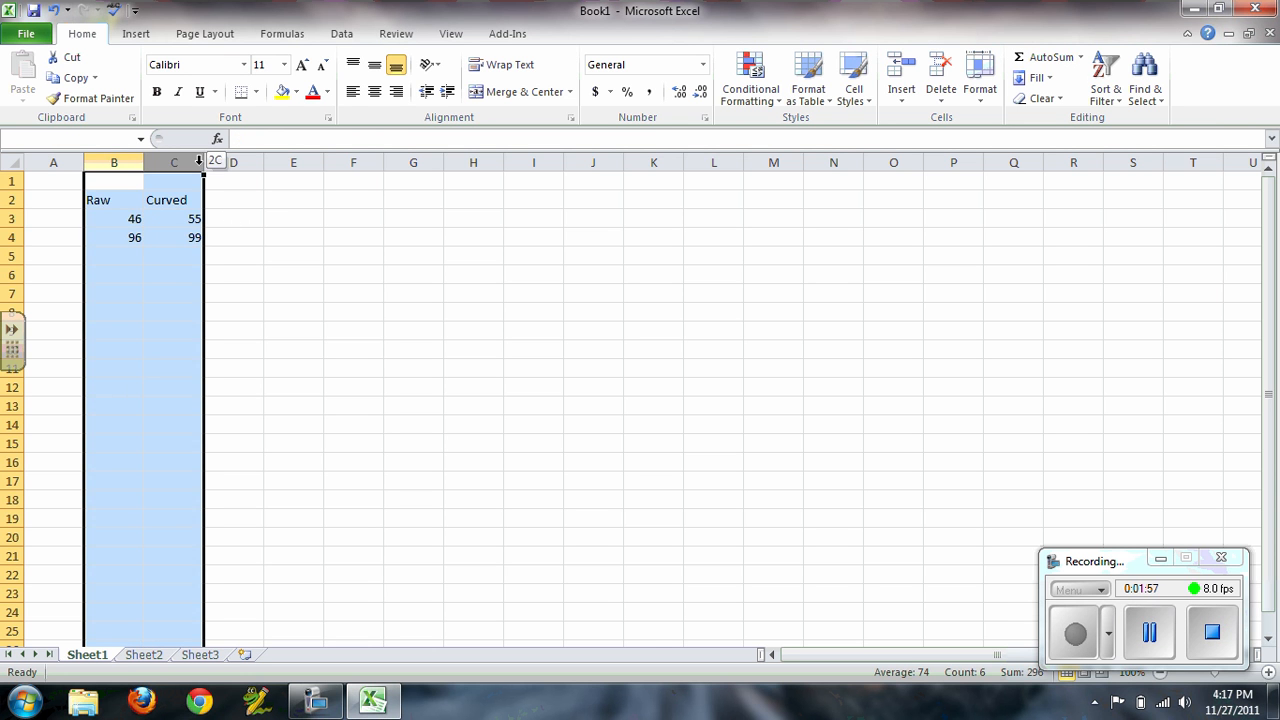
left_click(292, 218)
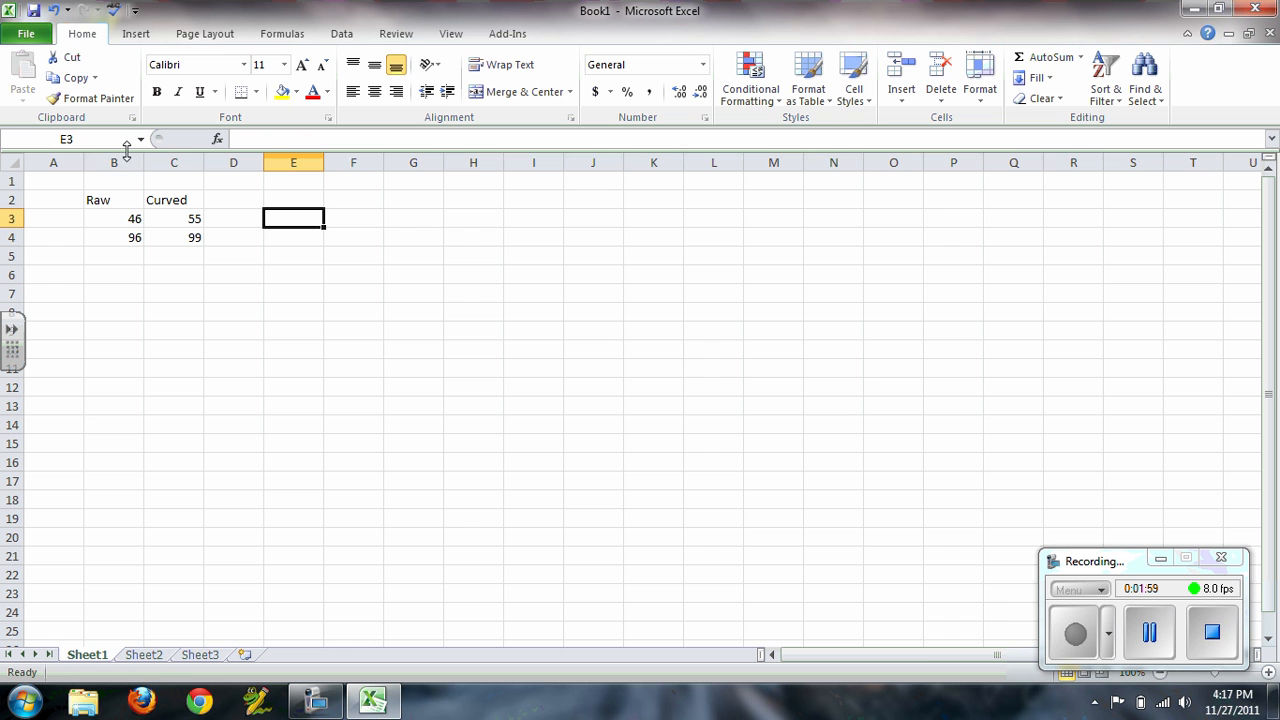
left_click(114, 162)
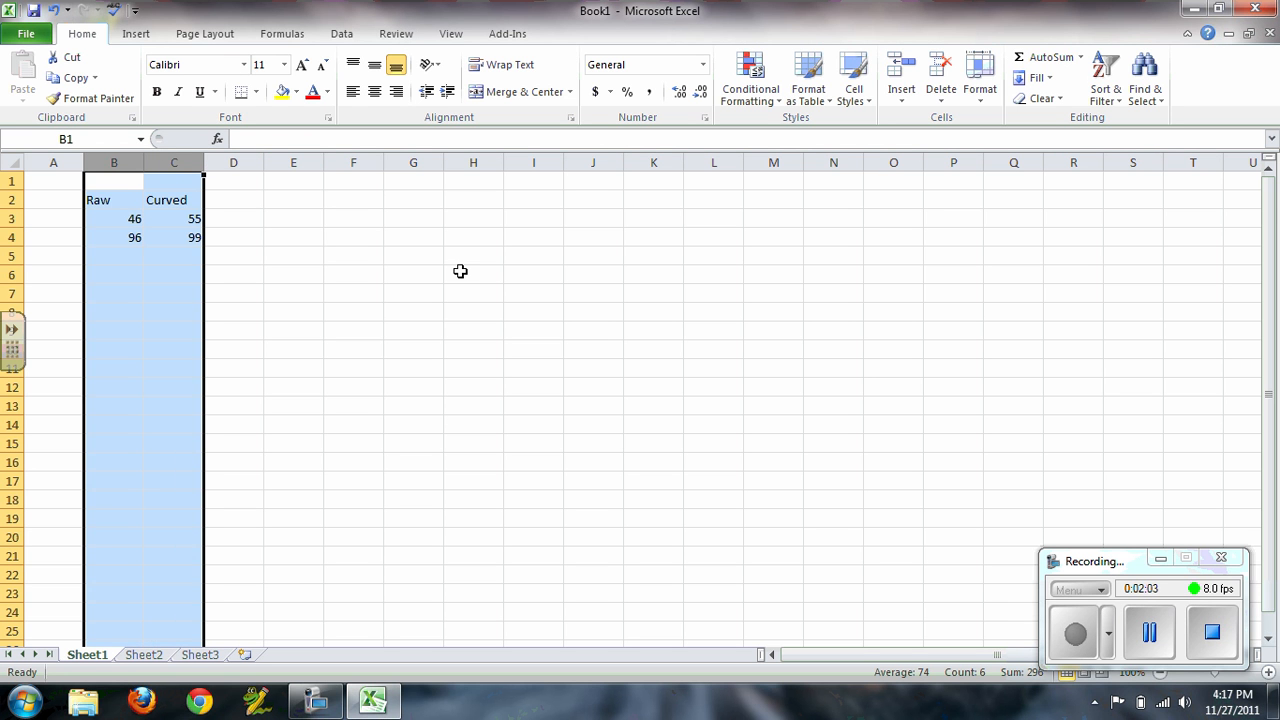
mouse_move(476, 292)
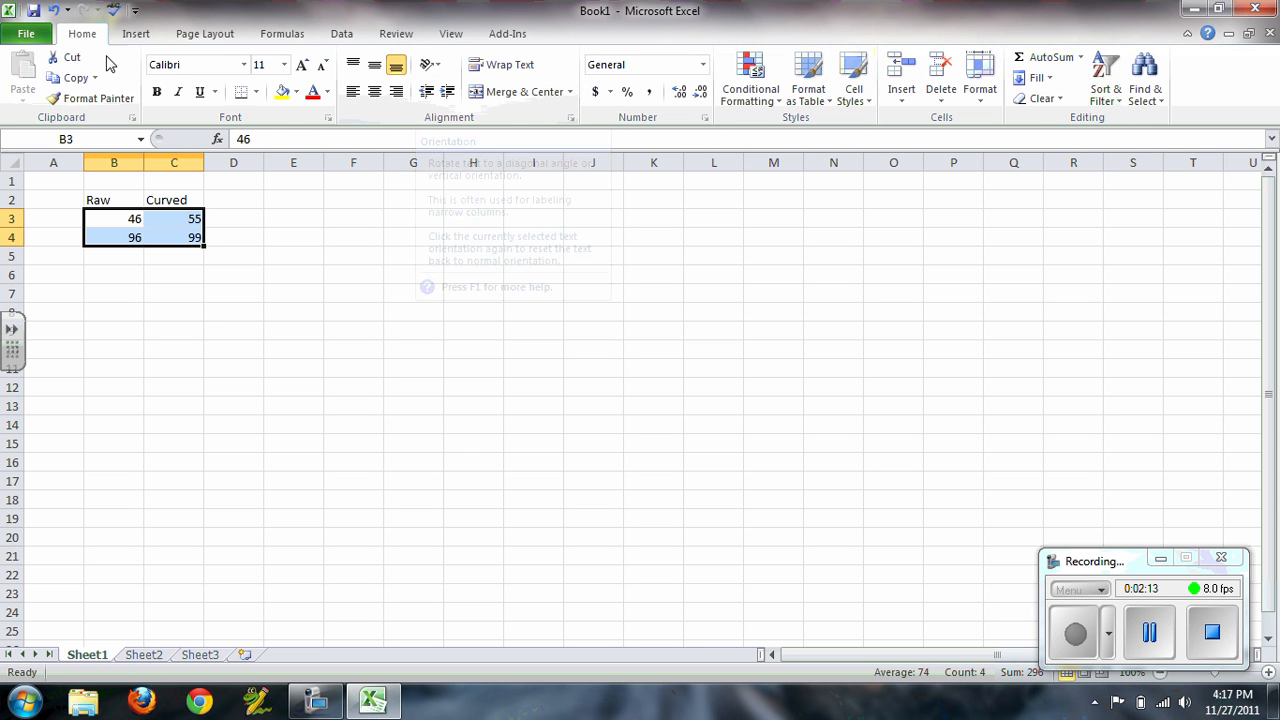
mouse_move(164, 228)
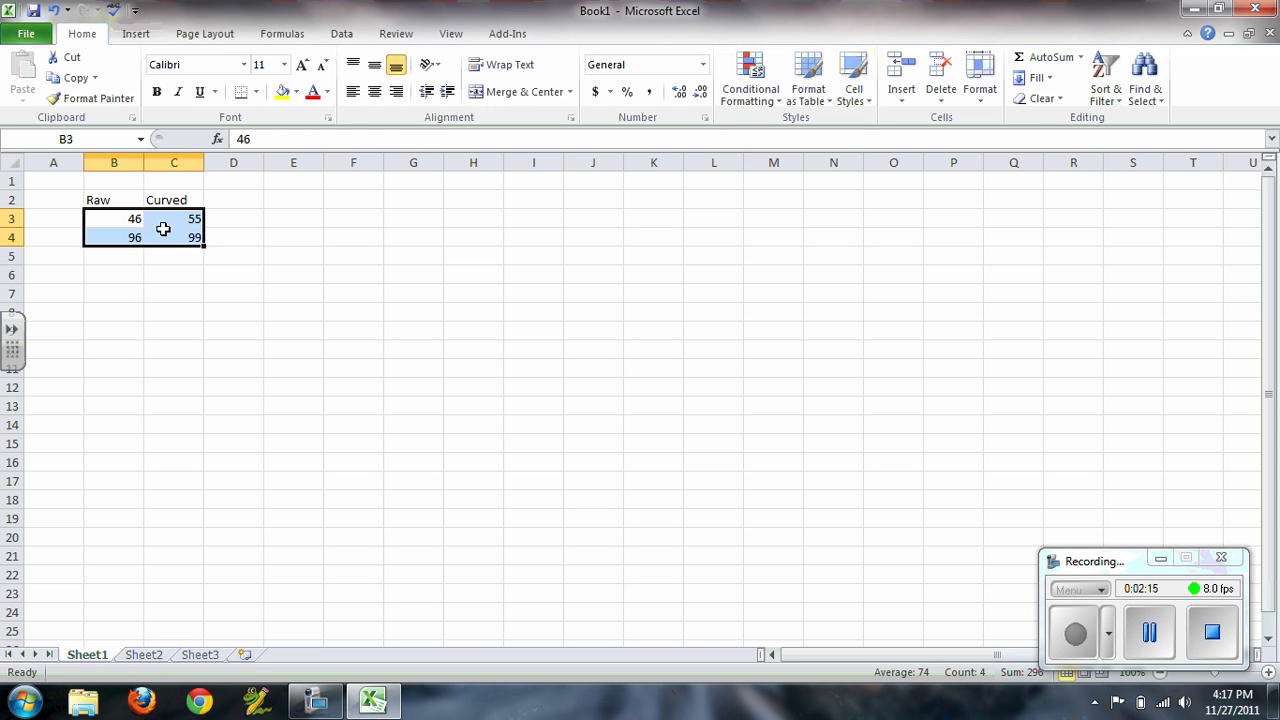
Select the Raw/Curved table B2:C4, headers included, for charting.
left_click(112, 200)
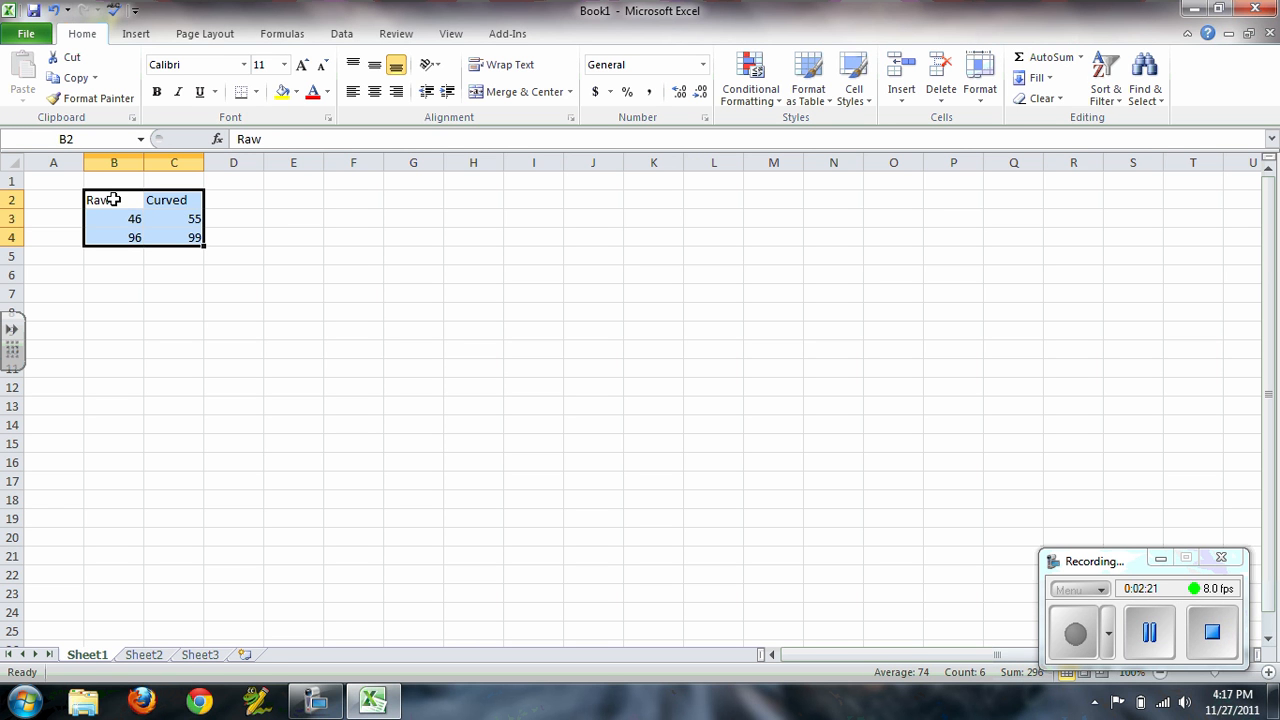
left_click_drag(112, 218, 172, 236)
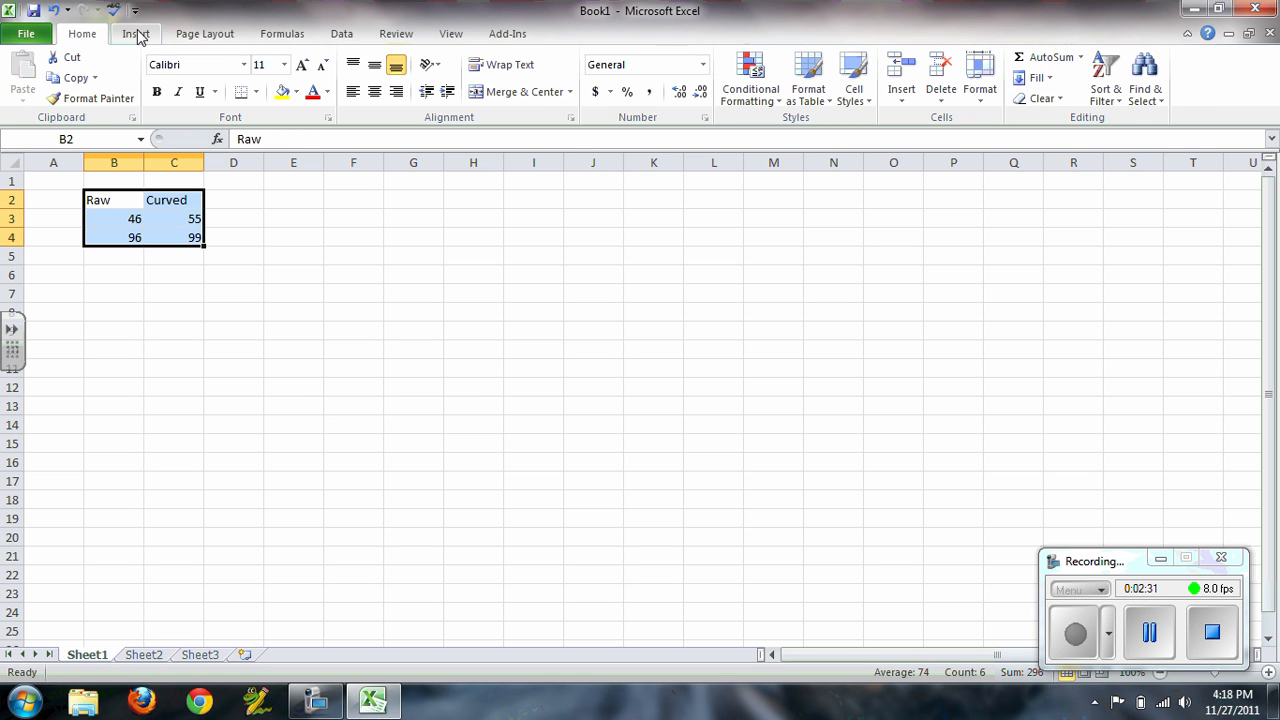
Show the scatter chart variants from the Insert ribbon's Charts group.
left_click(136, 32)
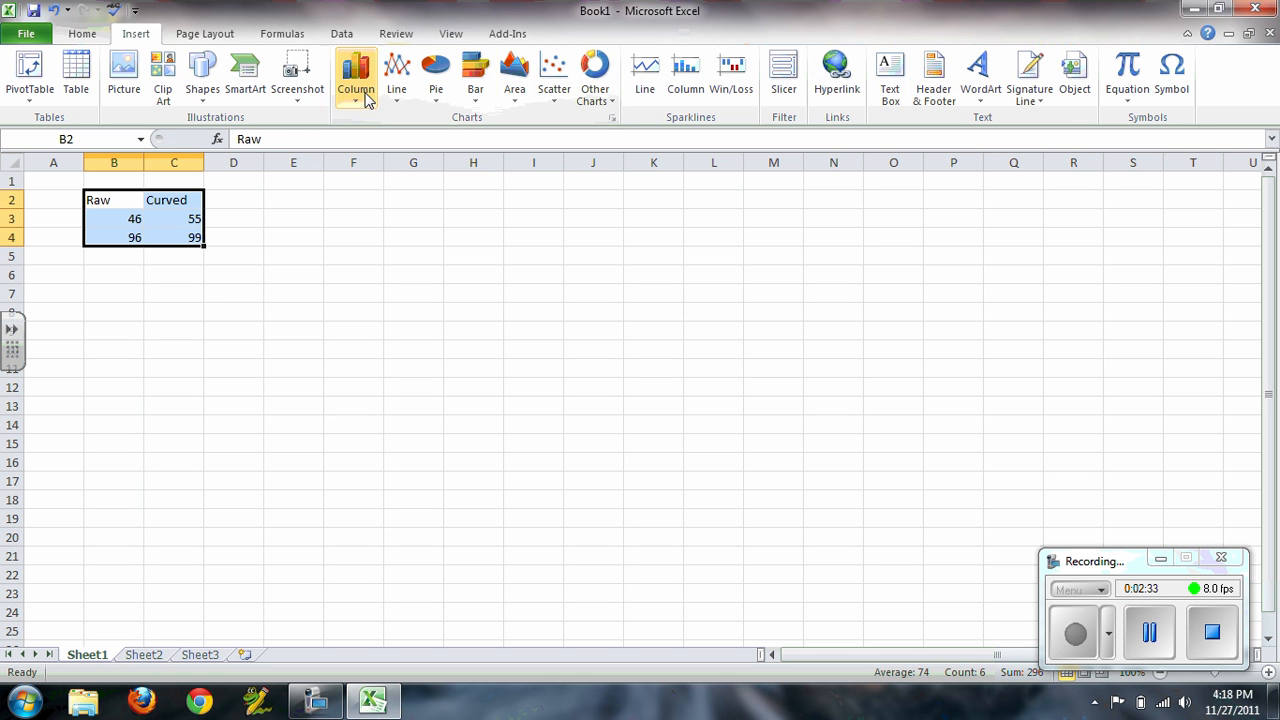
mouse_move(554, 76)
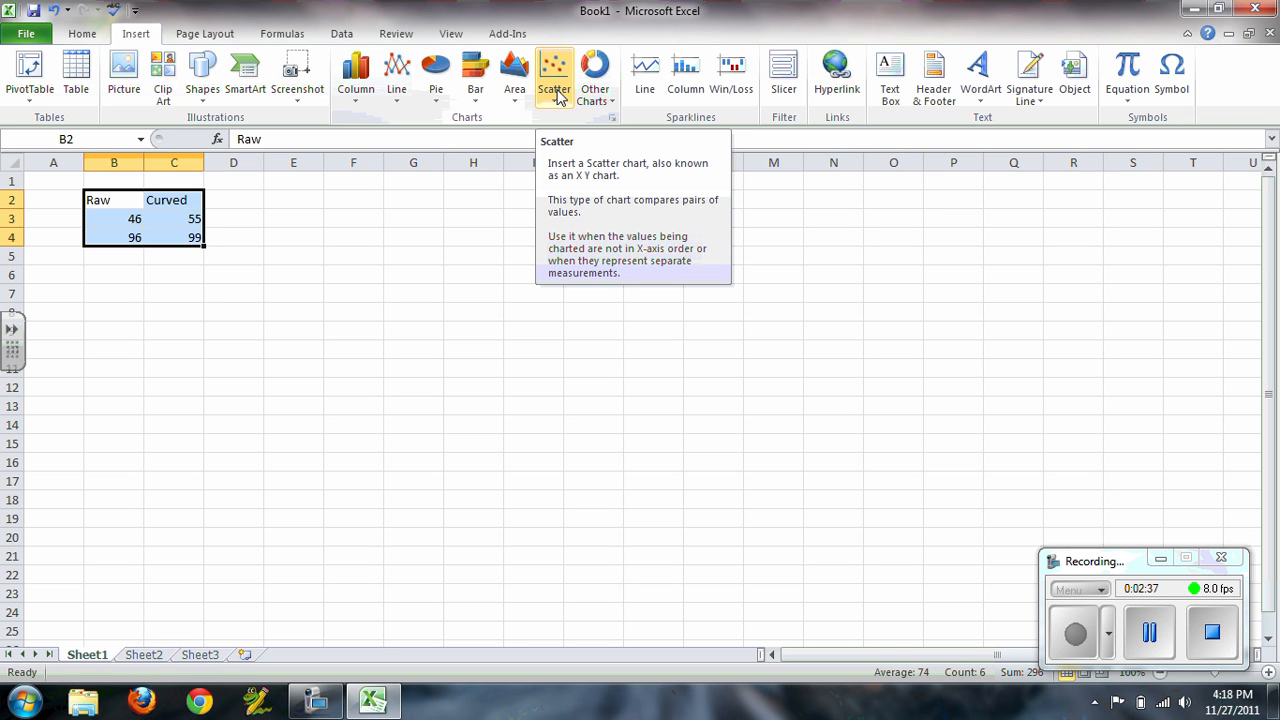
left_click(554, 70)
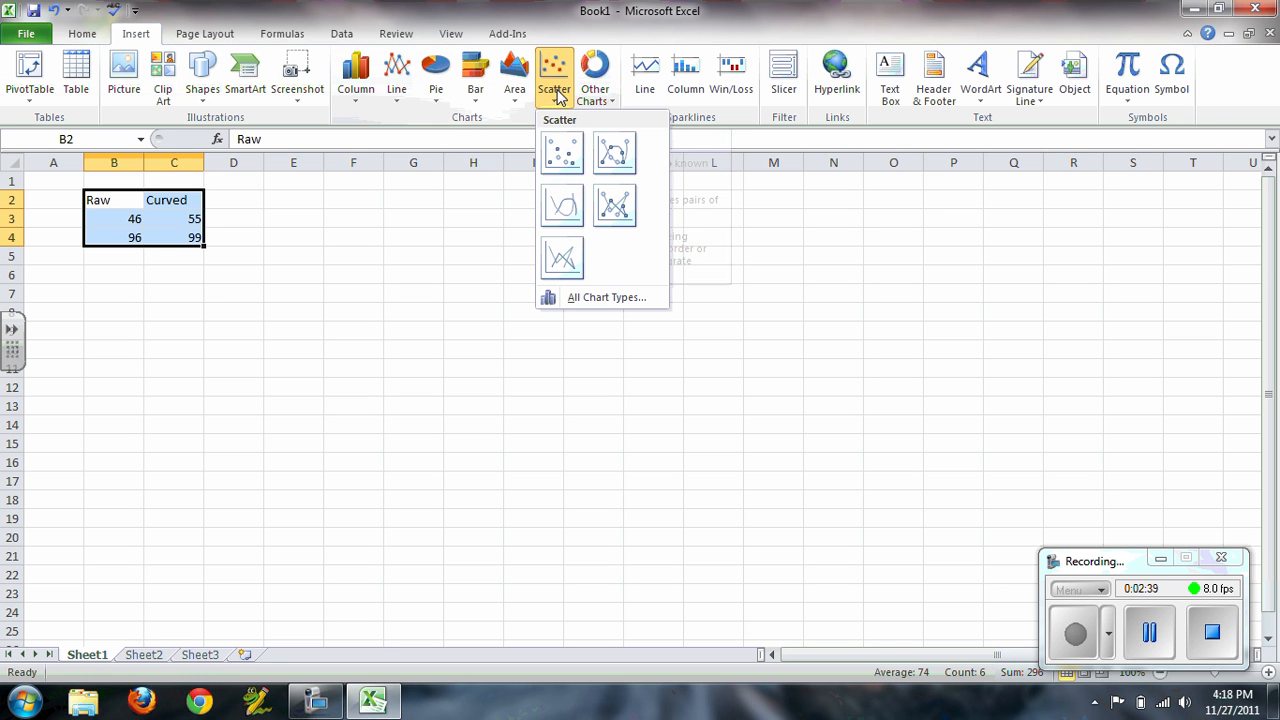
mouse_move(562, 152)
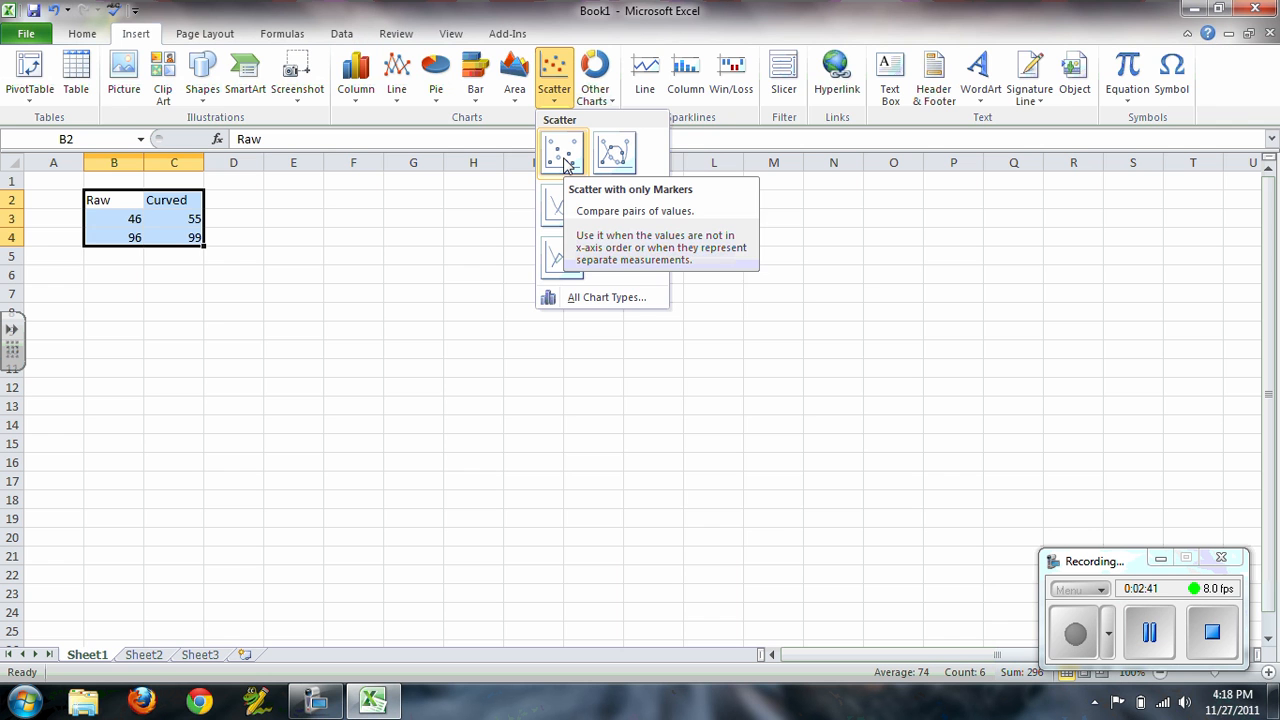
Insert a Scatter with only Markers chart of the selected table.
left_click(562, 152)
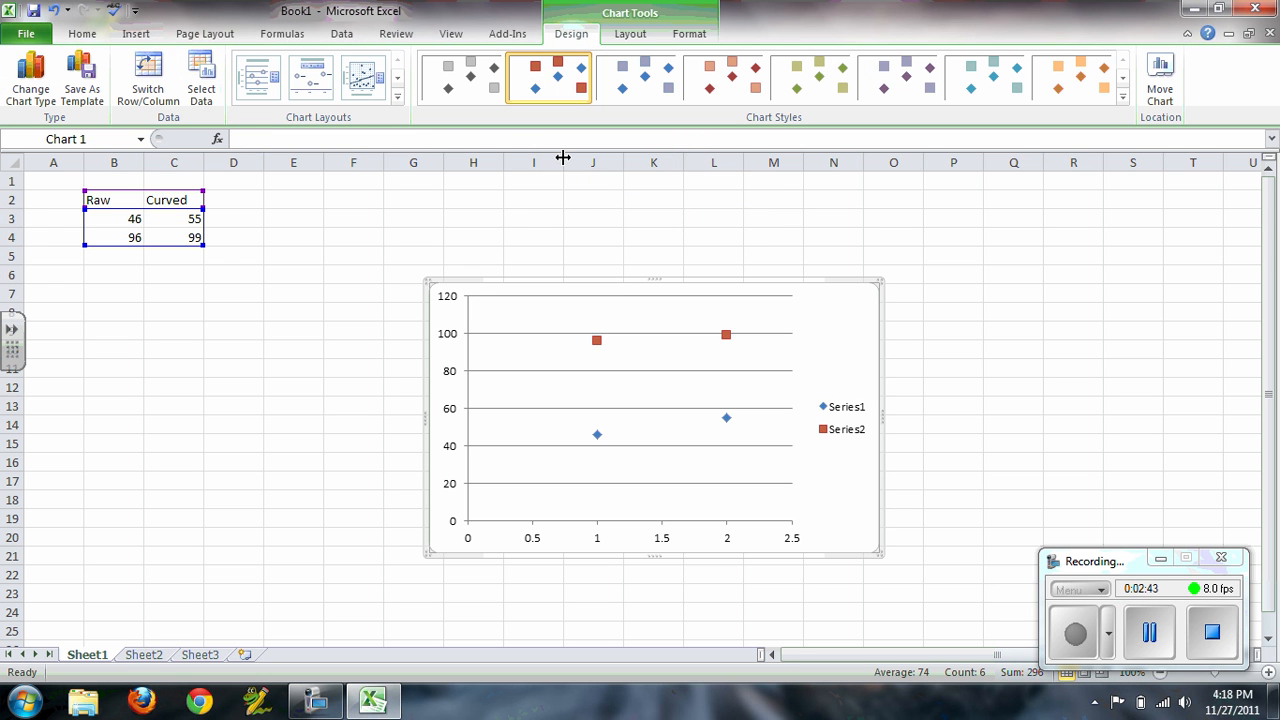
mouse_move(620, 192)
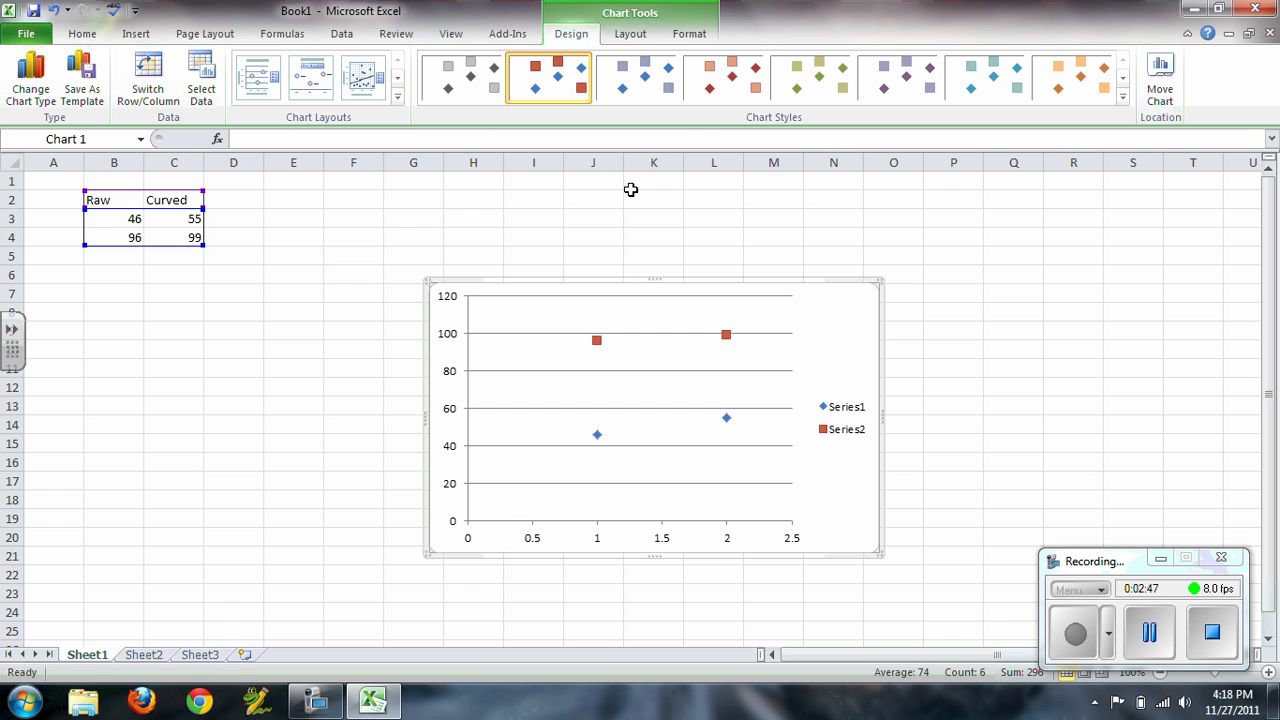
mouse_move(104, 224)
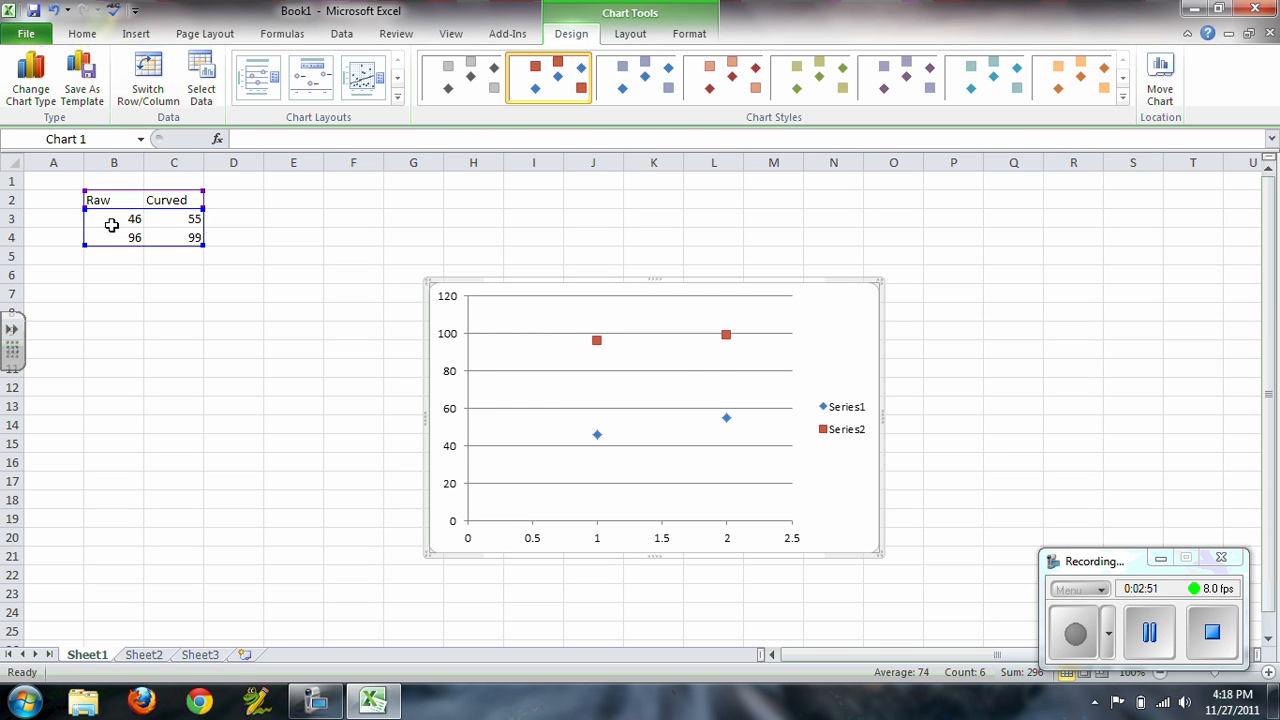
mouse_move(122, 218)
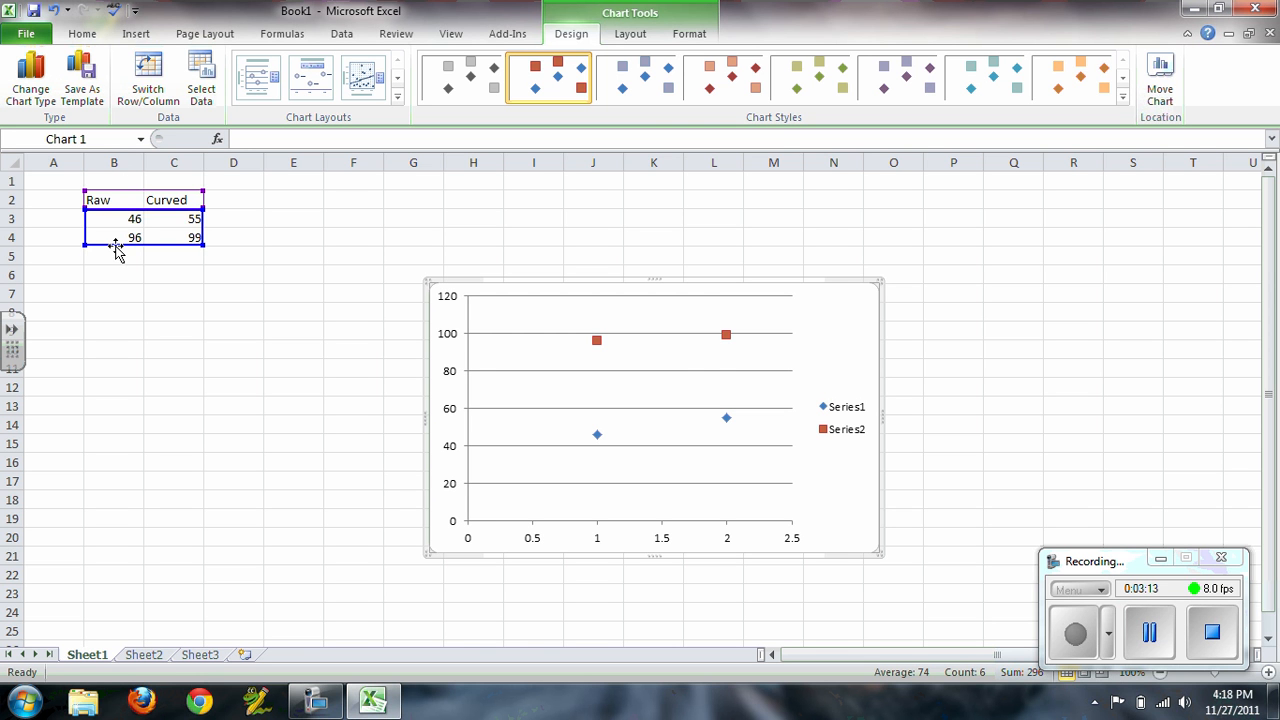
mouse_move(178, 244)
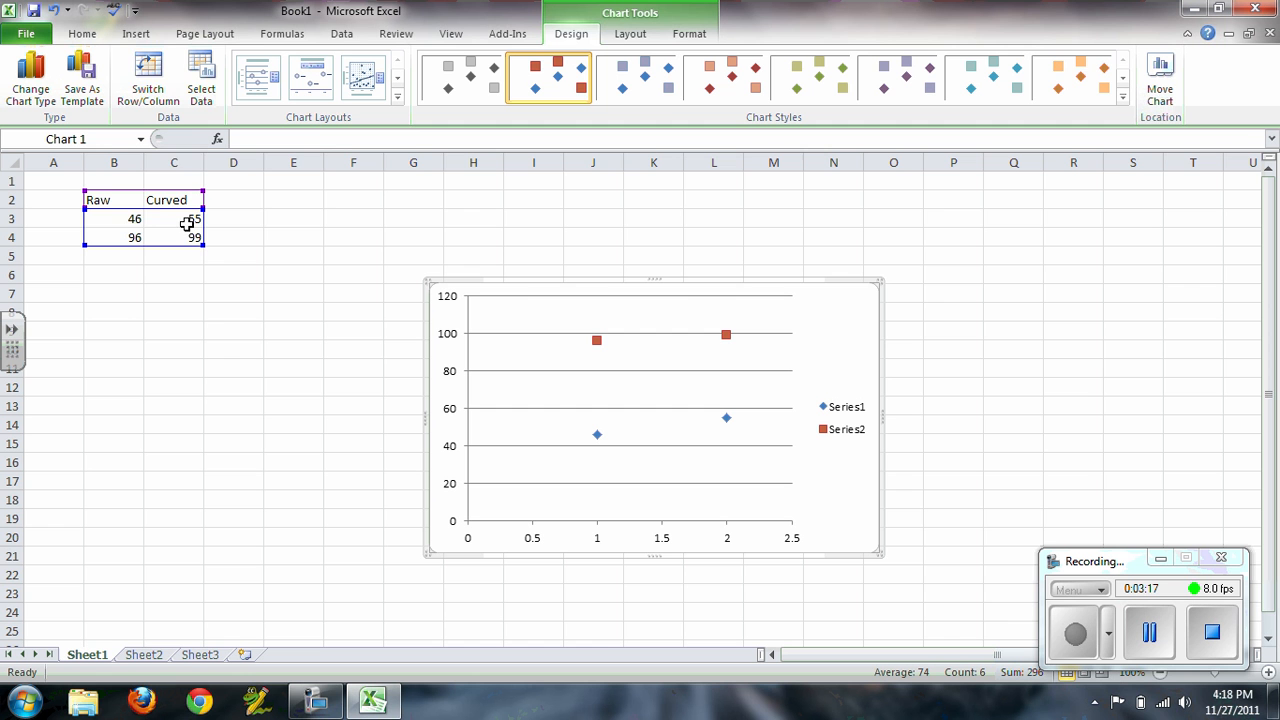
mouse_move(148, 78)
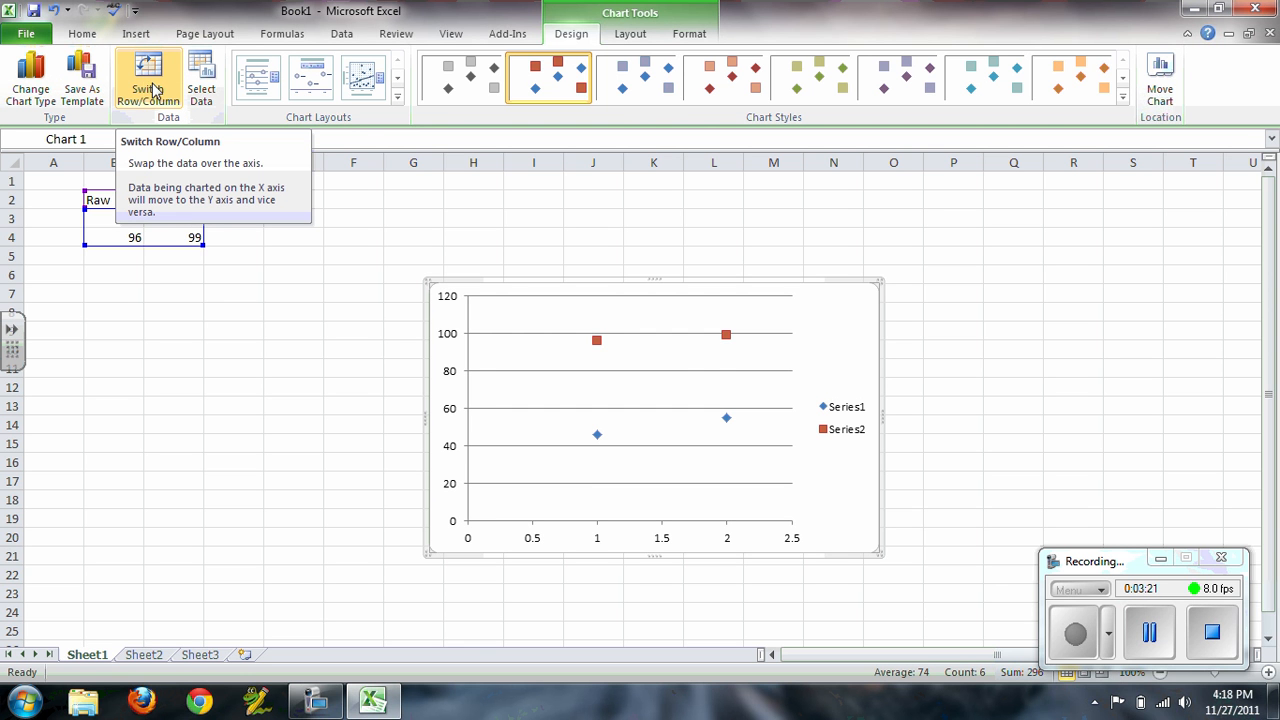
mouse_move(136, 78)
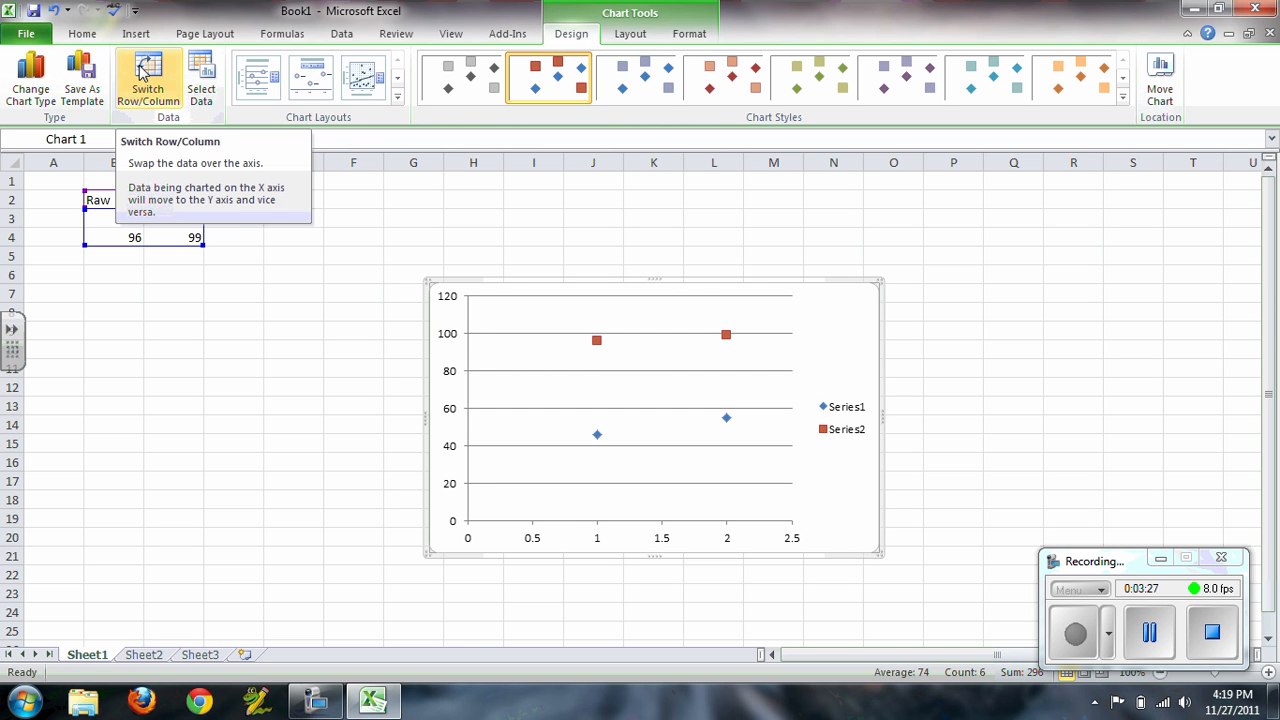
Switch Row/Column so Curved is plotted against Raw as one series.
left_click(148, 80)
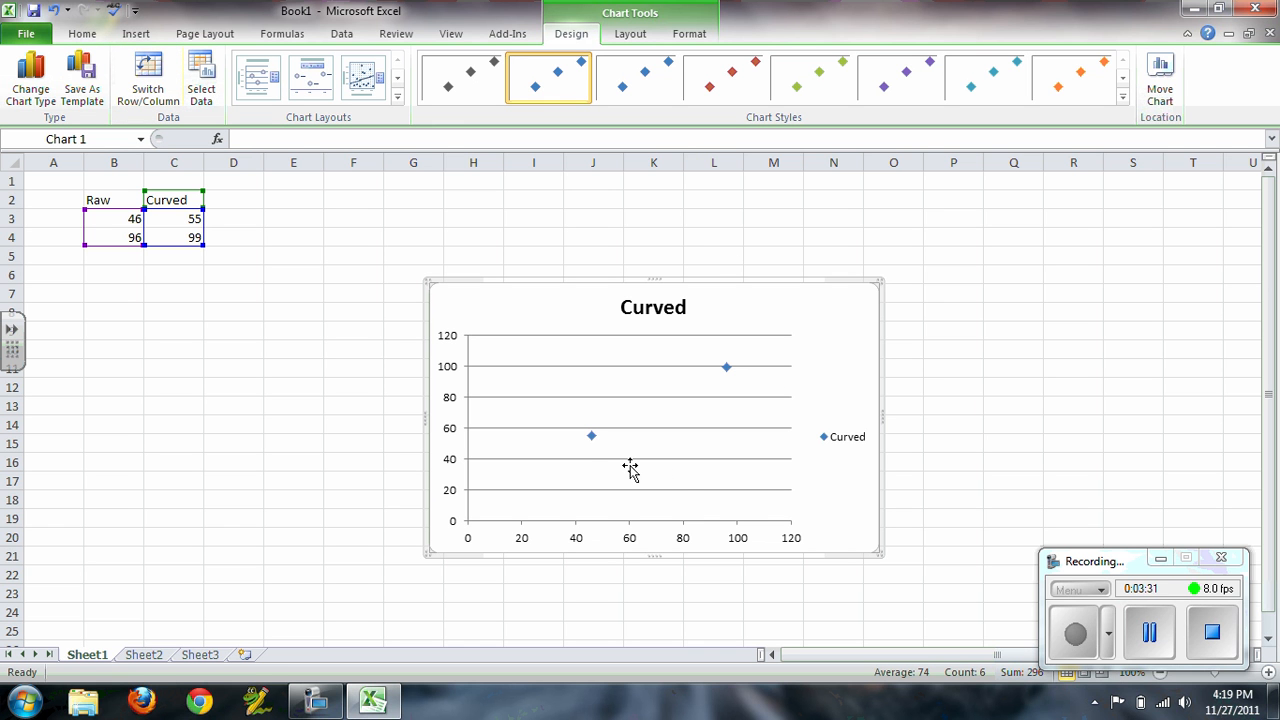
mouse_move(598, 516)
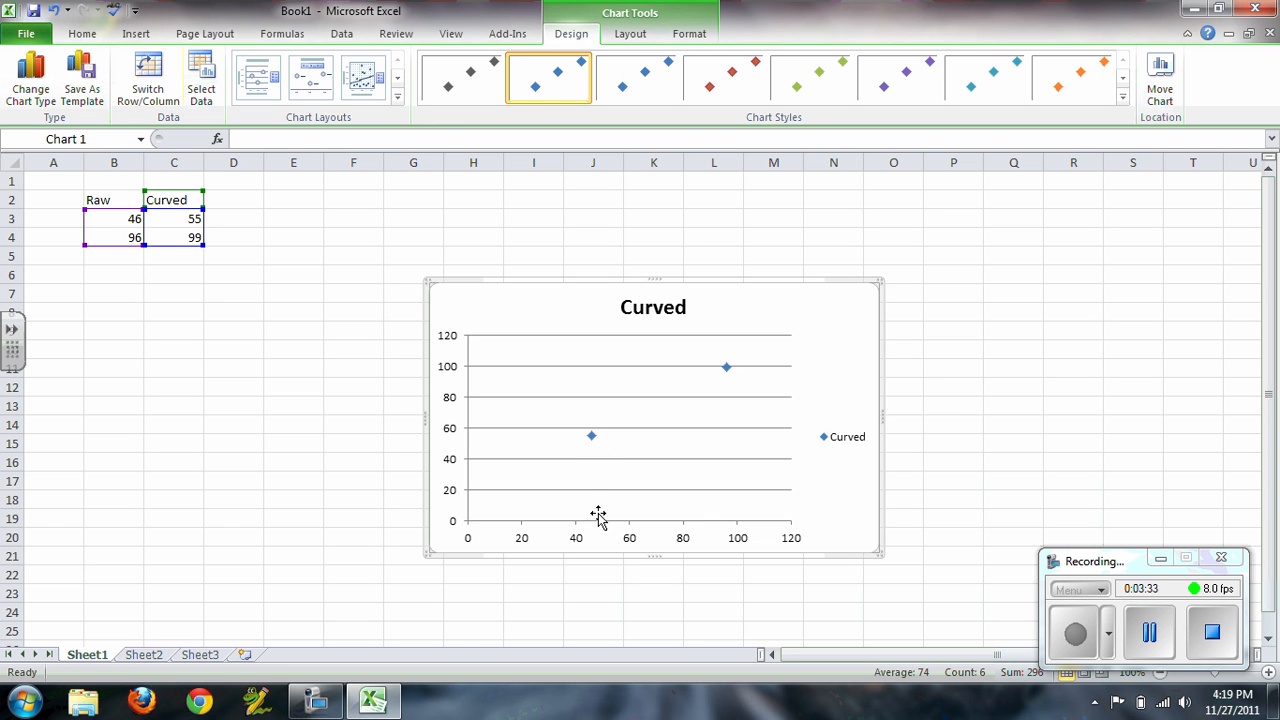
mouse_move(472, 448)
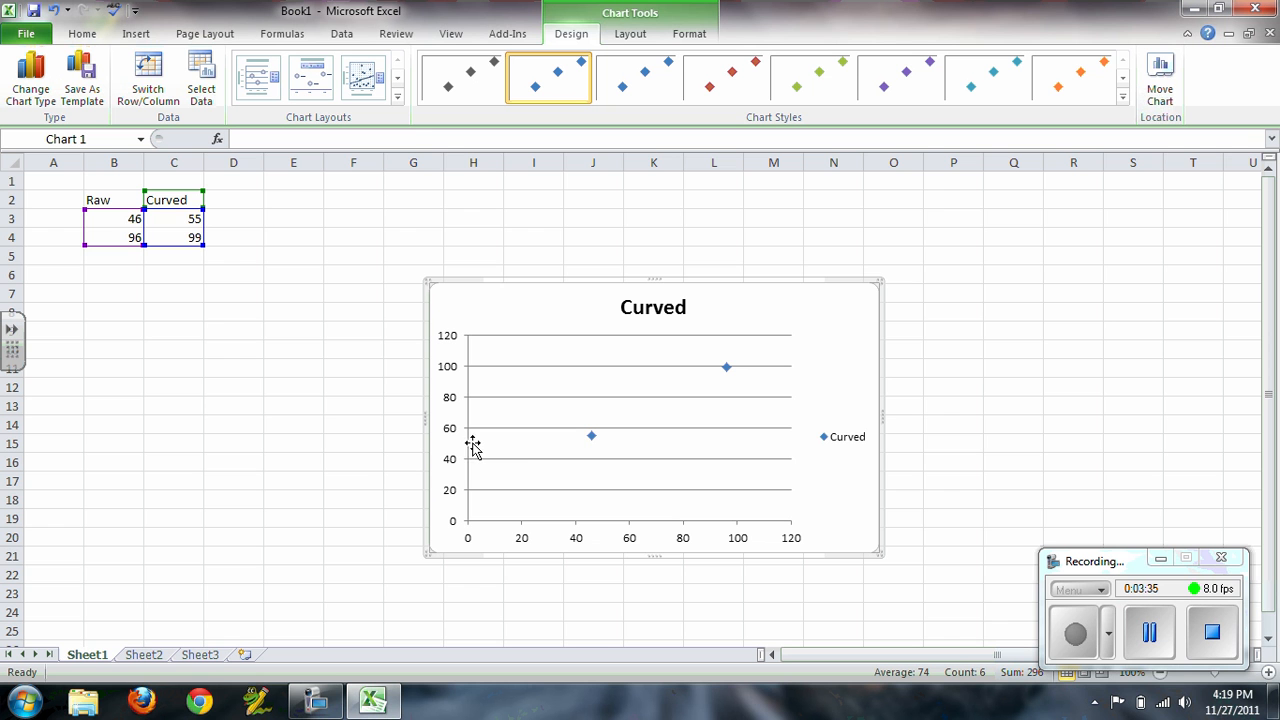
mouse_move(568, 444)
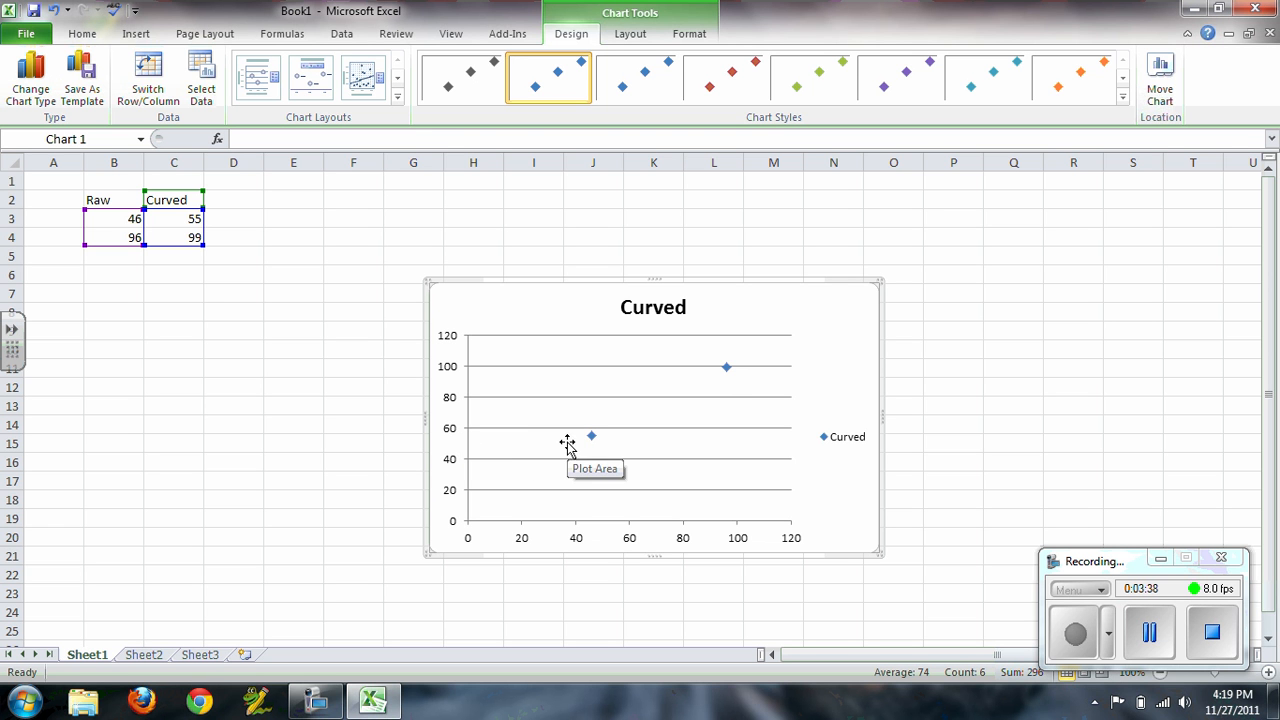
mouse_move(718, 436)
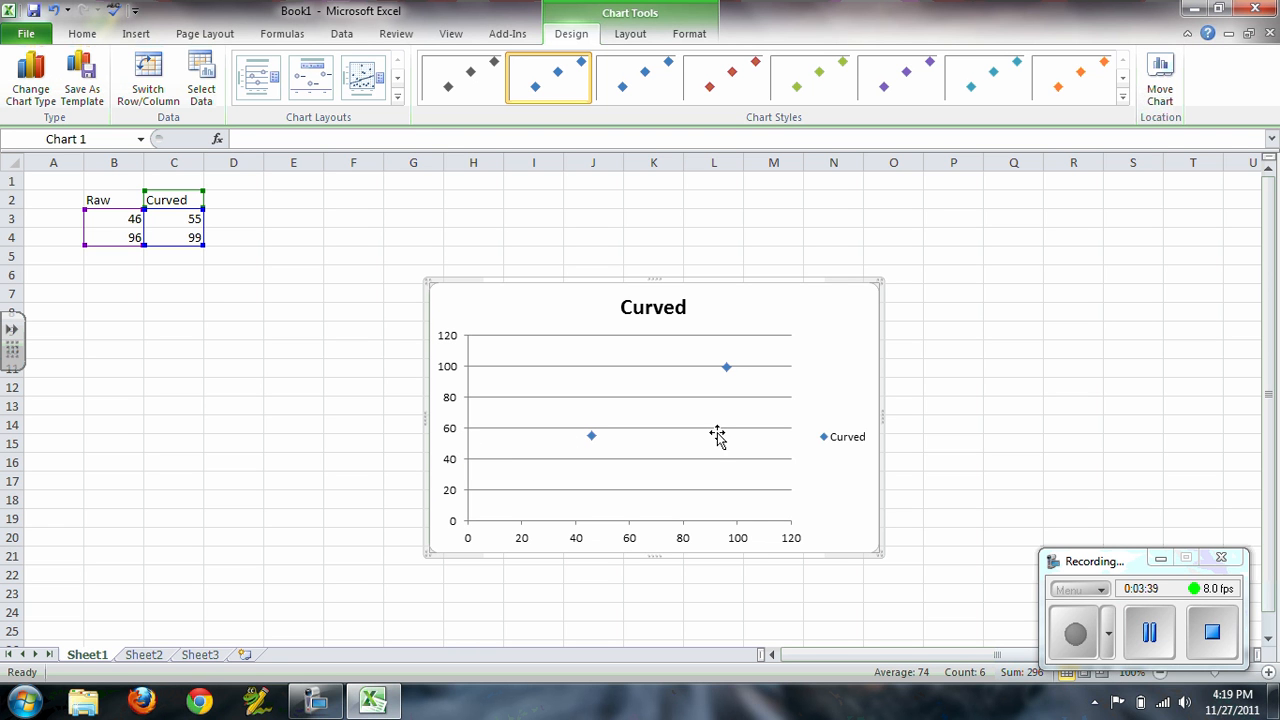
mouse_move(726, 368)
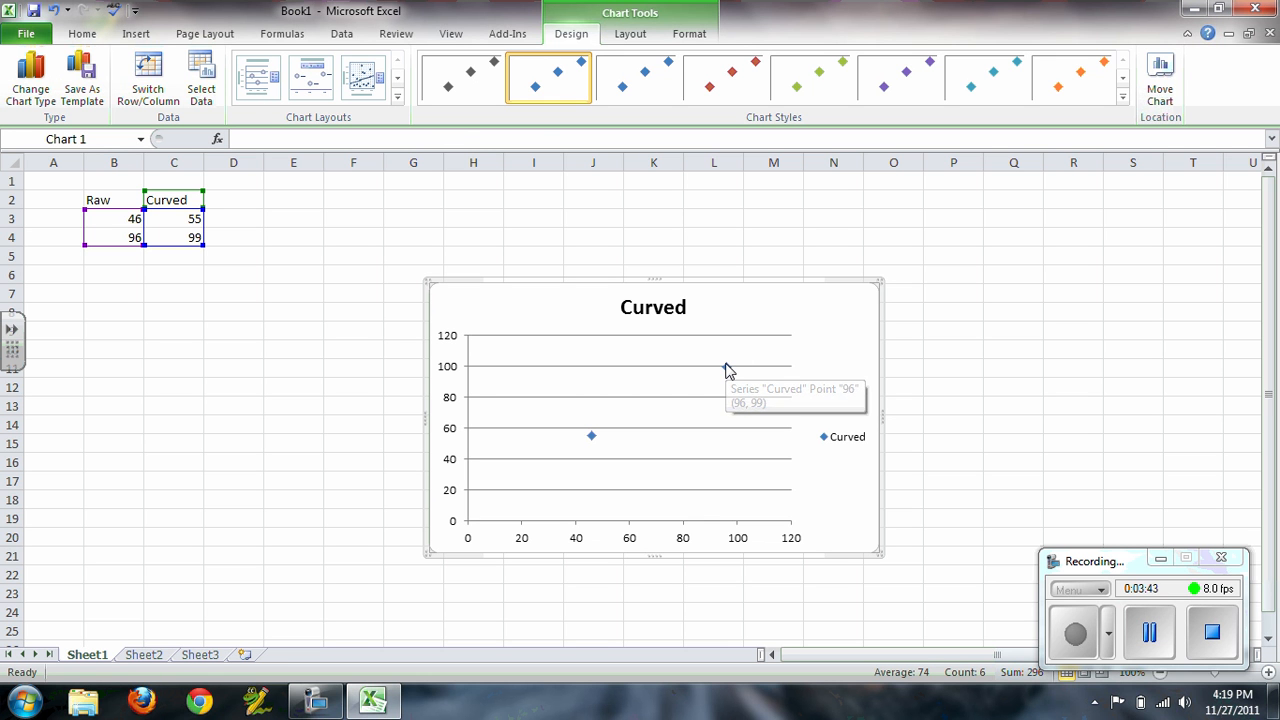
mouse_move(702, 396)
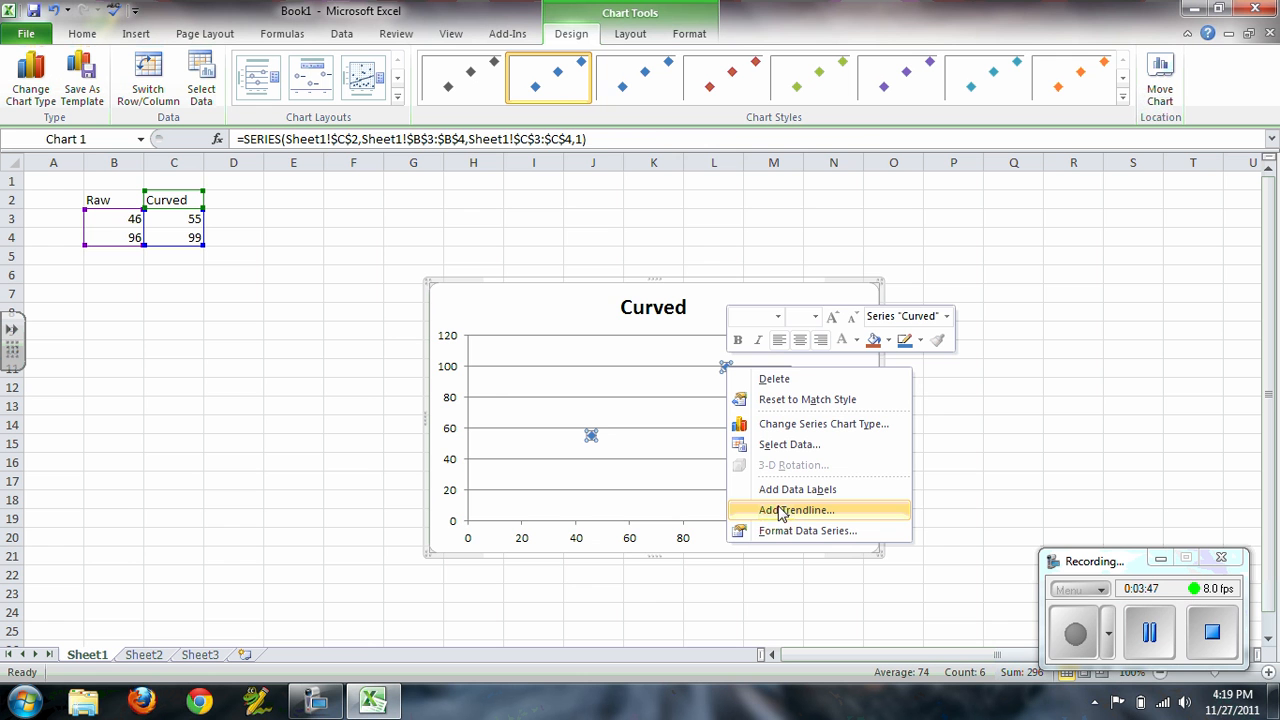
mouse_move(780, 516)
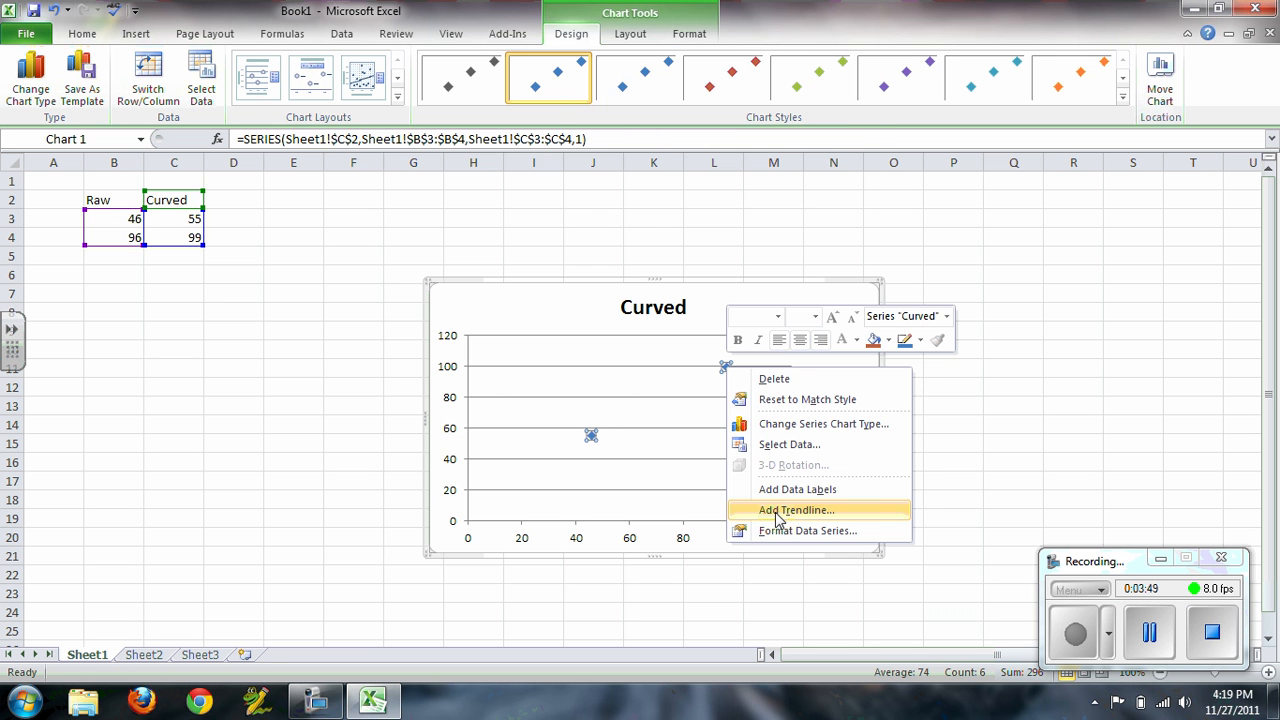
Add a linear trendline to the Curved series with its equation y = 0.88x + 14.52 displayed.
left_click(796, 510)
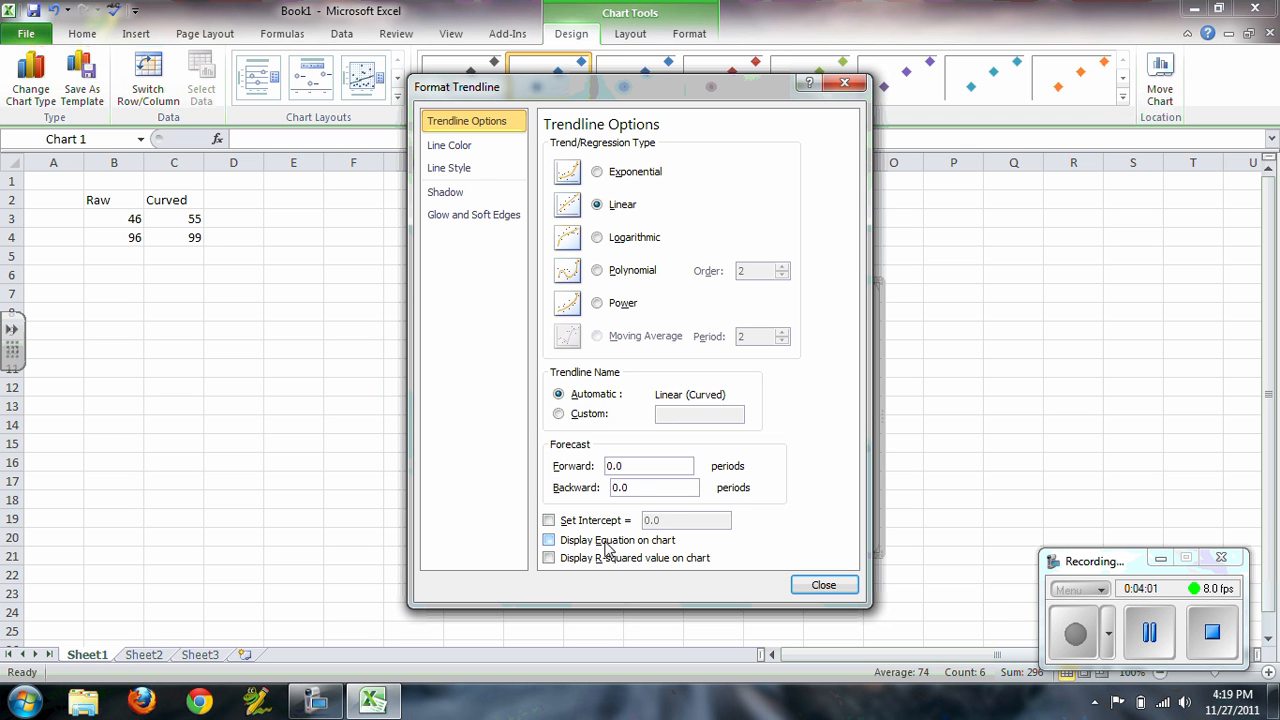
left_click(548, 540)
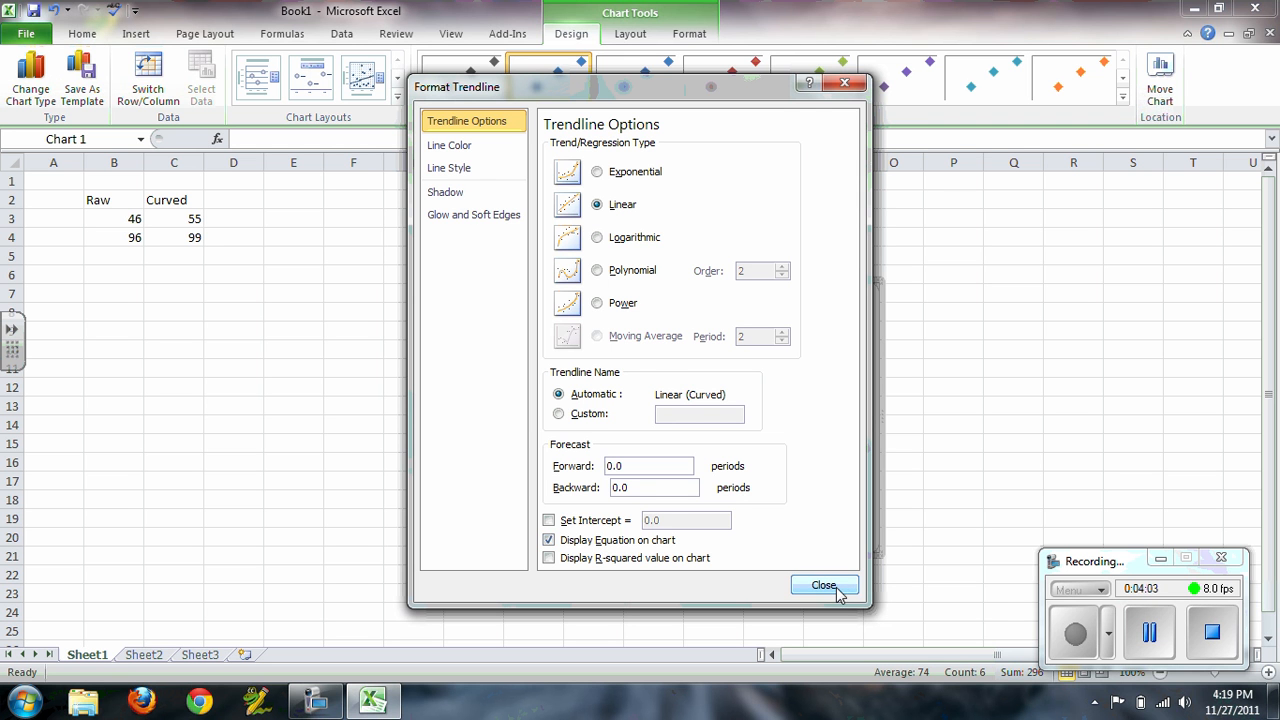
left_click(824, 584)
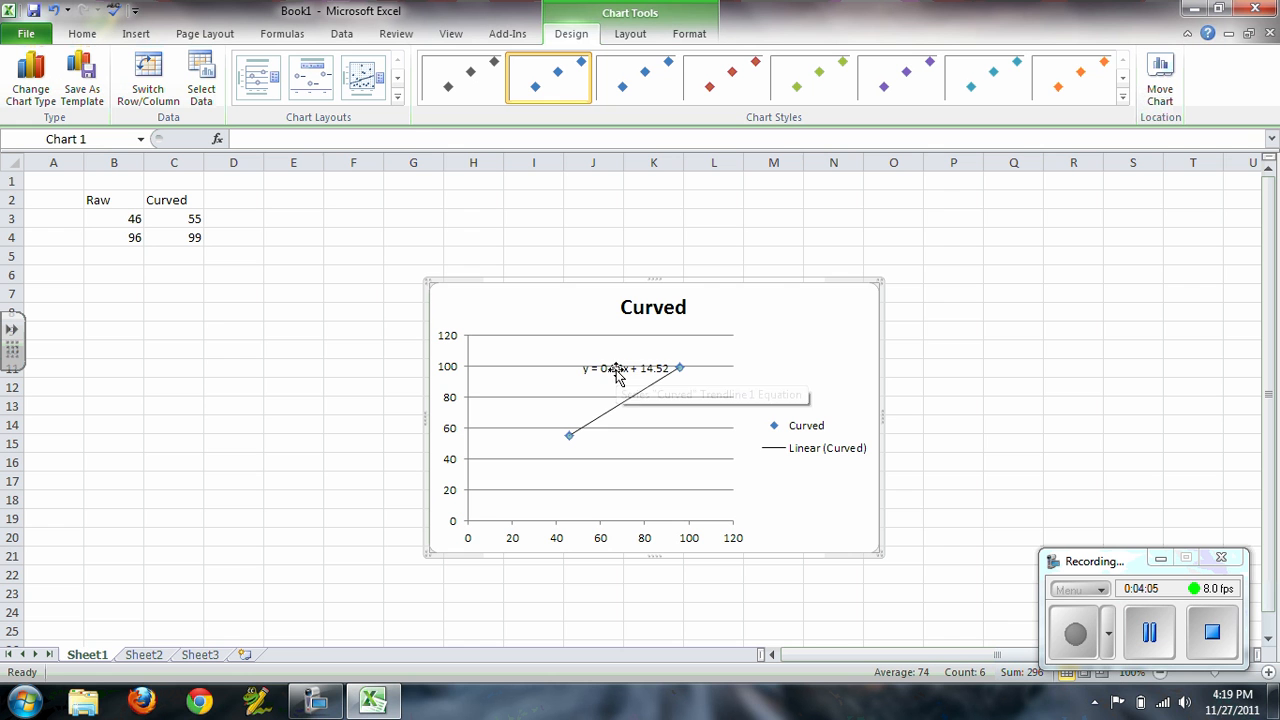
Move the trendline equation to the chart's top right, then return to cell B7.
left_click_drag(618, 368, 776, 316)
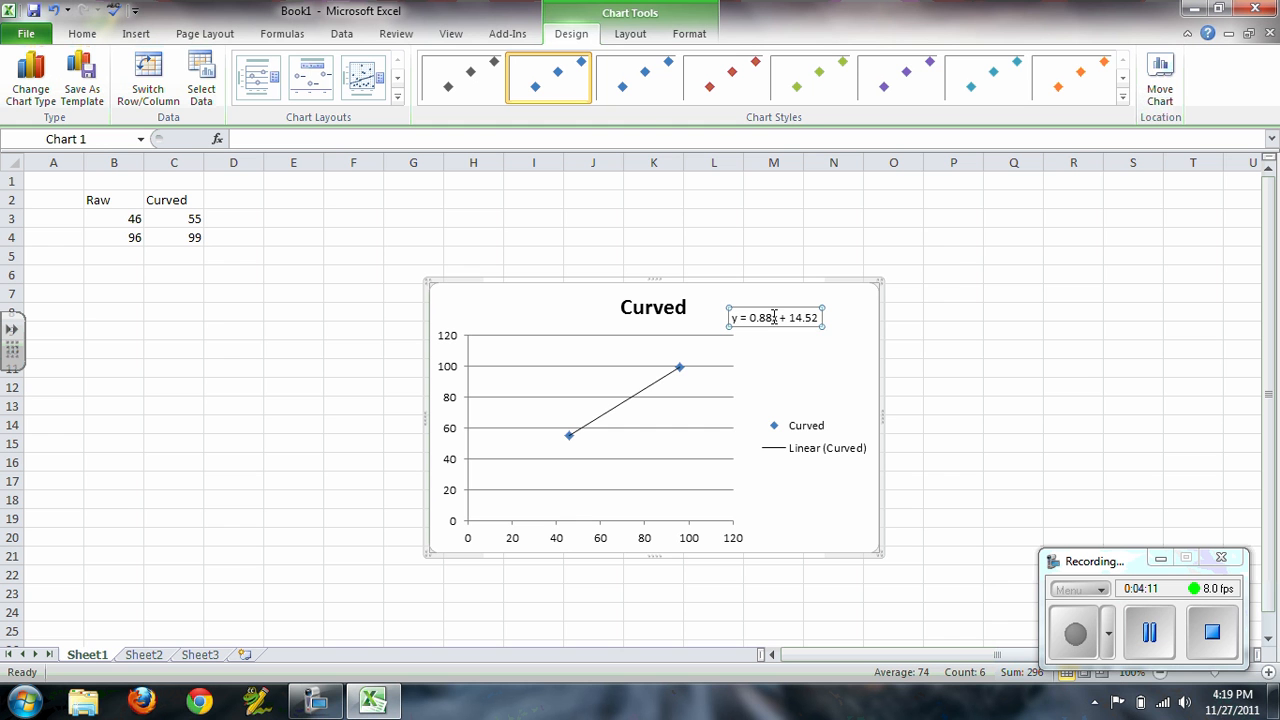
mouse_move(822, 332)
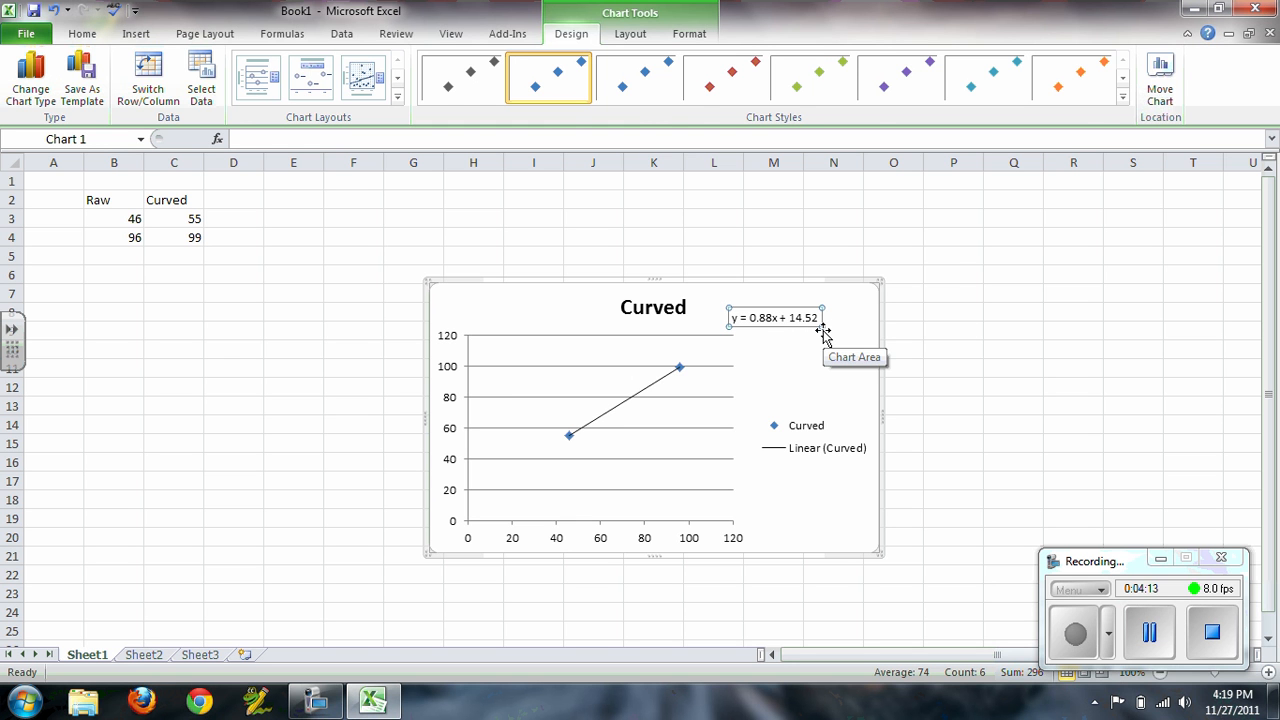
left_click(112, 292)
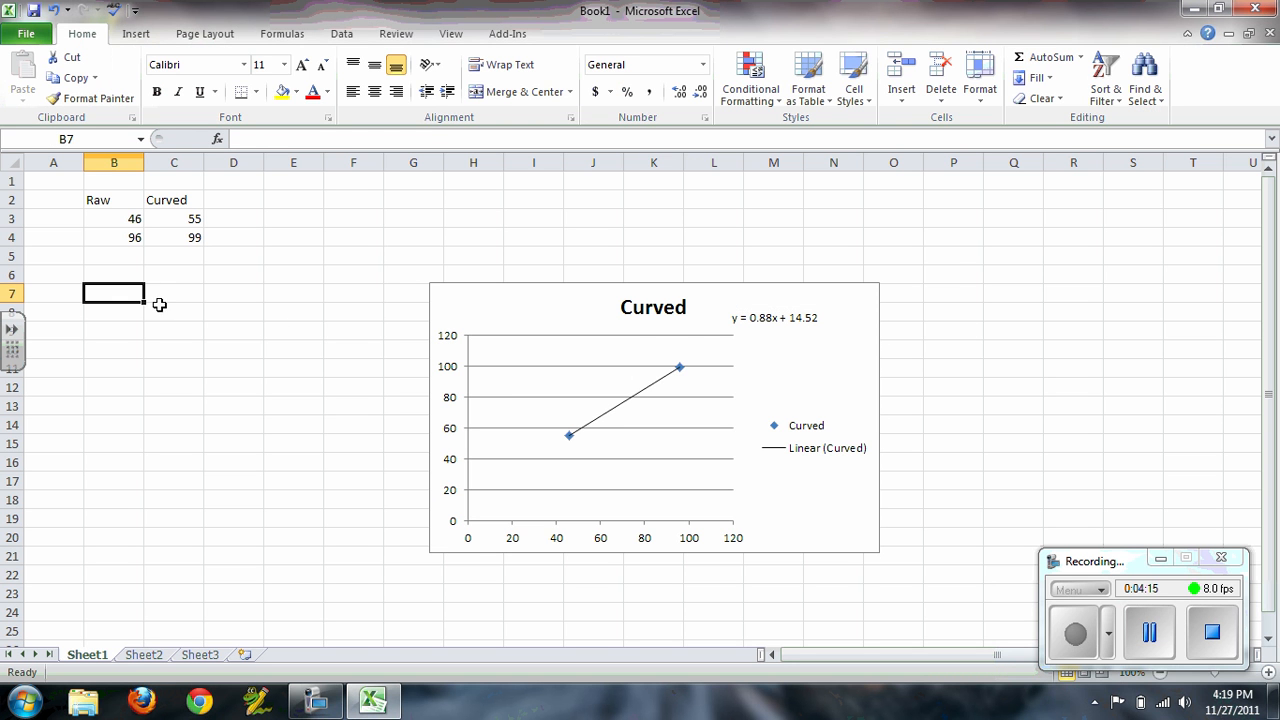
mouse_move(688, 336)
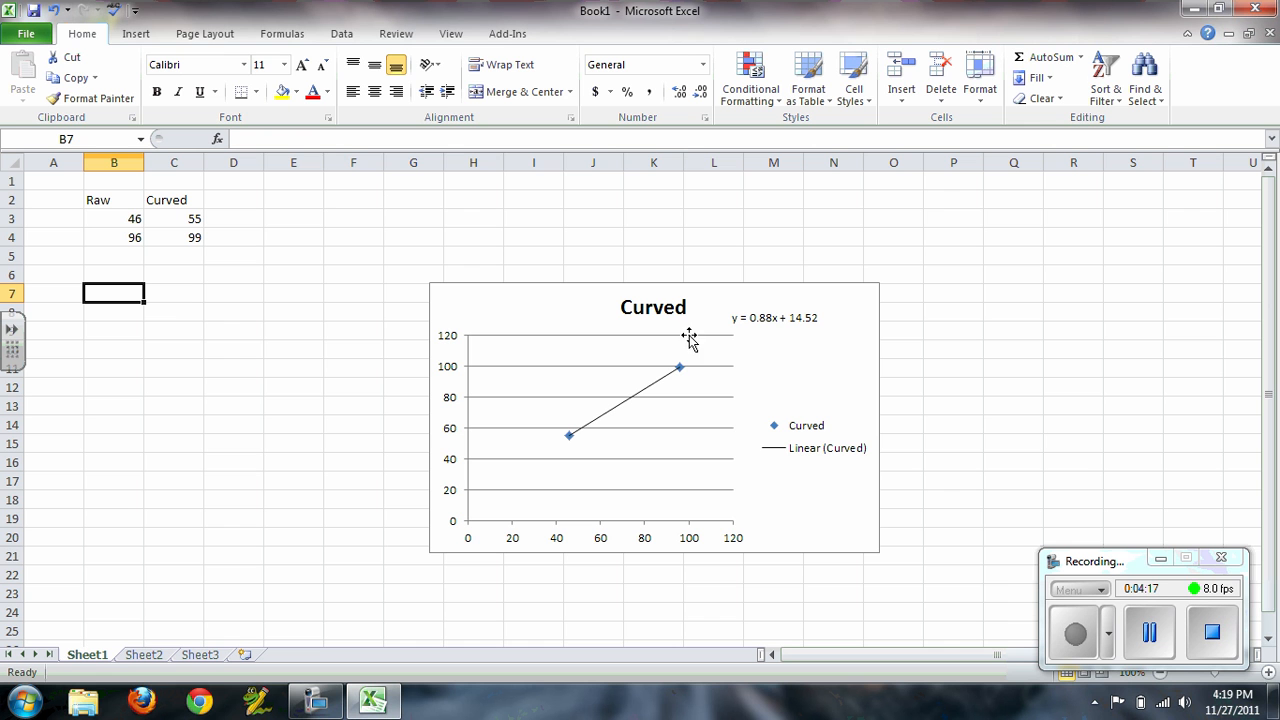
mouse_move(676, 372)
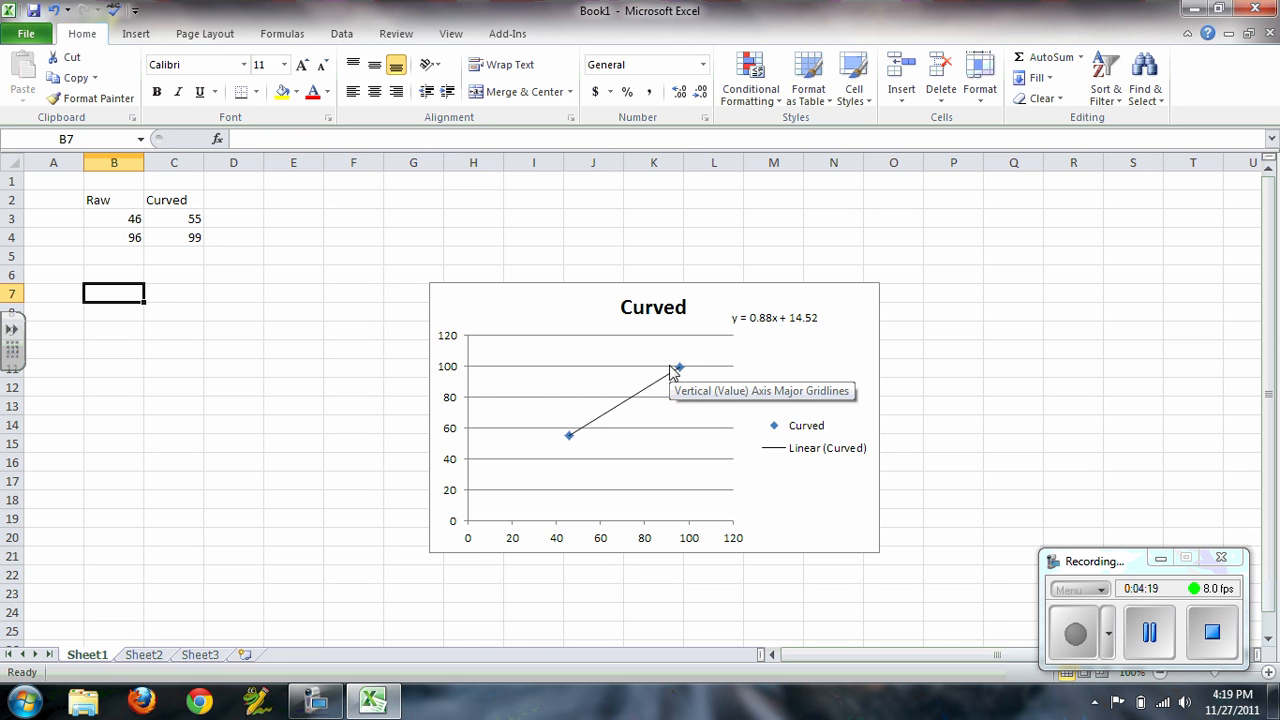
mouse_move(714, 306)
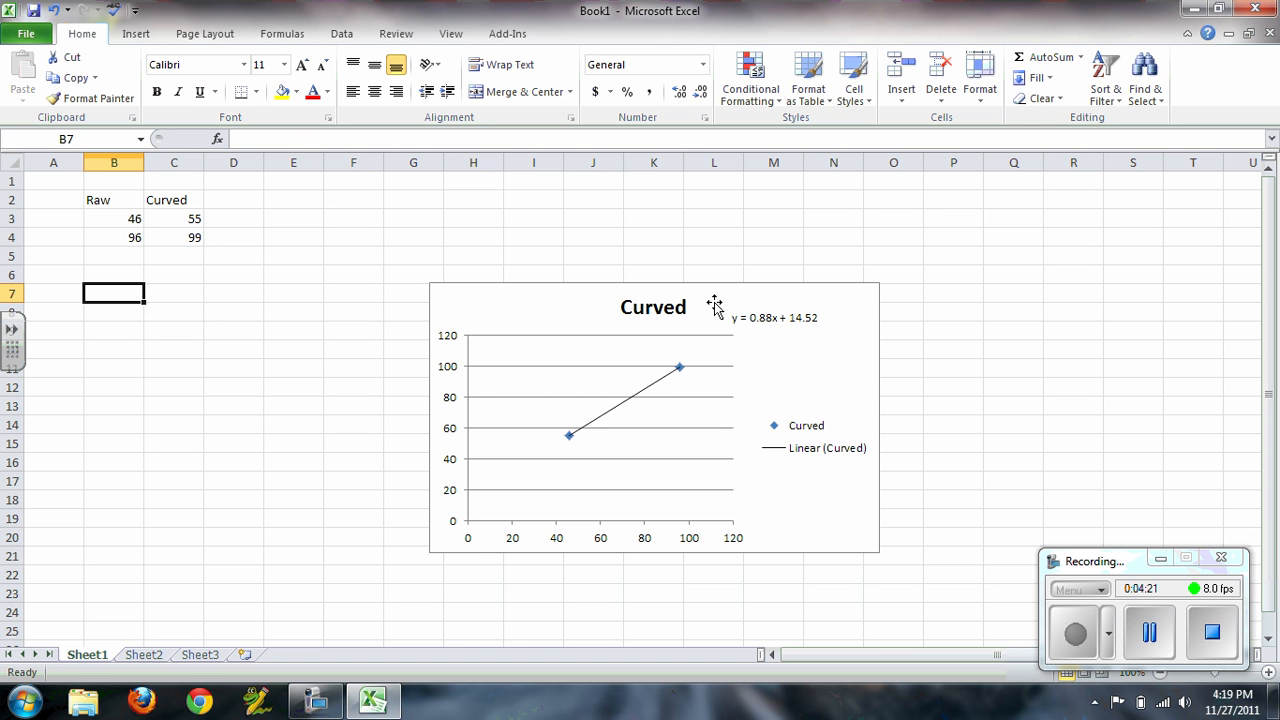
mouse_move(170, 270)
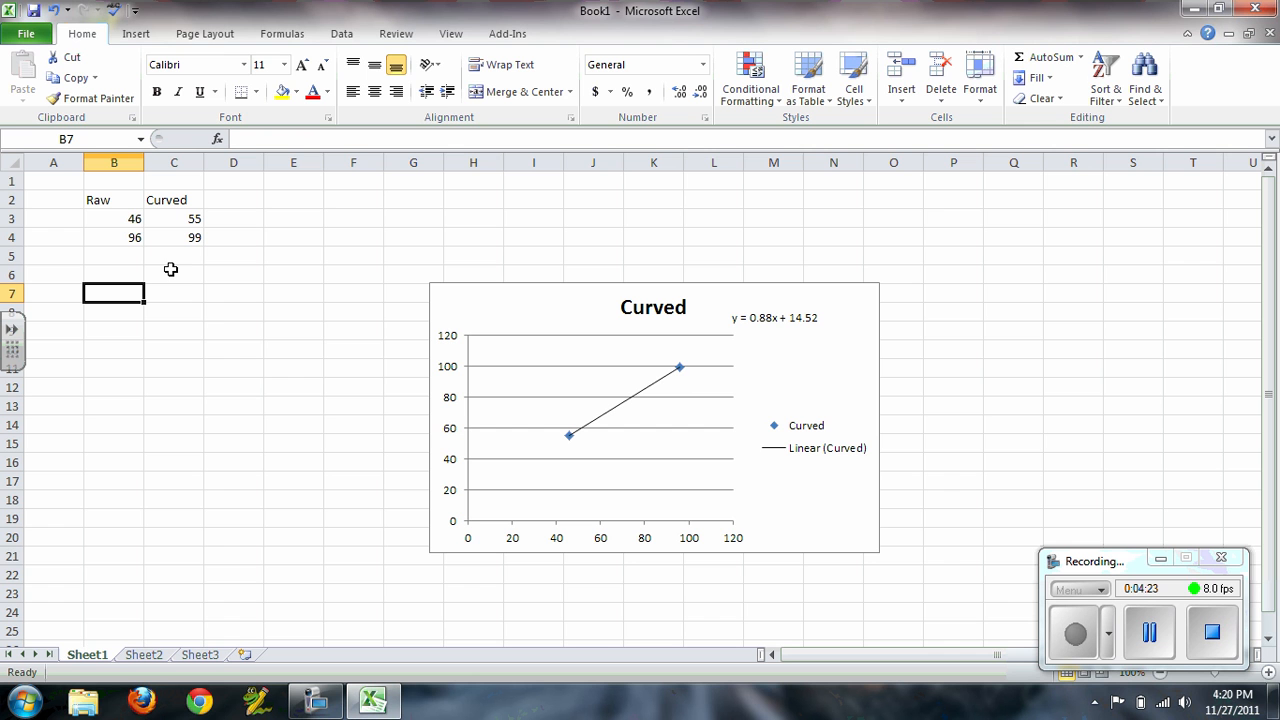
mouse_move(188, 260)
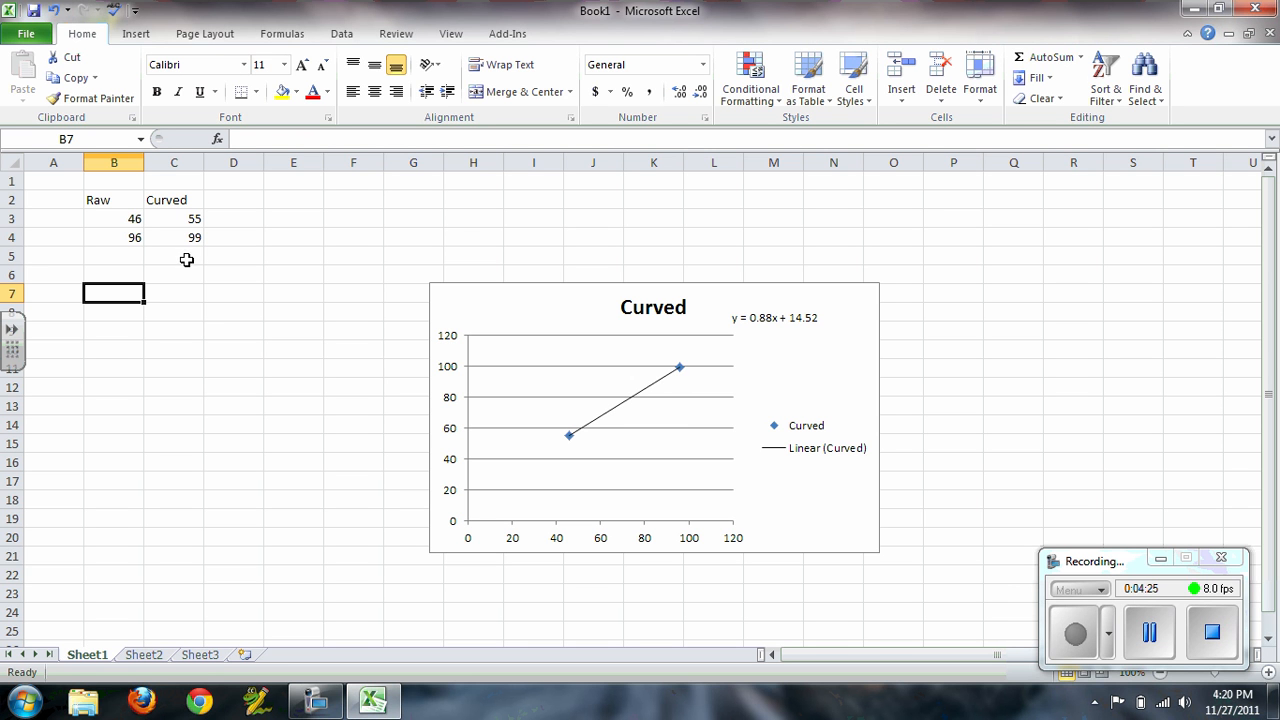
mouse_move(170, 292)
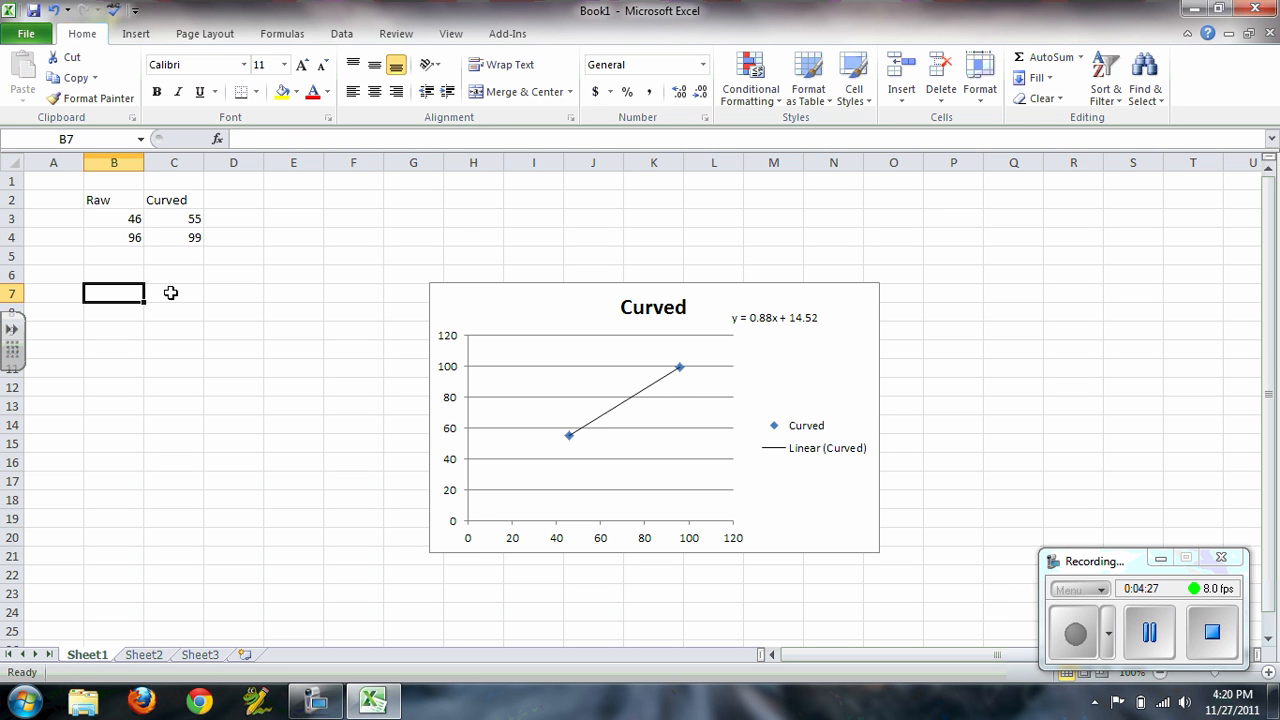
mouse_move(320, 328)
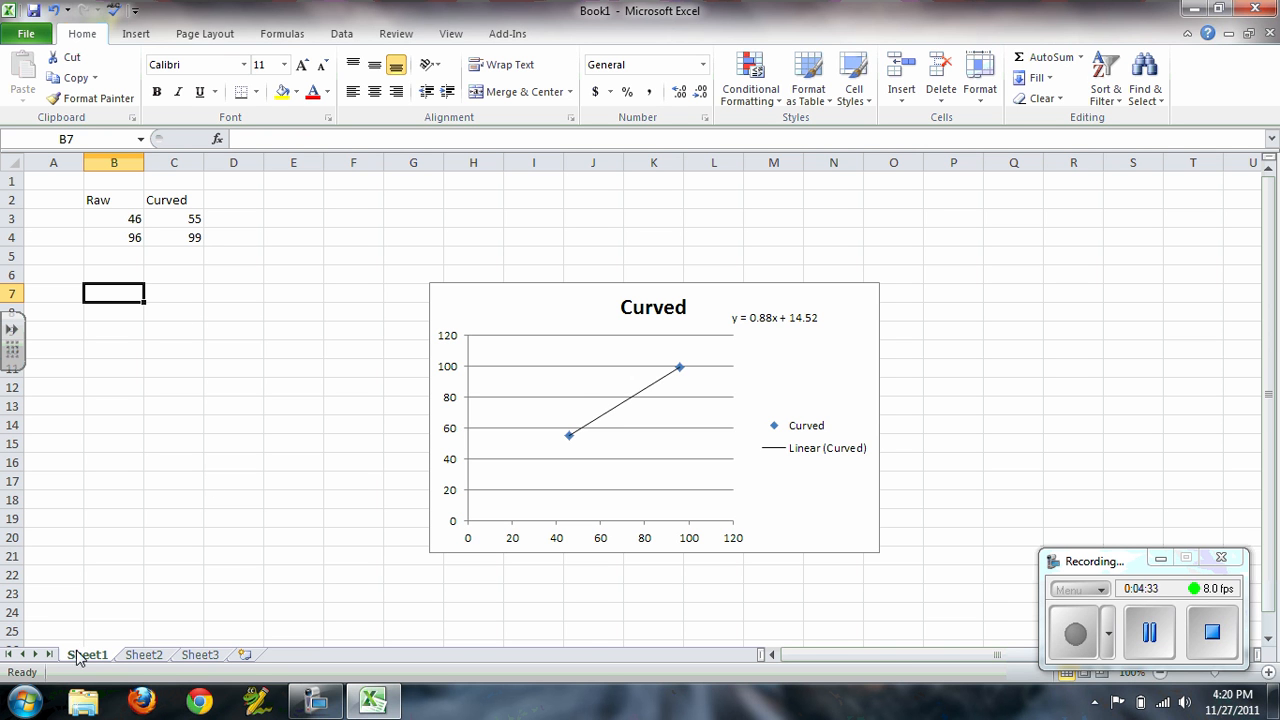
Enter 46 in B7 and the formula =.88*B7+14.52 in C7, returning 55.
type("46")
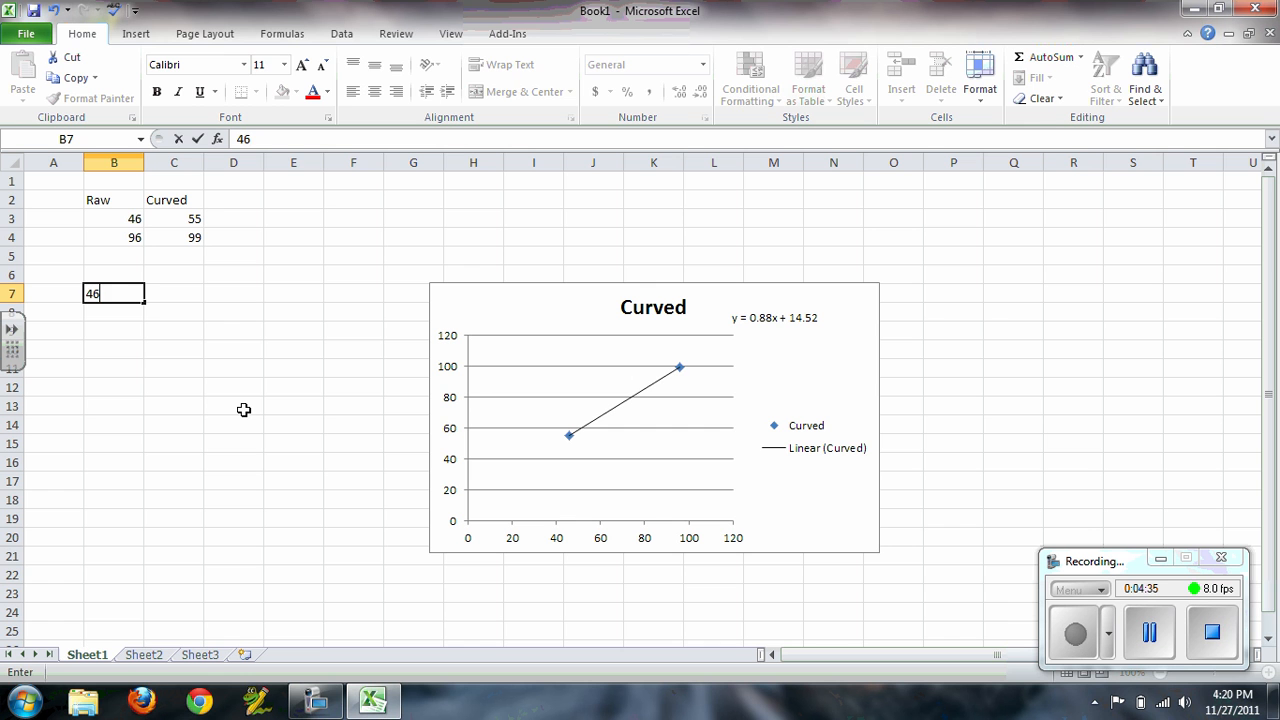
key("enter")
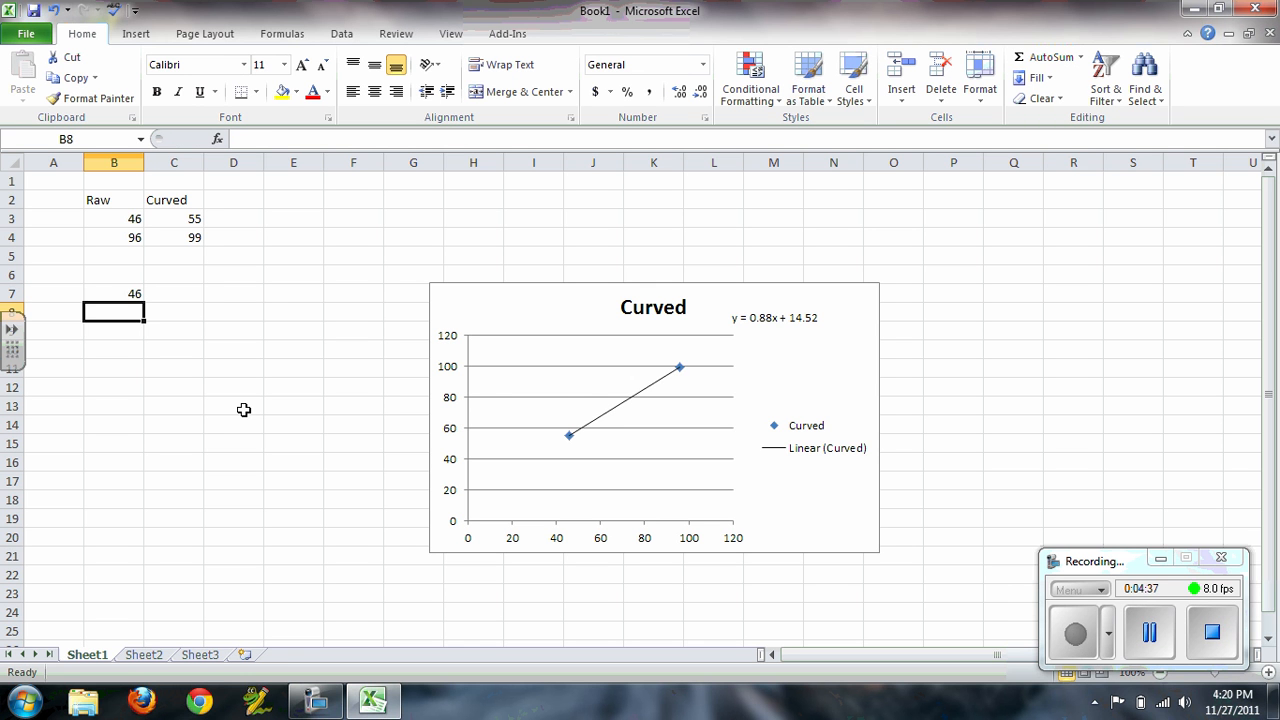
left_click(174, 292)
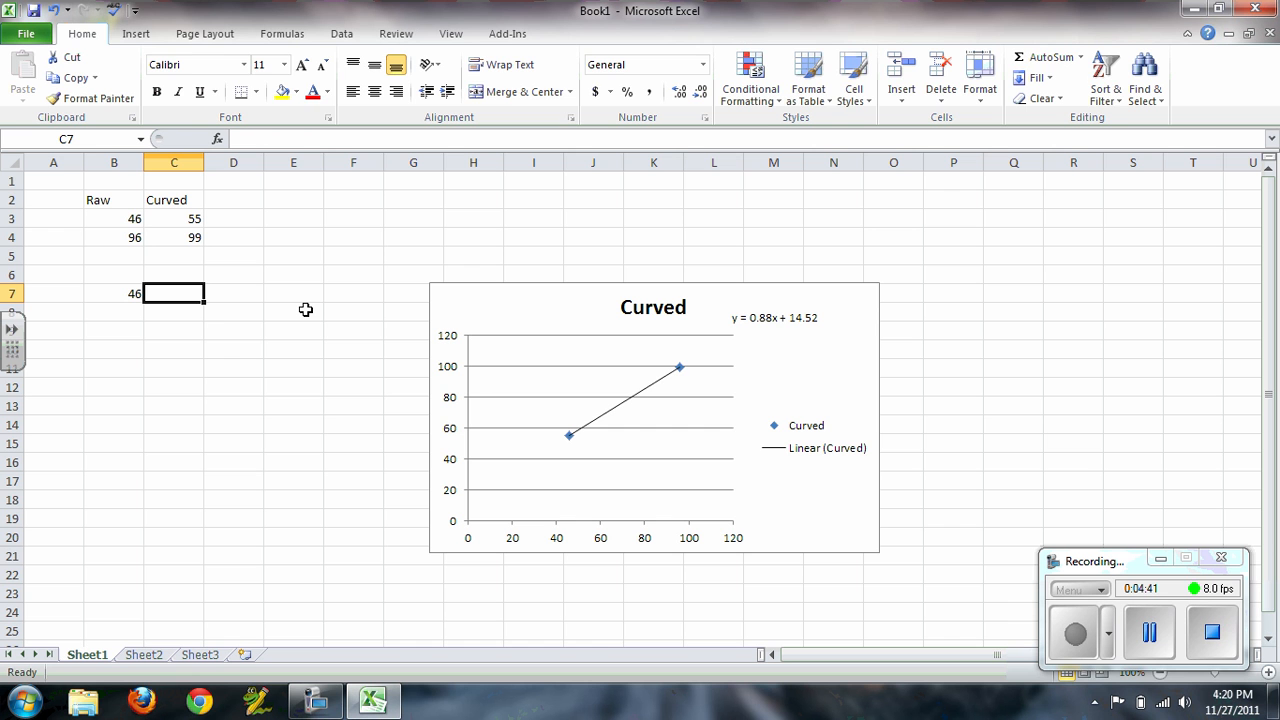
type("=")
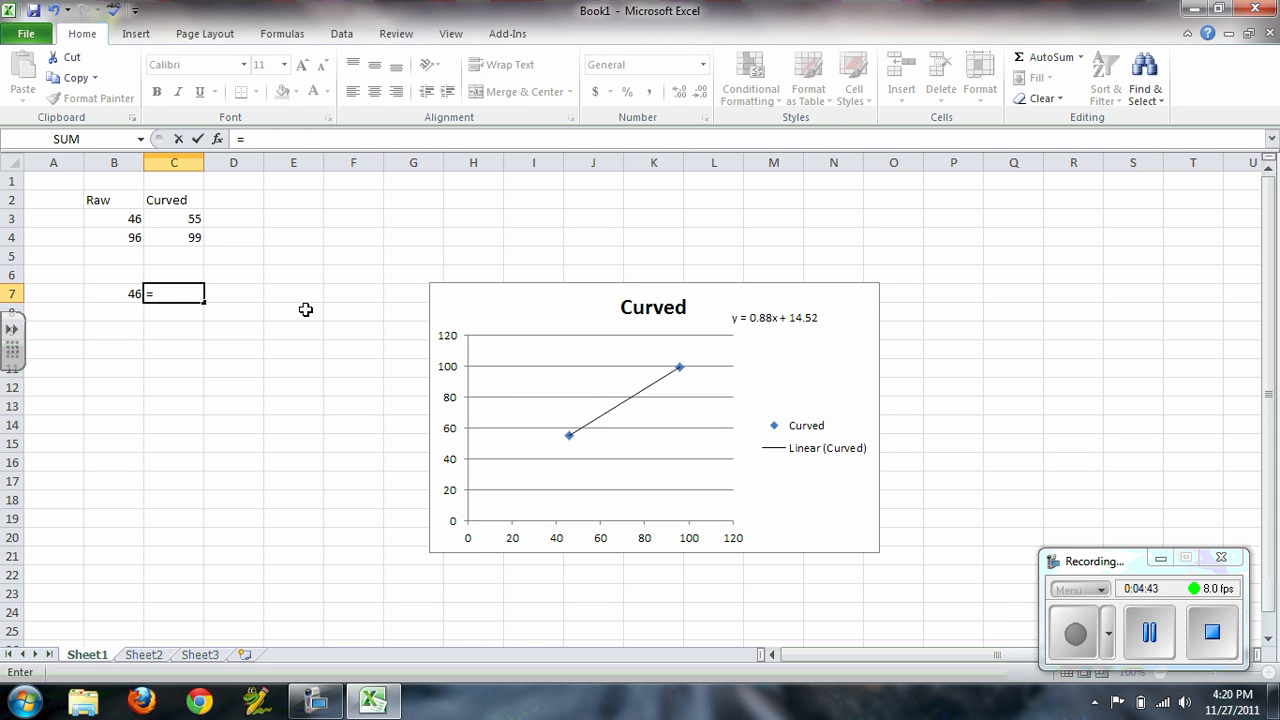
type(".")
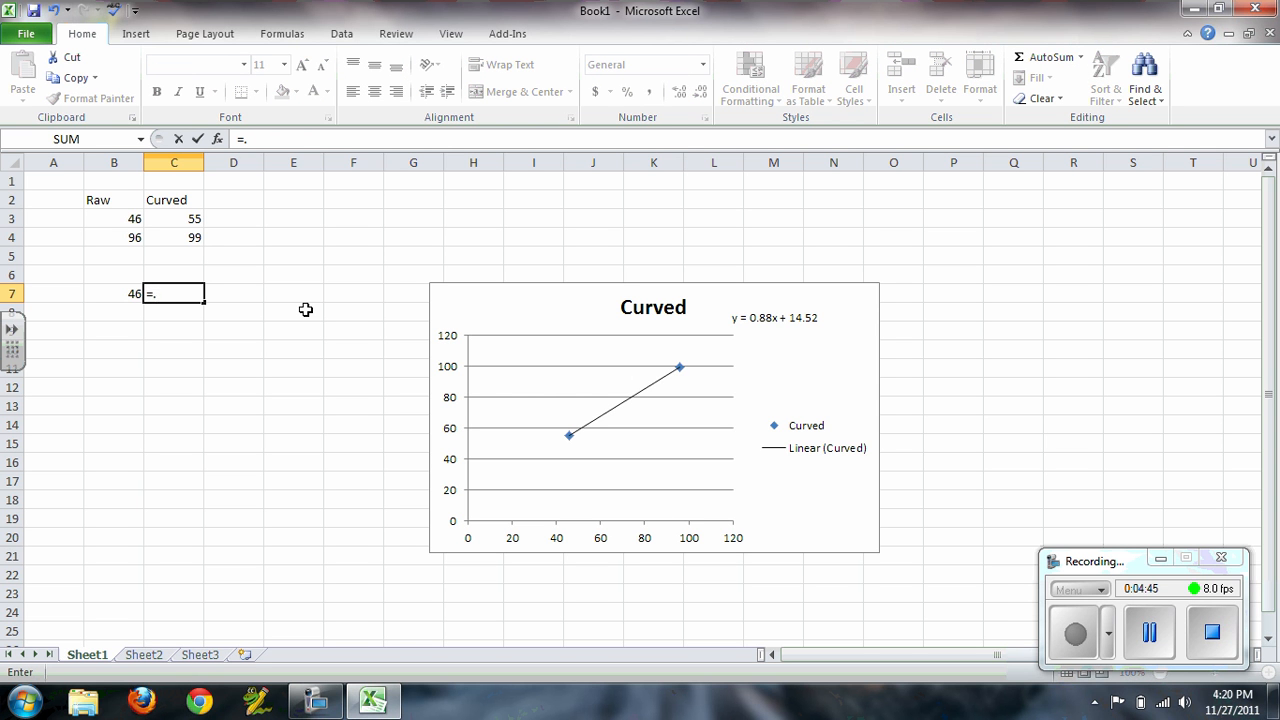
type("88")
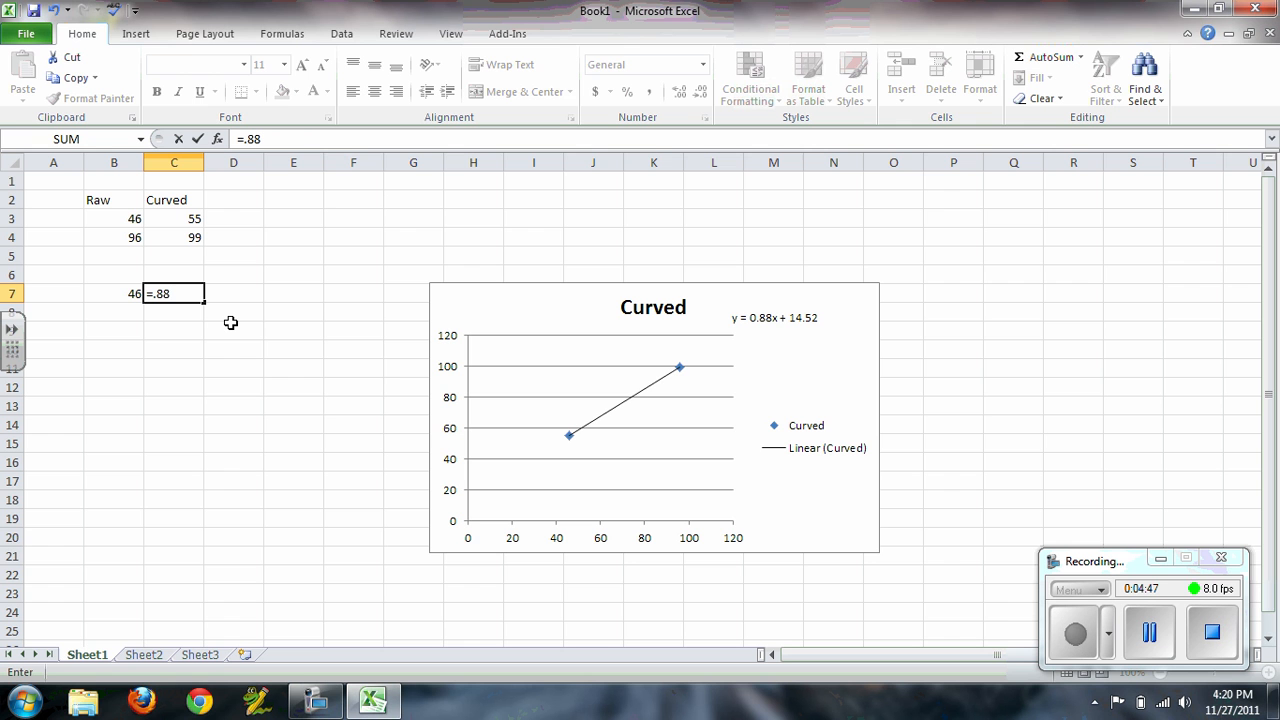
type("*")
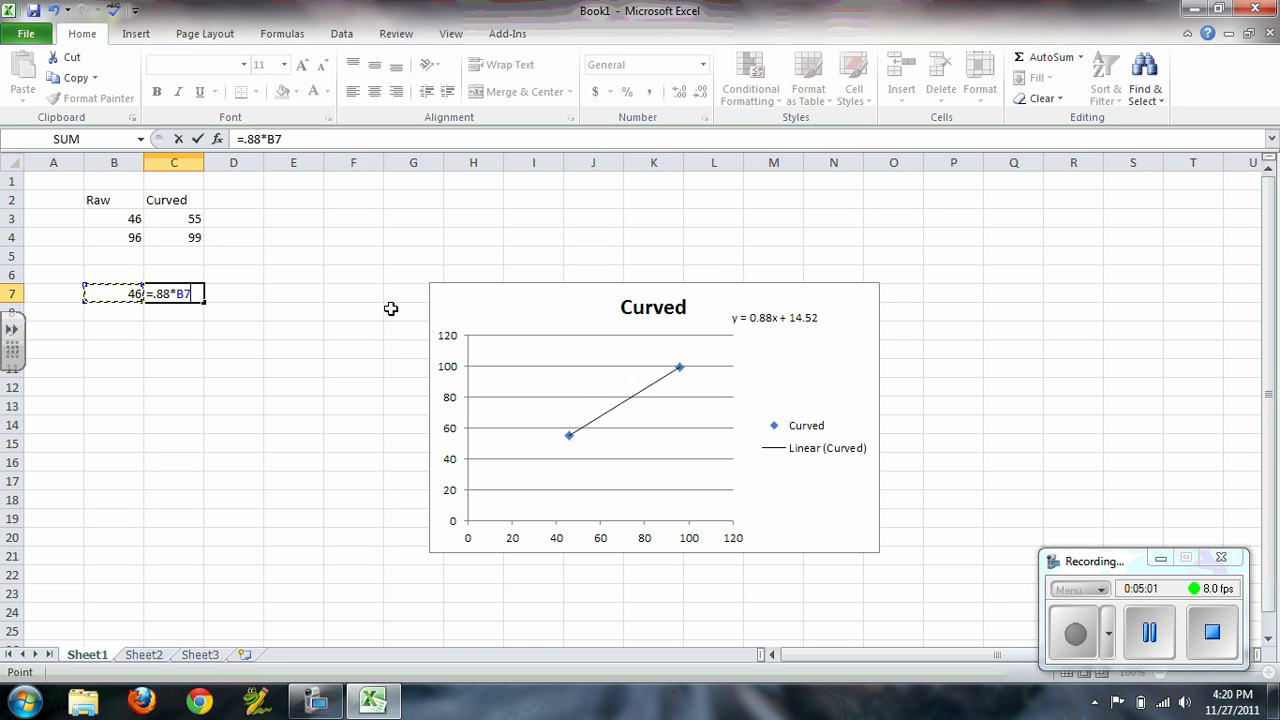
type("+1")
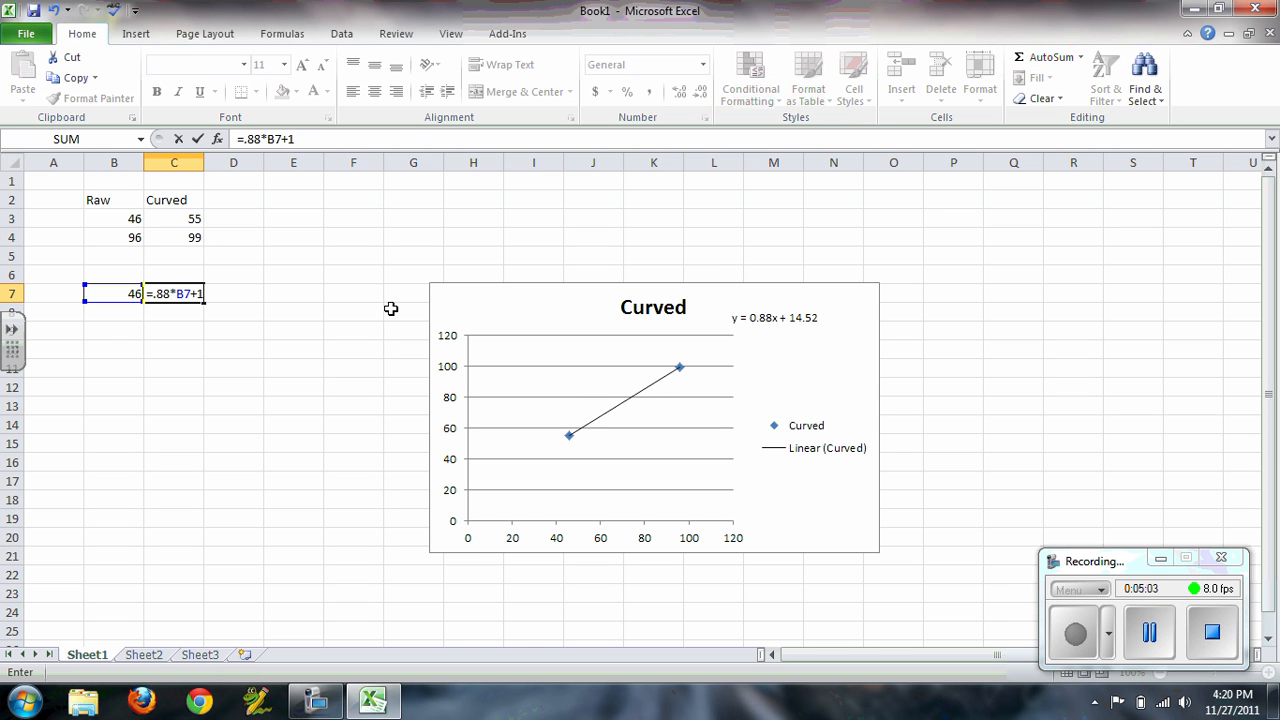
type("4.52")
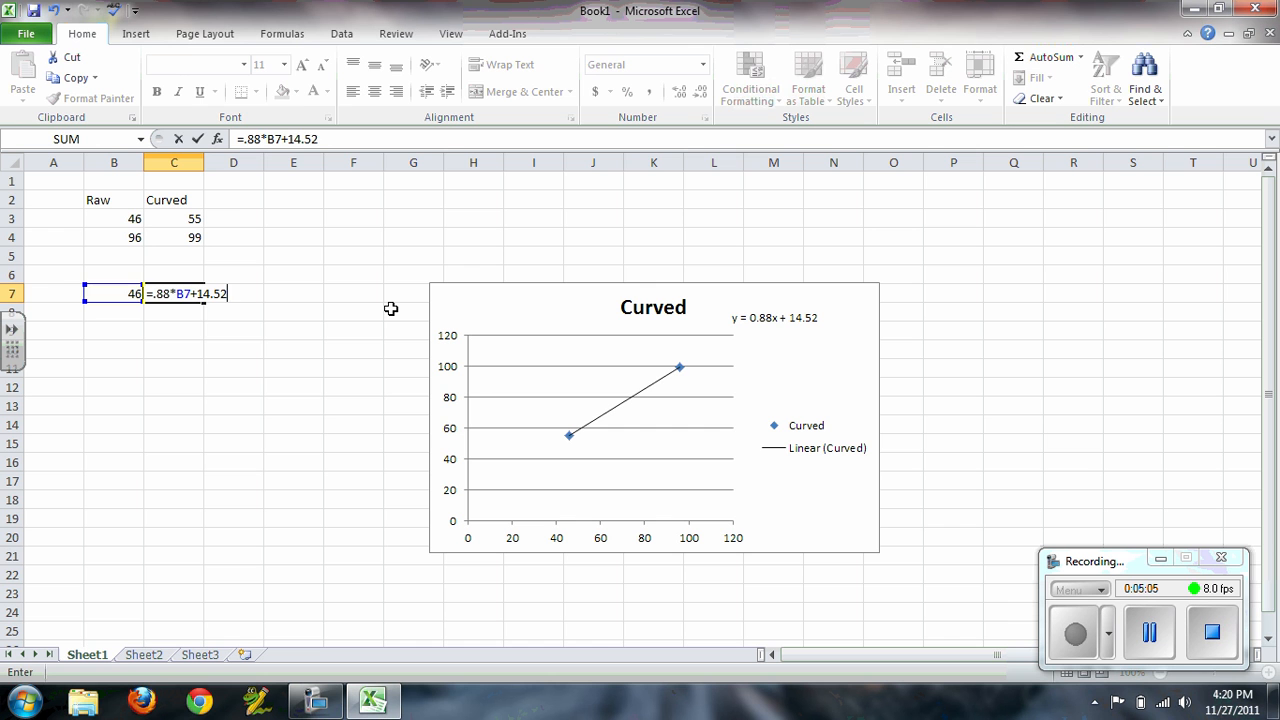
key("enter")
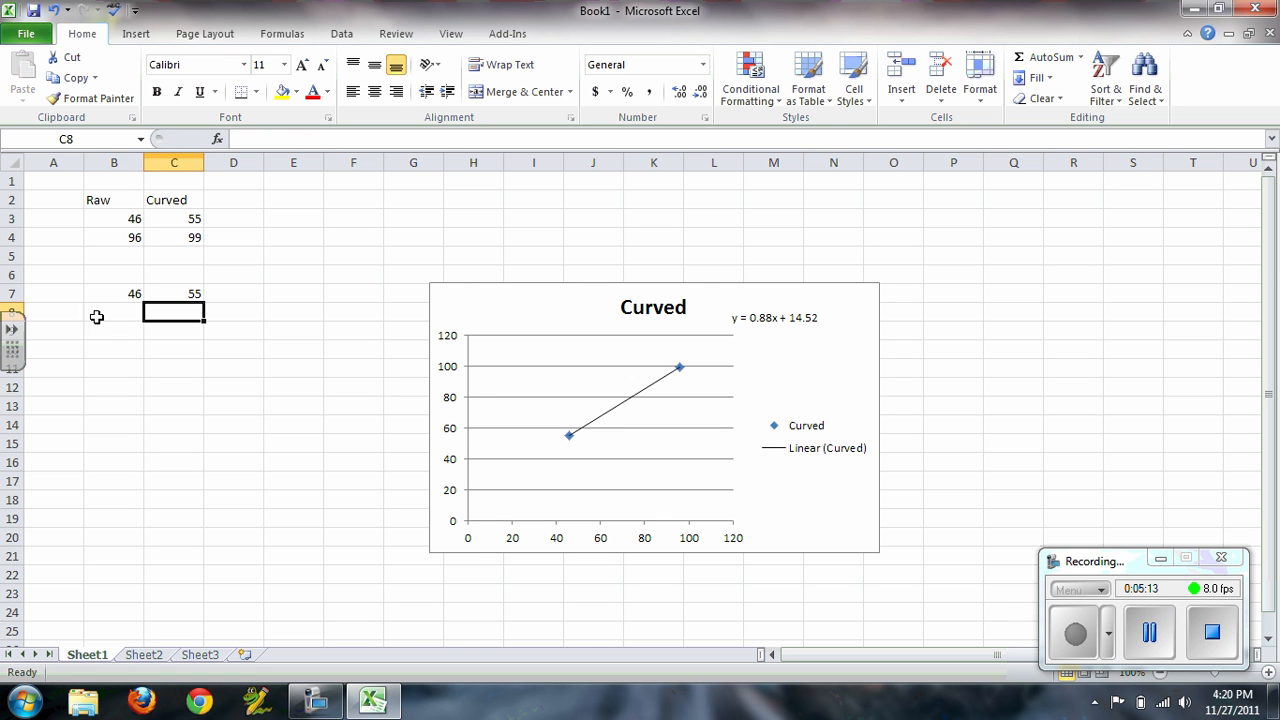
Extend the raw series 46, 47, 48… down column B and compute =0.88*B7+14.52 giving 55 in C7.
type("47")
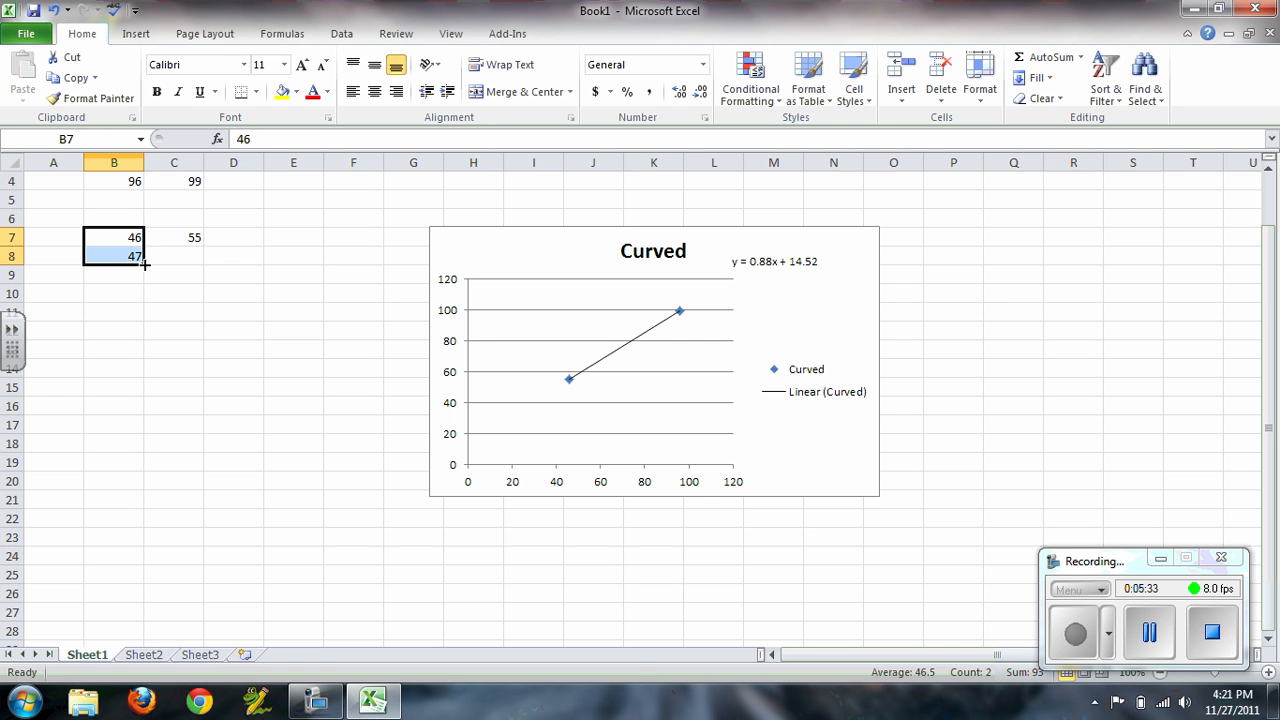
left_click_drag(144, 264, 122, 632)
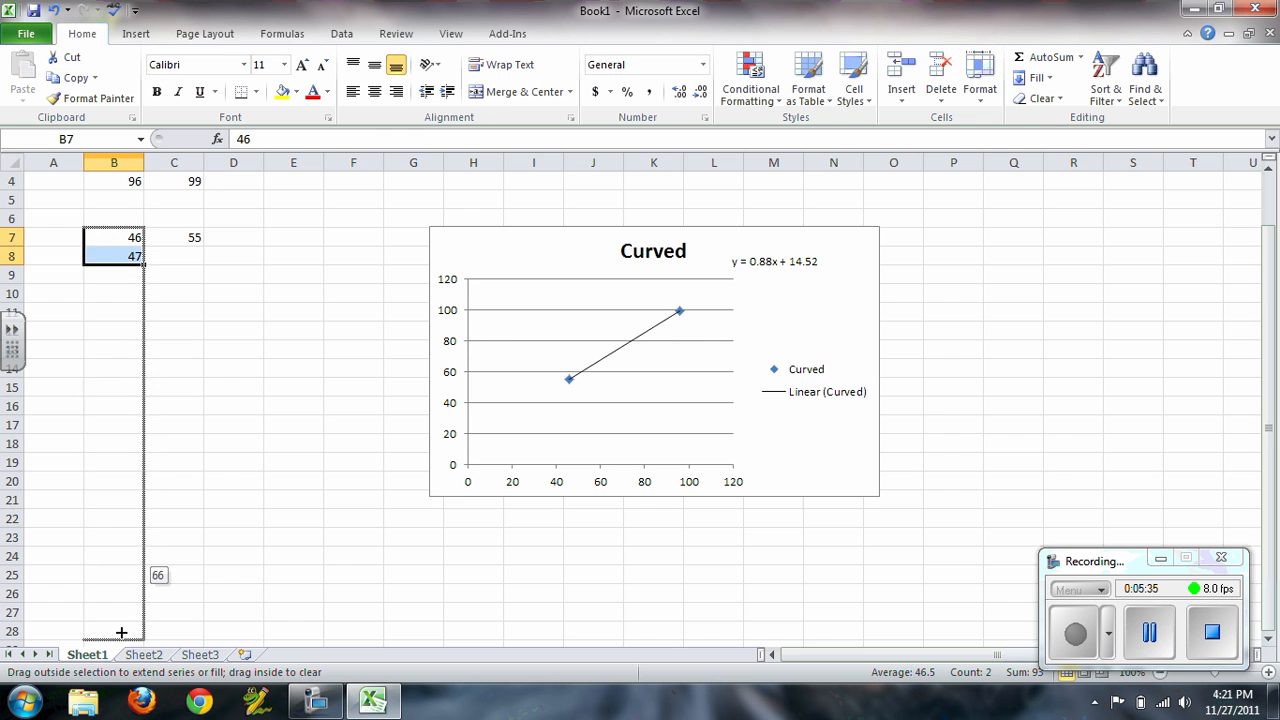
scroll("down", 3)
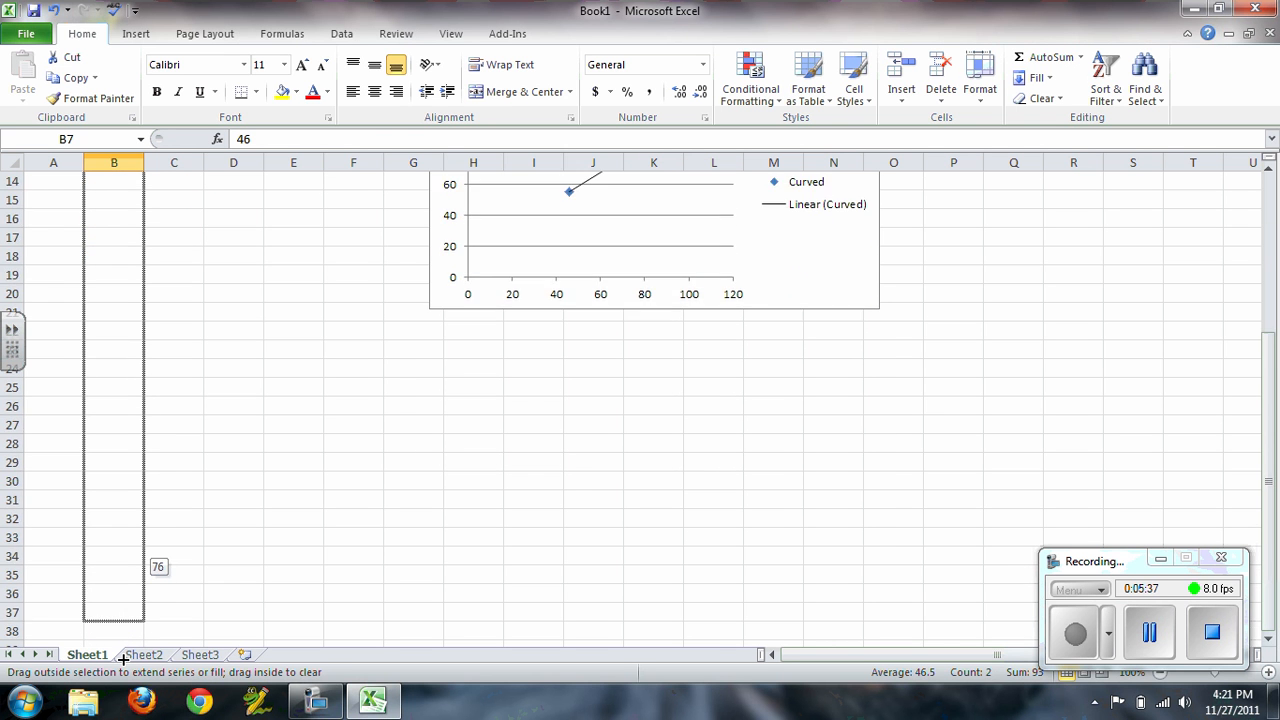
scroll("down", 3)
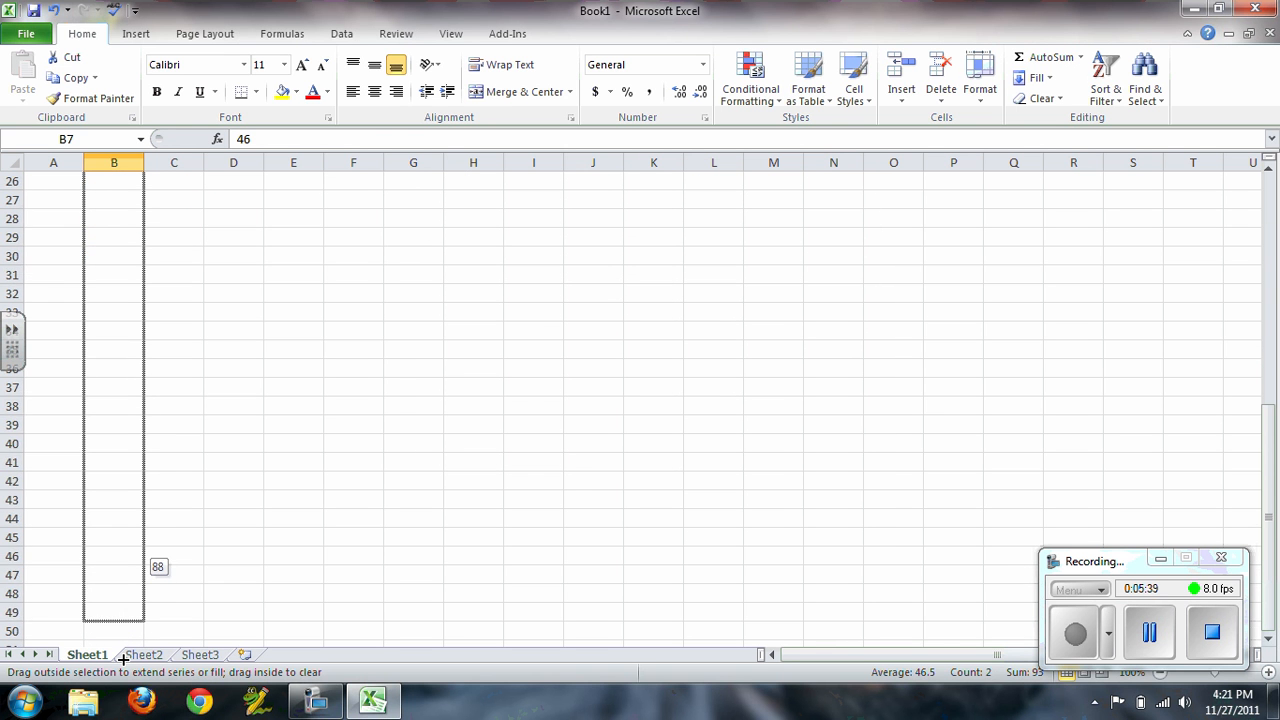
scroll("down", 3)
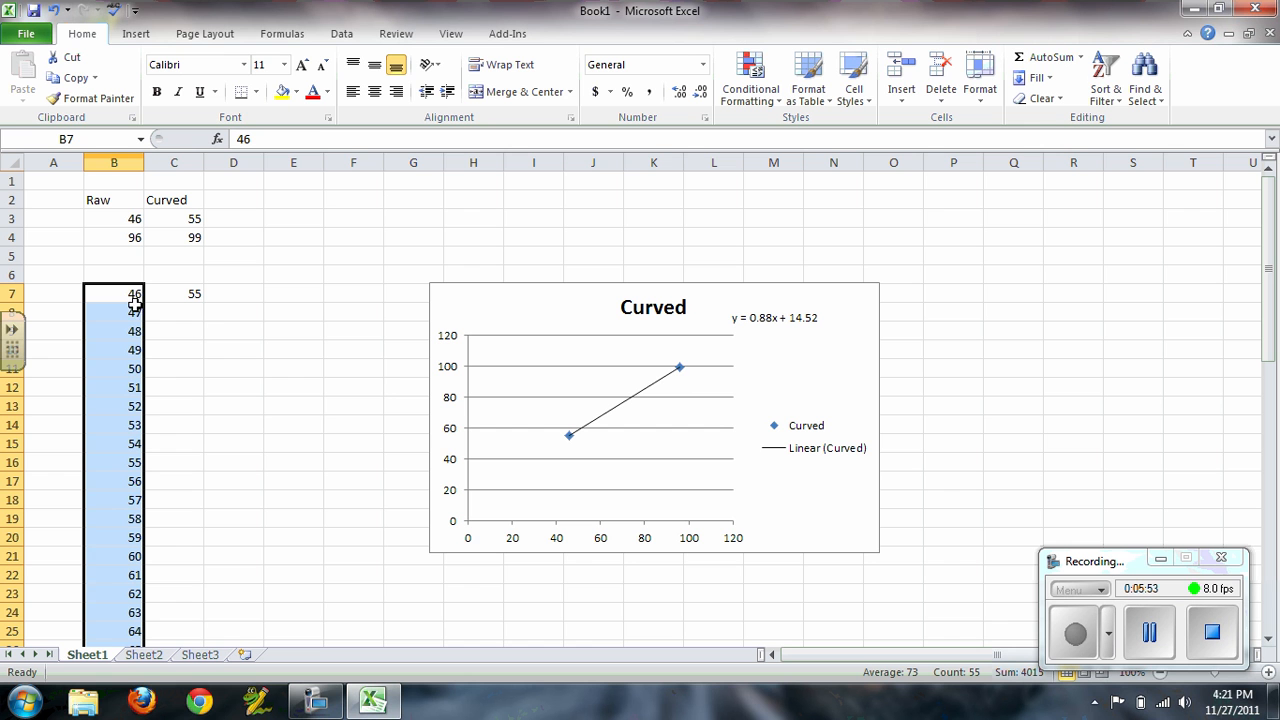
mouse_move(136, 352)
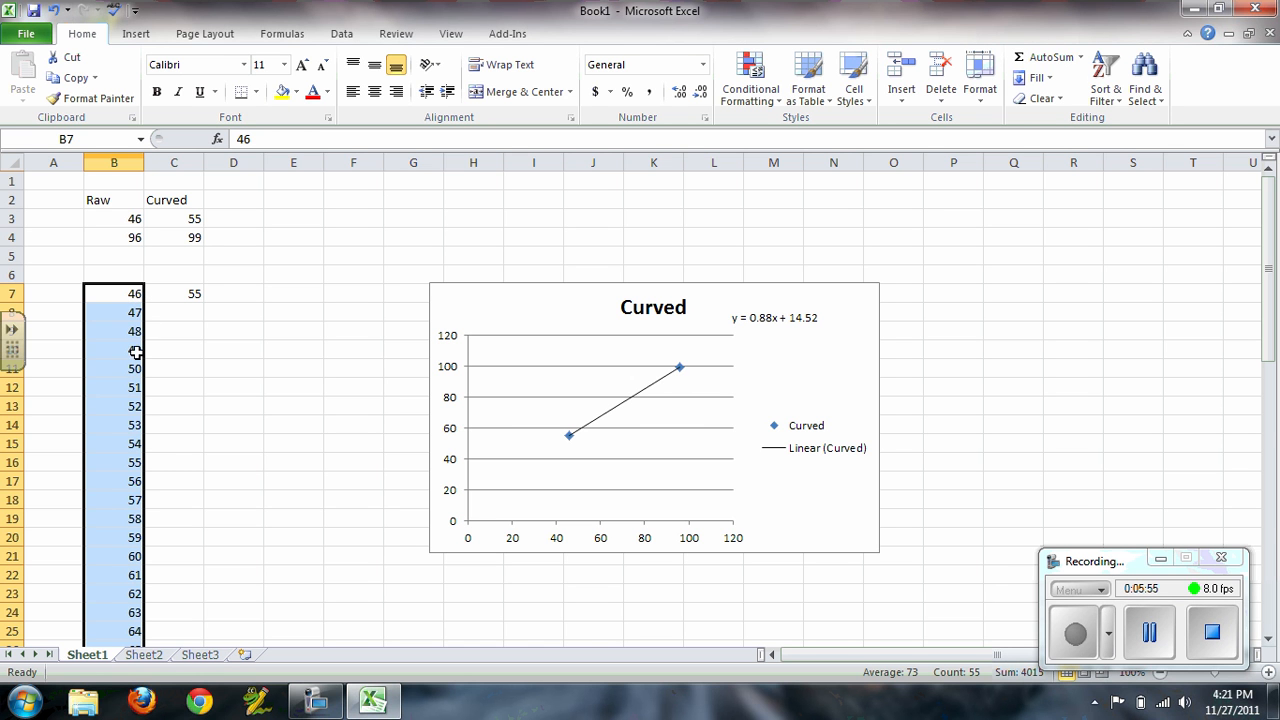
mouse_move(122, 620)
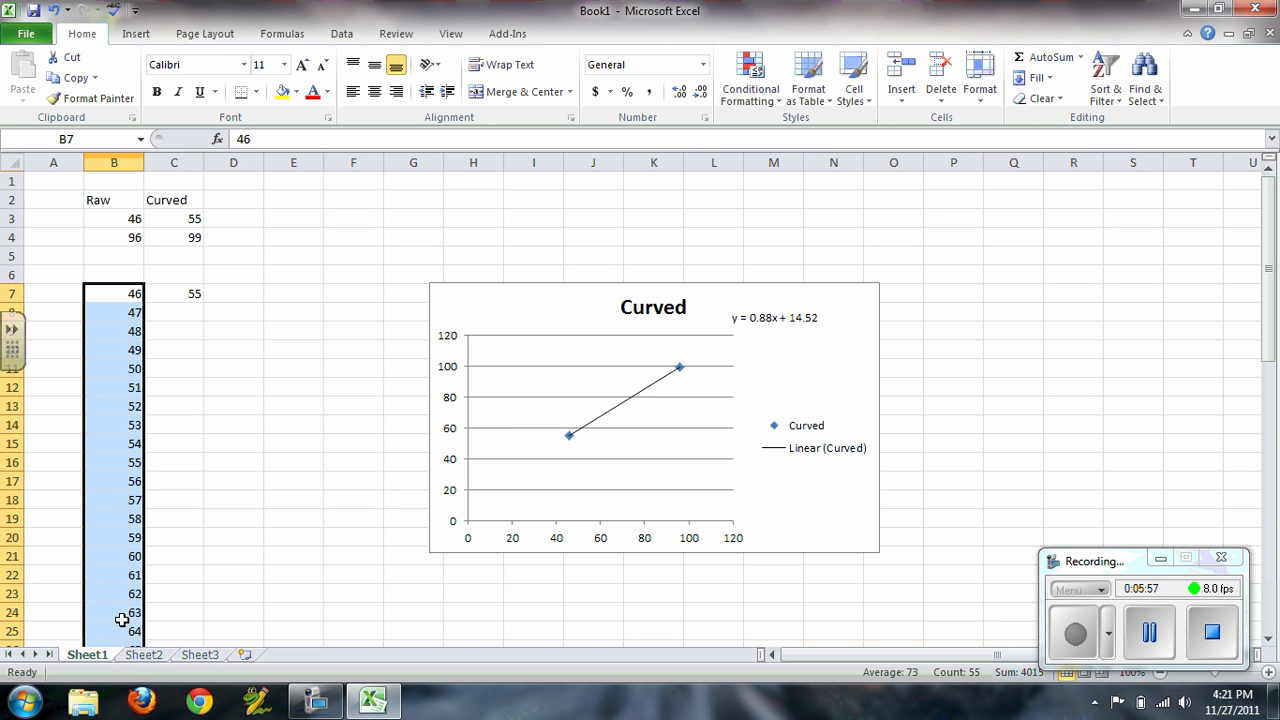
mouse_move(184, 332)
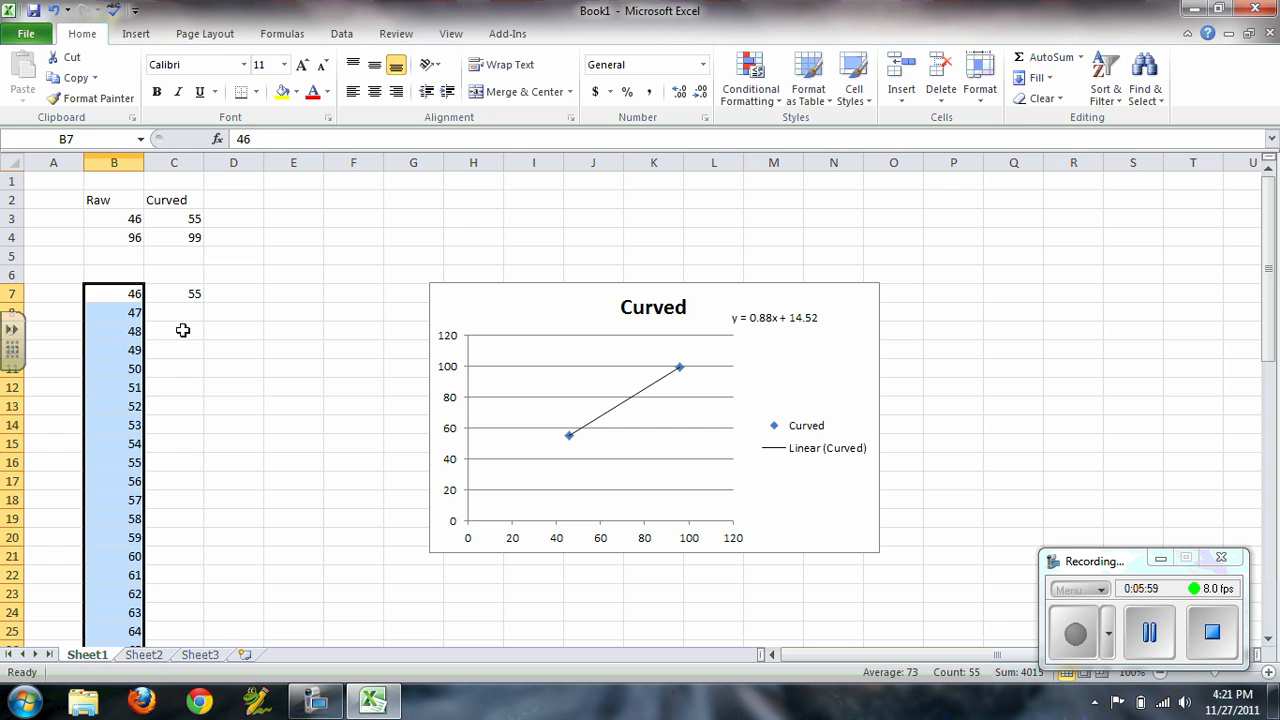
left_click(174, 292)
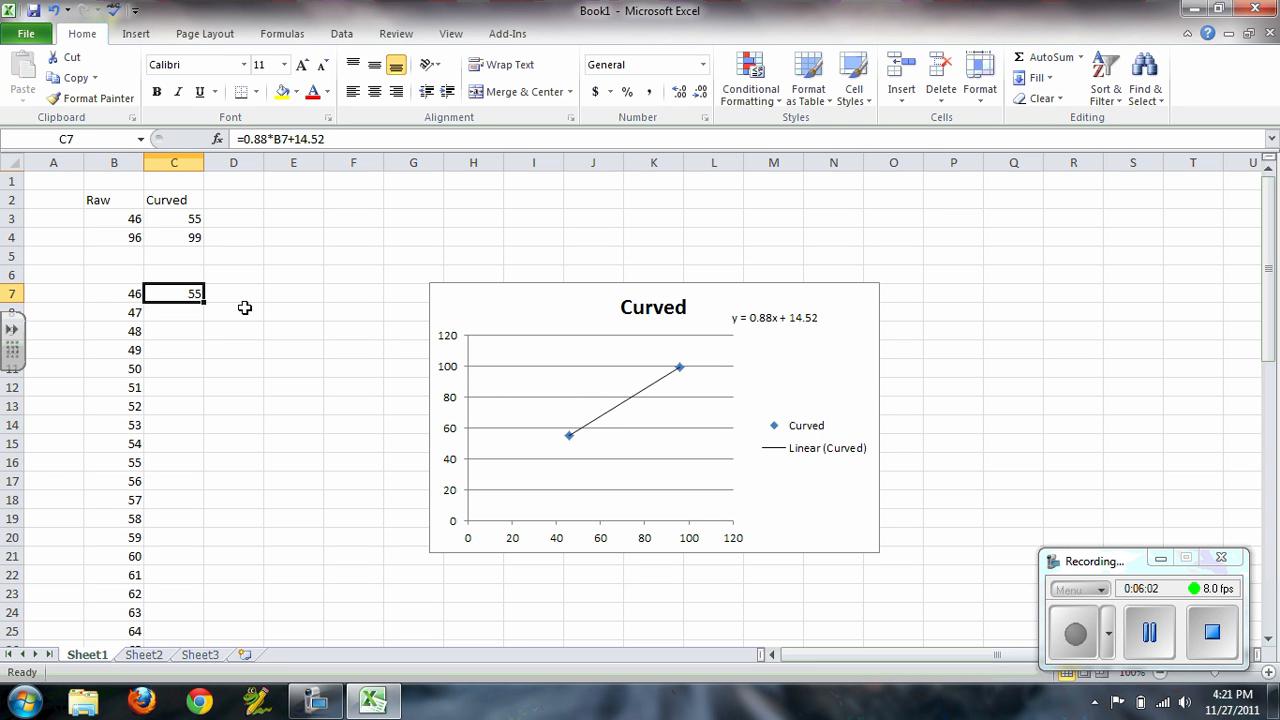
mouse_move(220, 304)
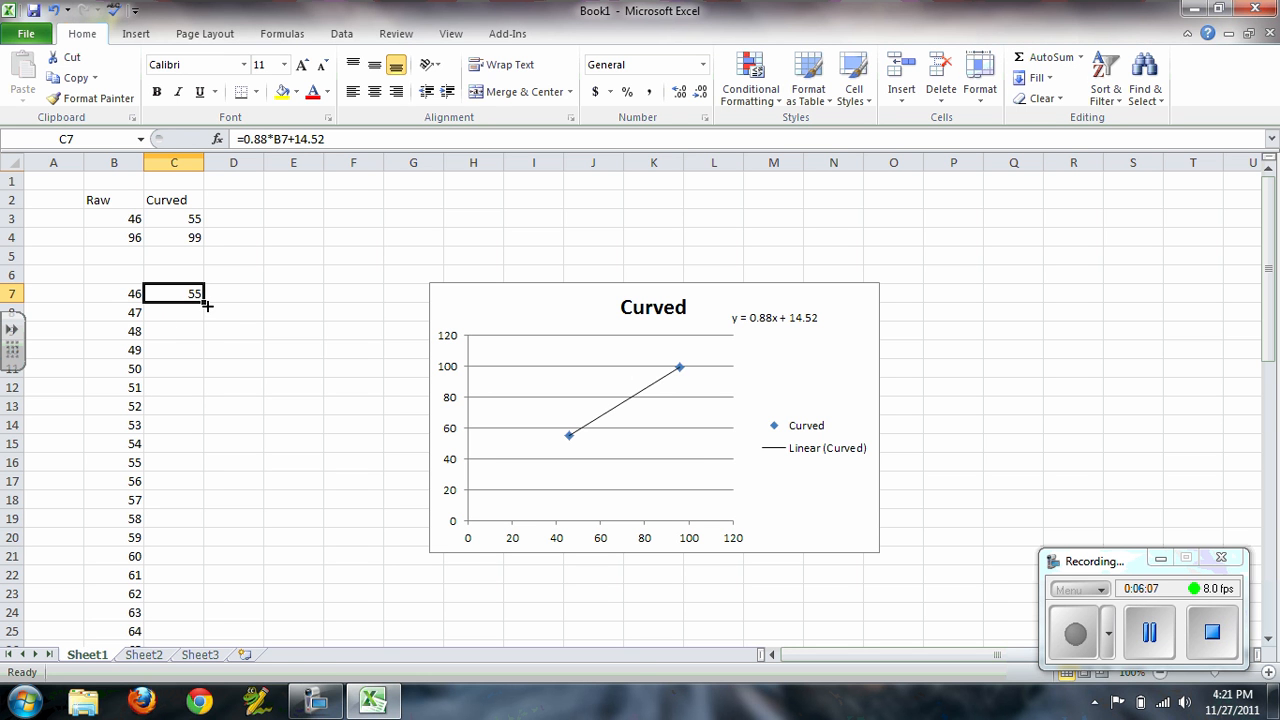
Copy the trendline formula down column C so raw 100 yields 102.52.
left_click_drag(196, 298, 196, 620)
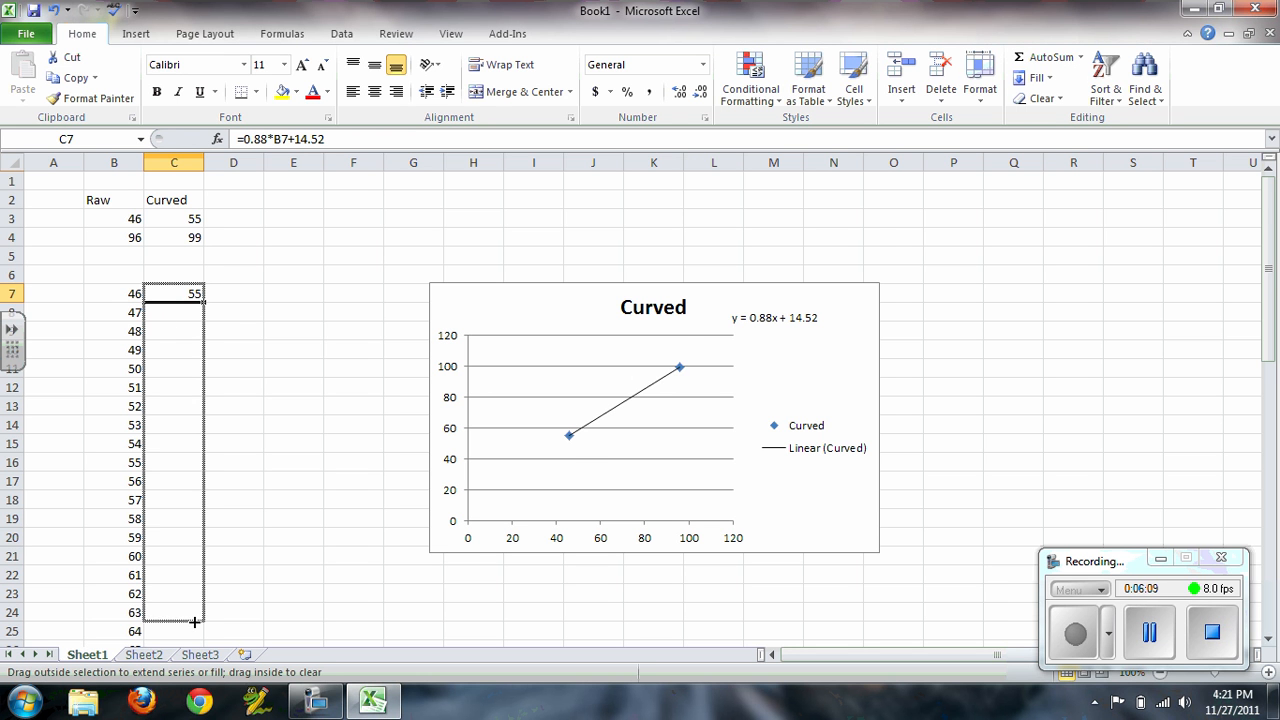
scroll("down", 3)
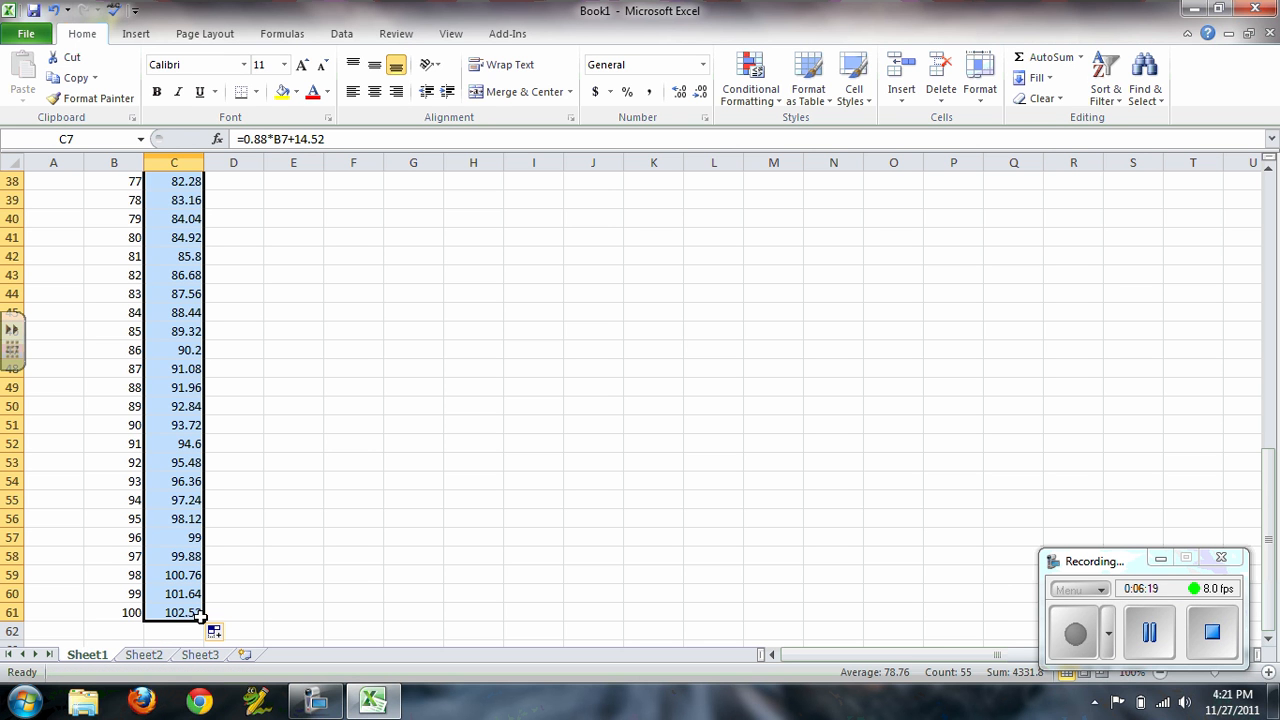
mouse_move(314, 584)
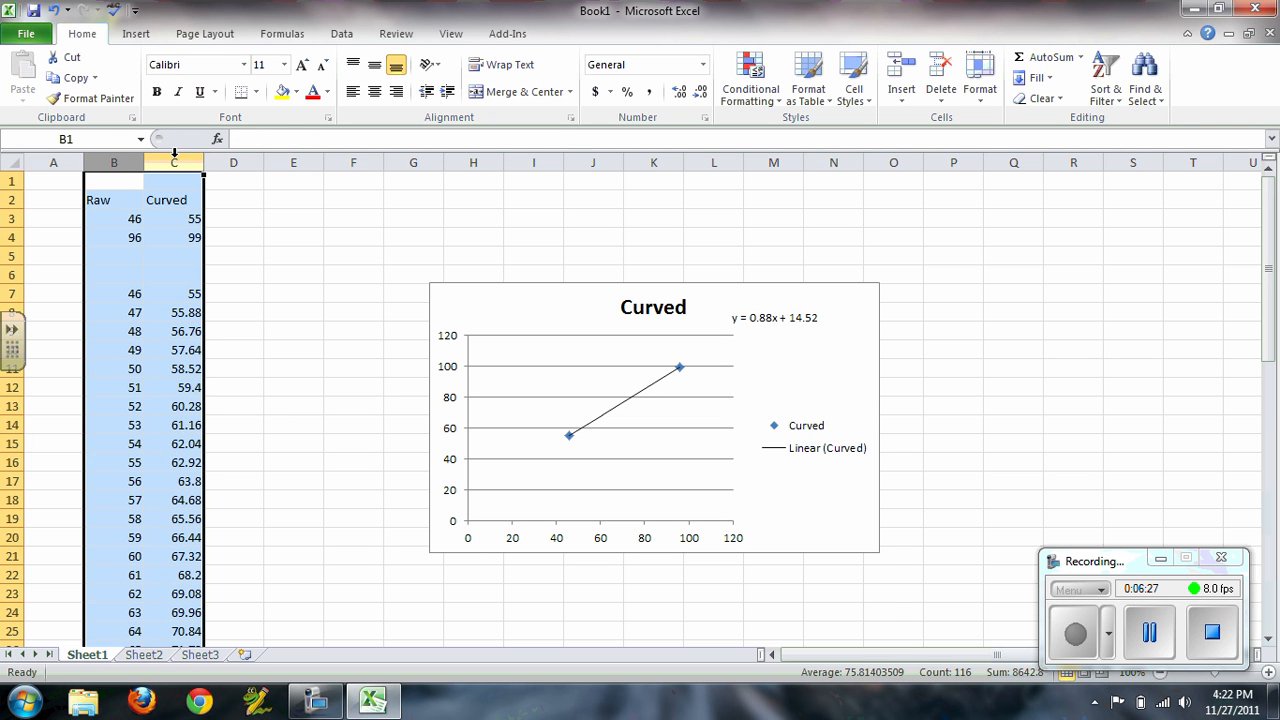
Centre-align the Raw and Curved columns, then select only the Curved column for number formatting.
left_click(374, 92)
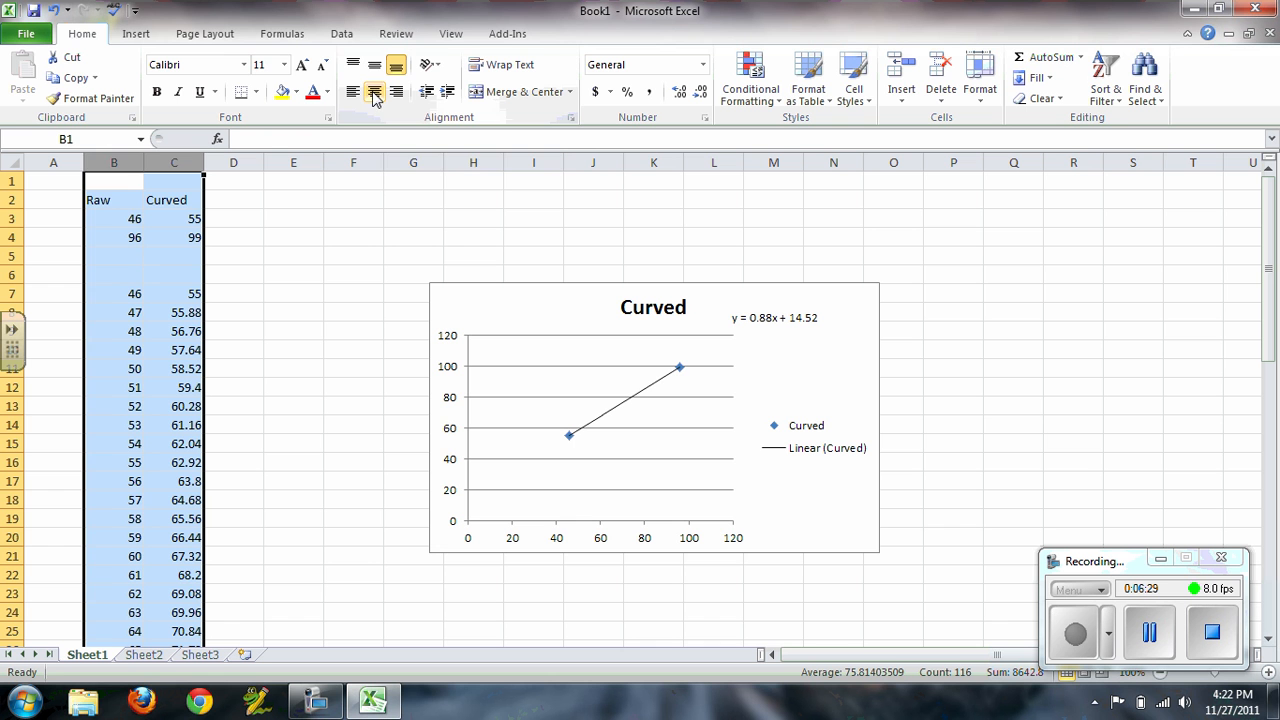
left_click(374, 92)
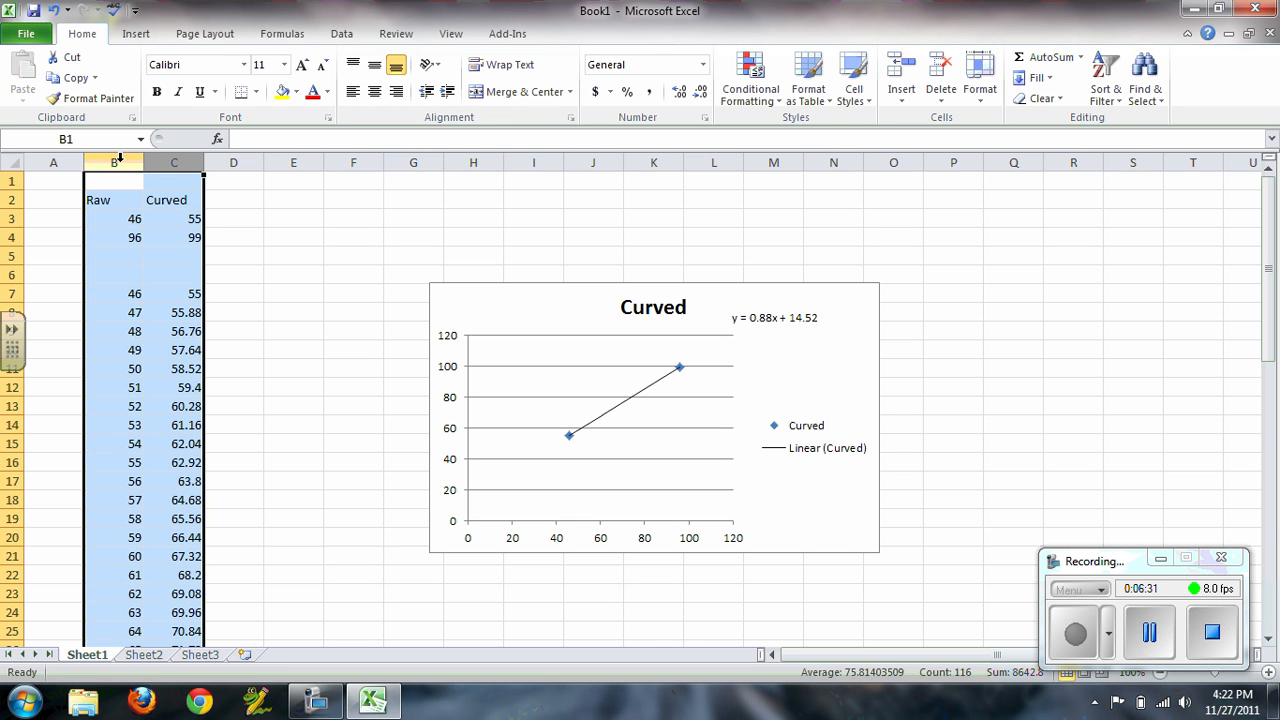
left_click(352, 92)
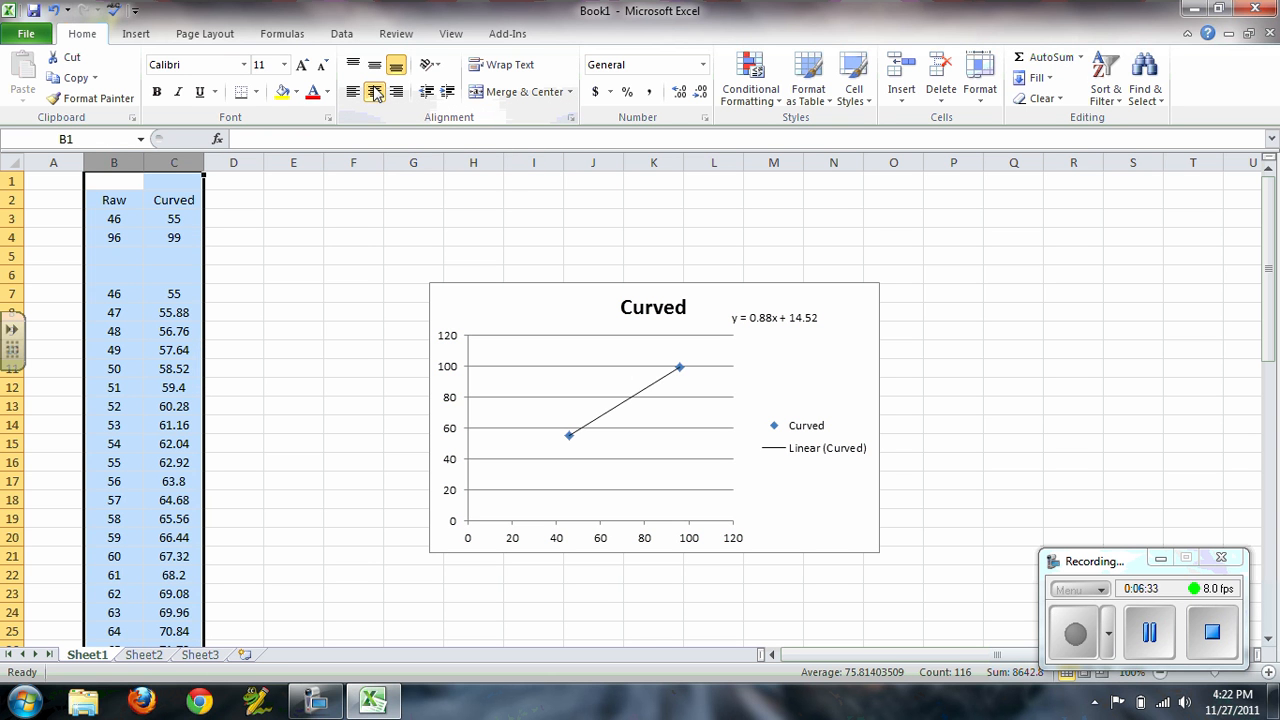
left_click(374, 92)
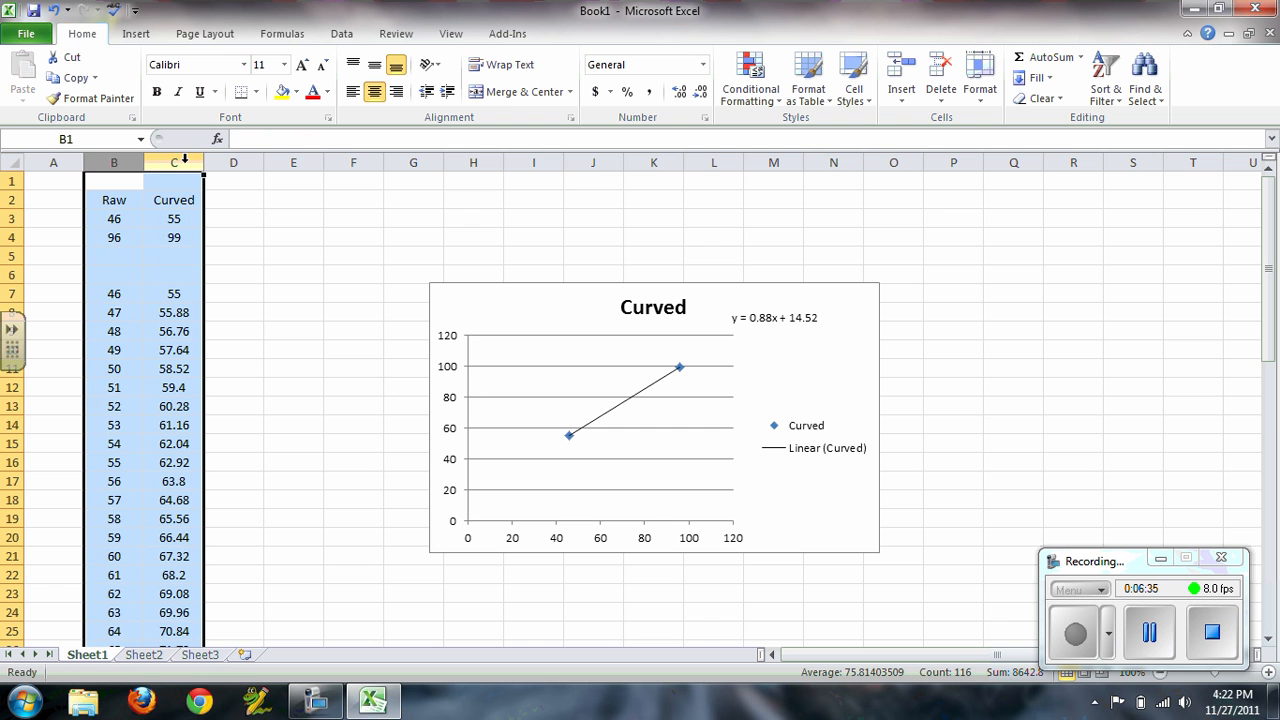
left_click(174, 162)
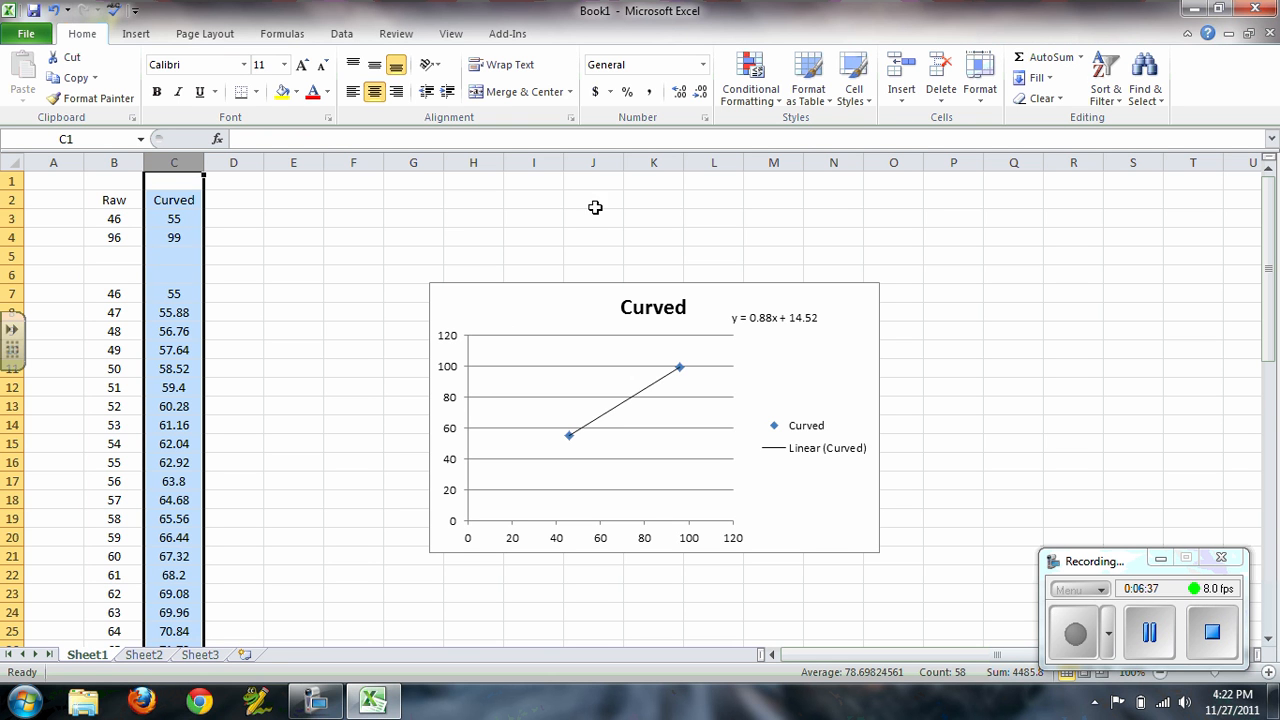
mouse_move(668, 84)
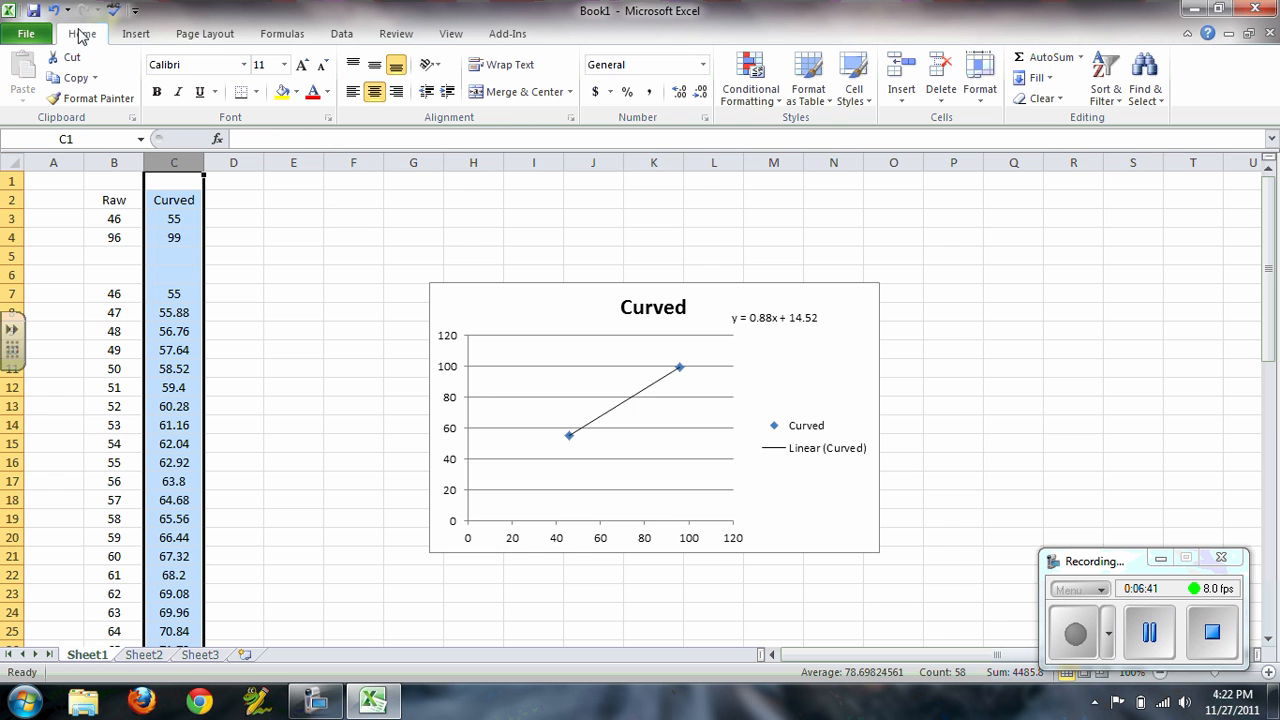
left_click(704, 64)
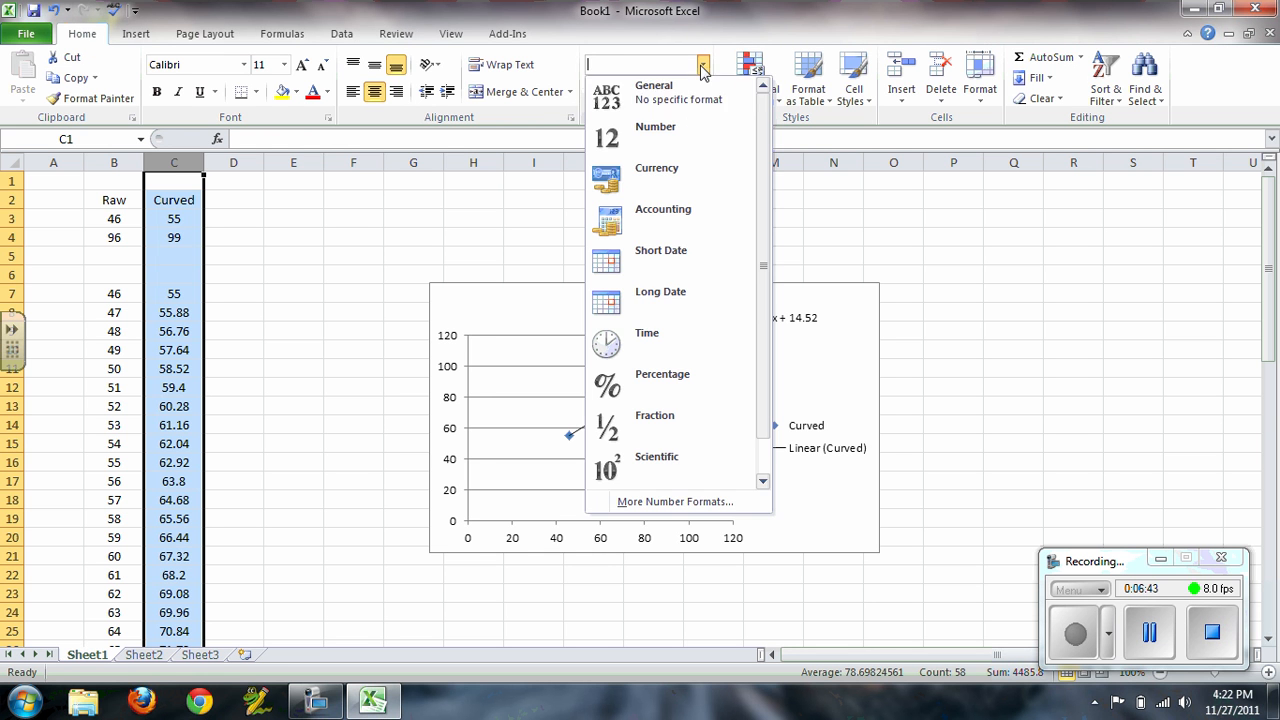
Format the Curved column as Number with no decimals, so values read 55, 56, 57.
left_click(656, 126)
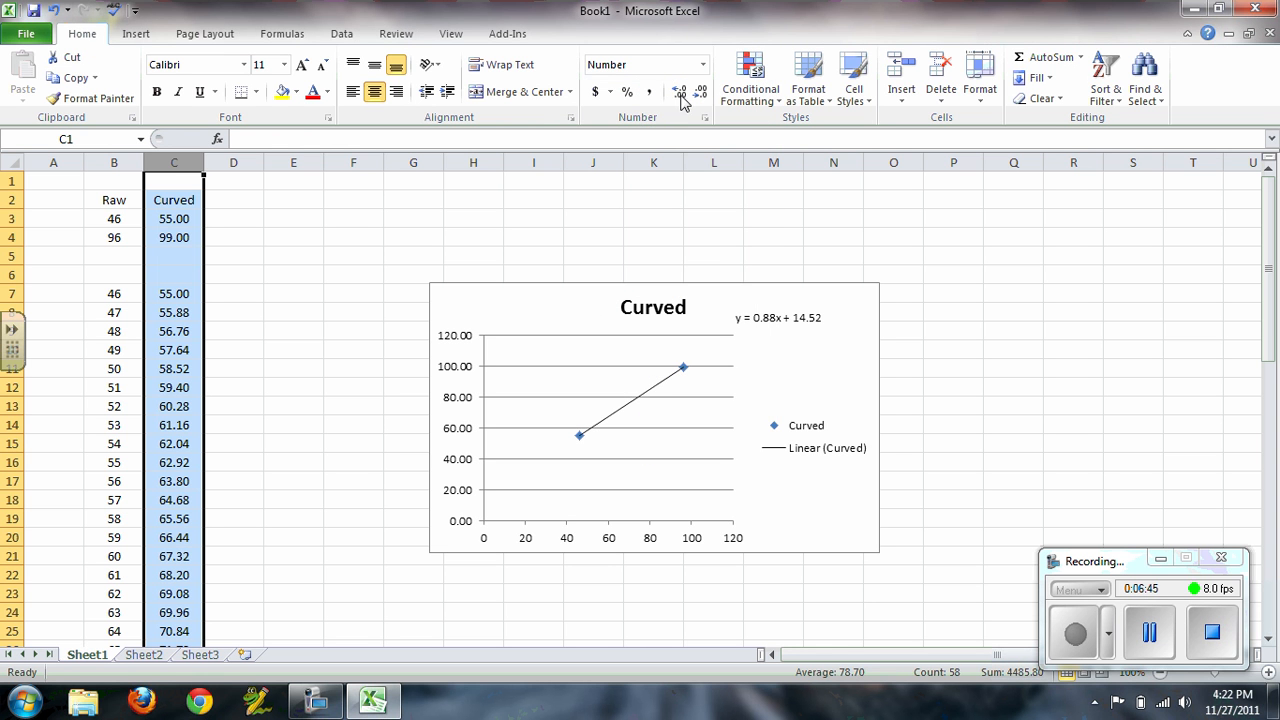
mouse_move(700, 92)
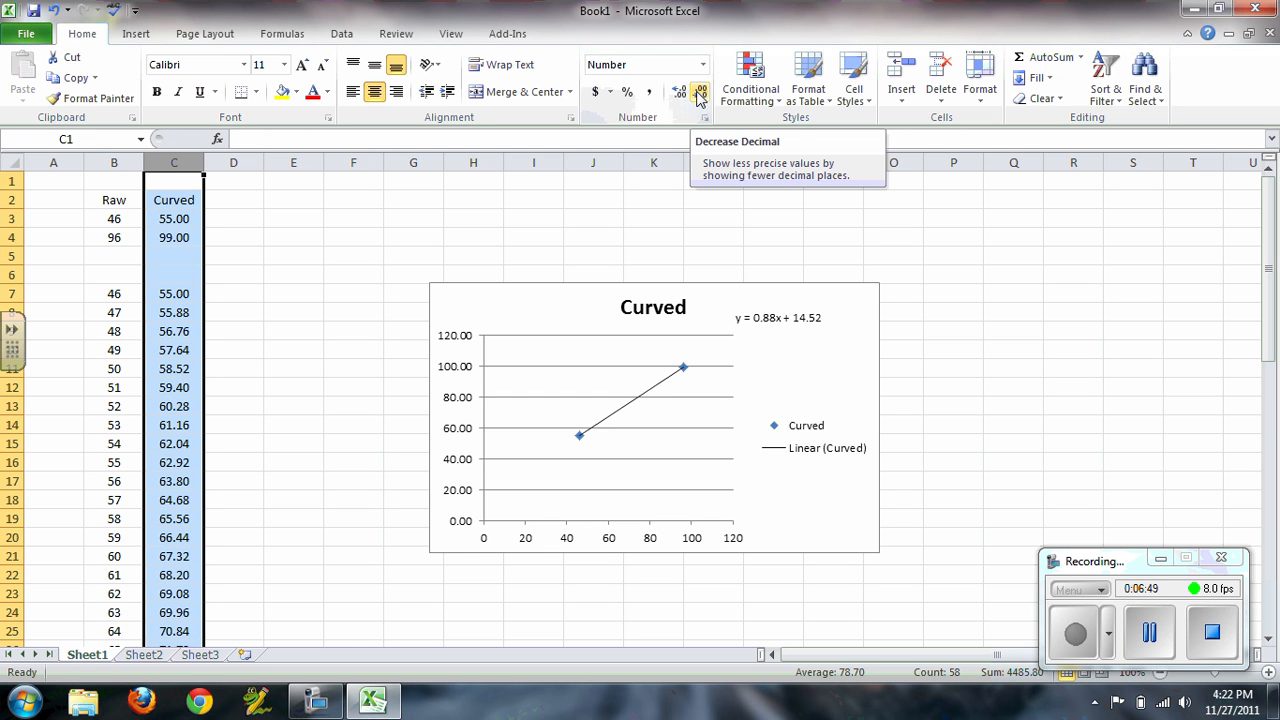
left_click(700, 92)
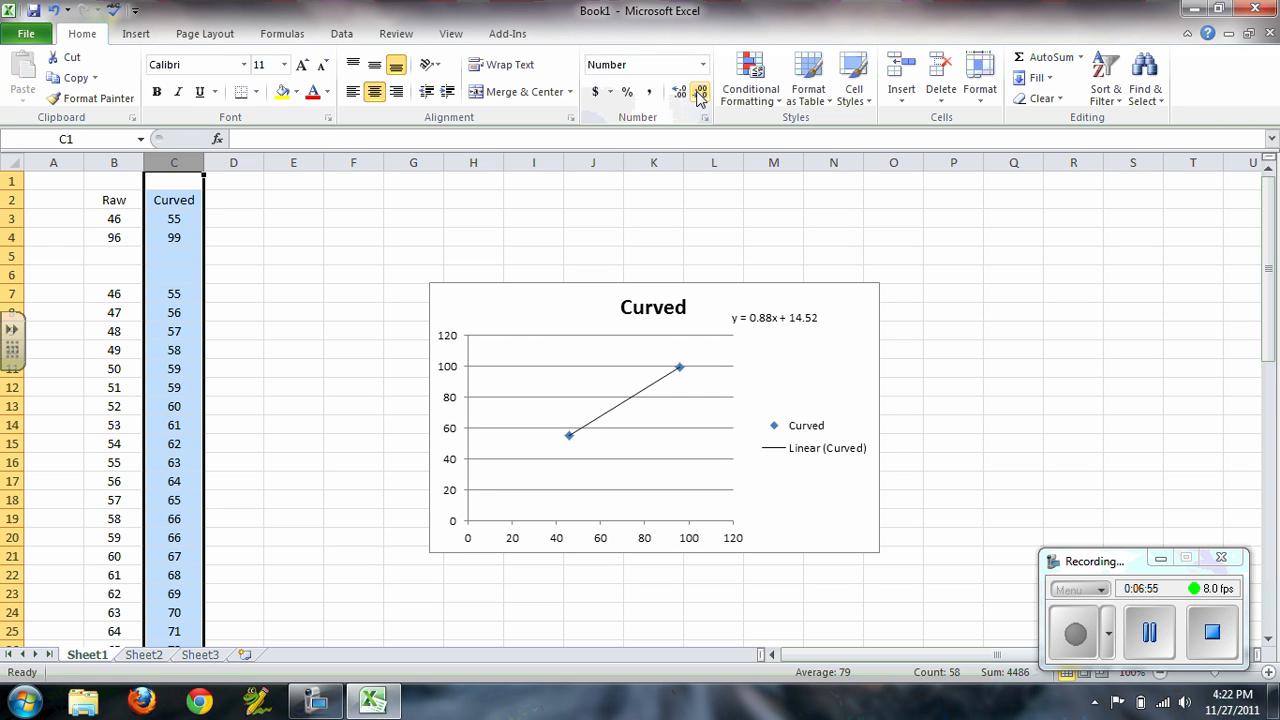
left_click(172, 332)
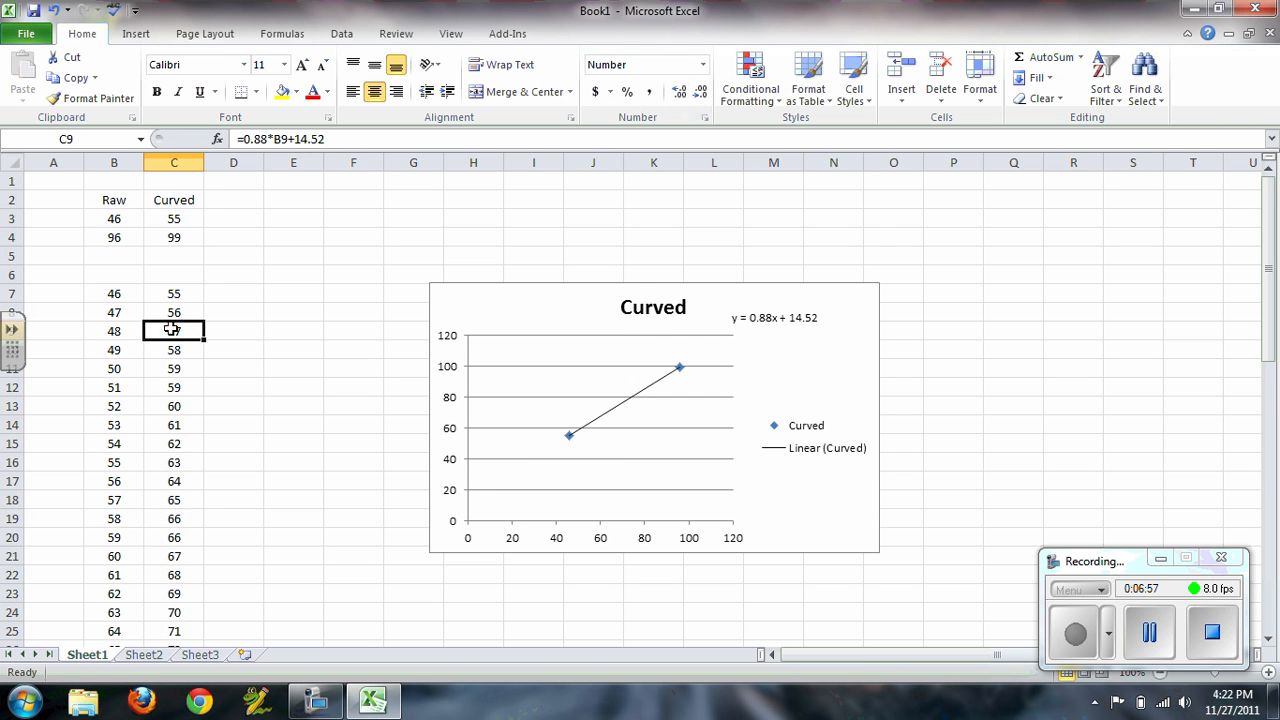
Review the finished Curved table and start the Virtual TI calculator beside the workbook.
scroll("down", 3)
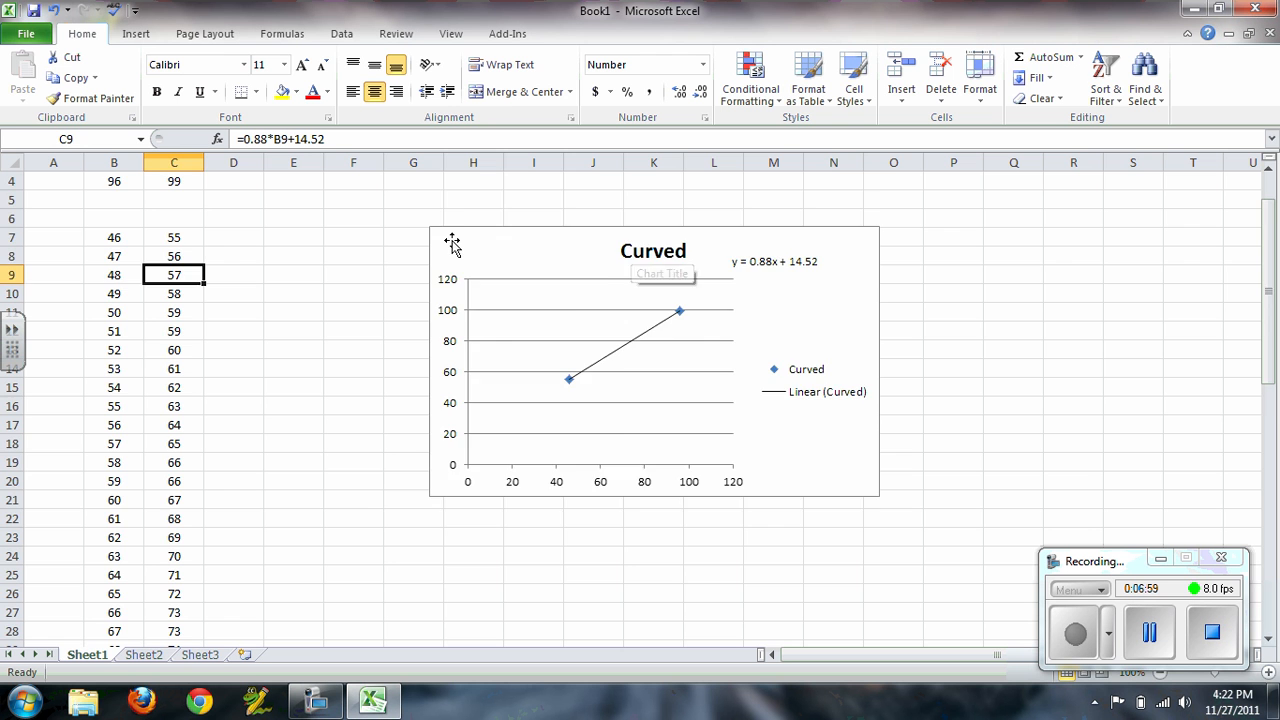
scroll("down", 3)
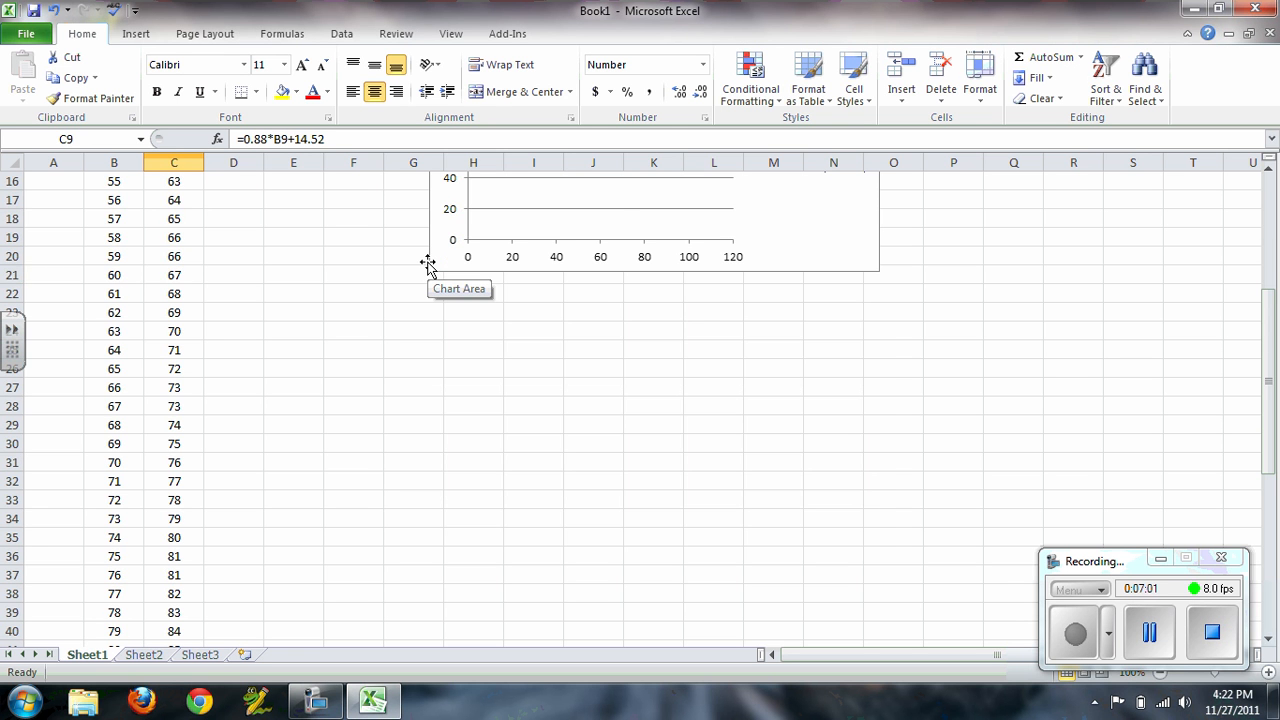
scroll("up", 3)
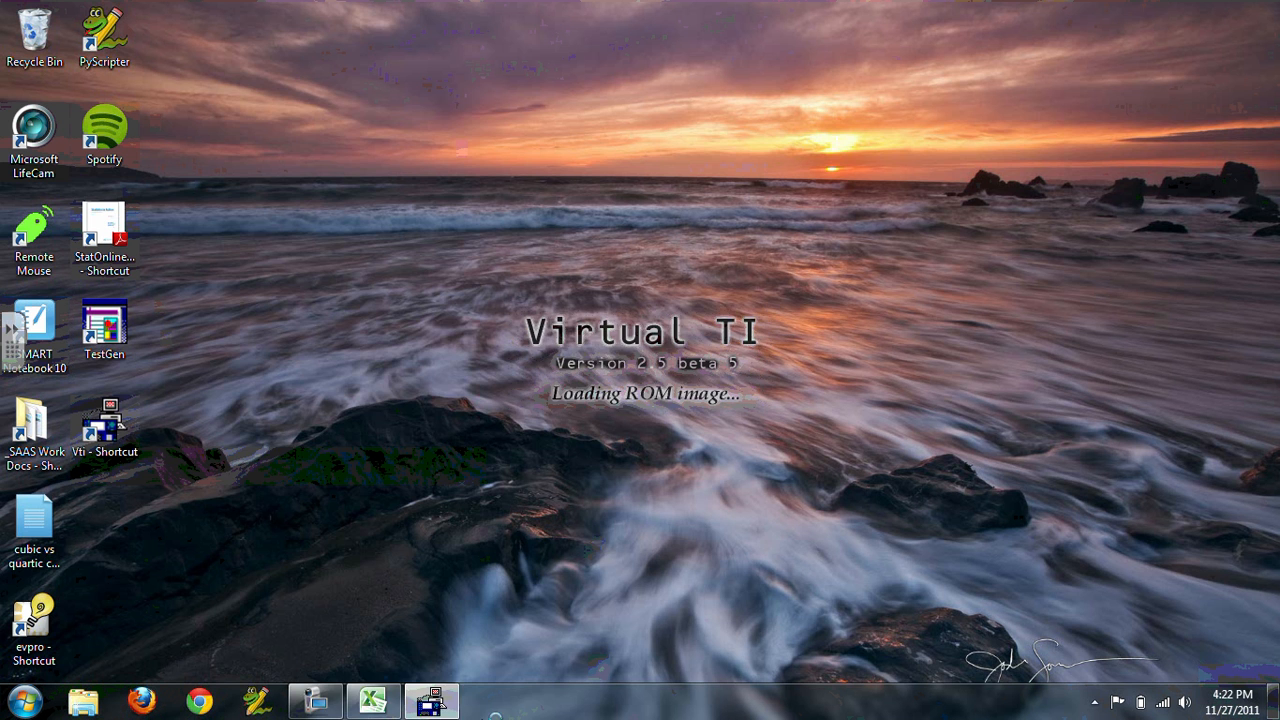
left_click(372, 700)
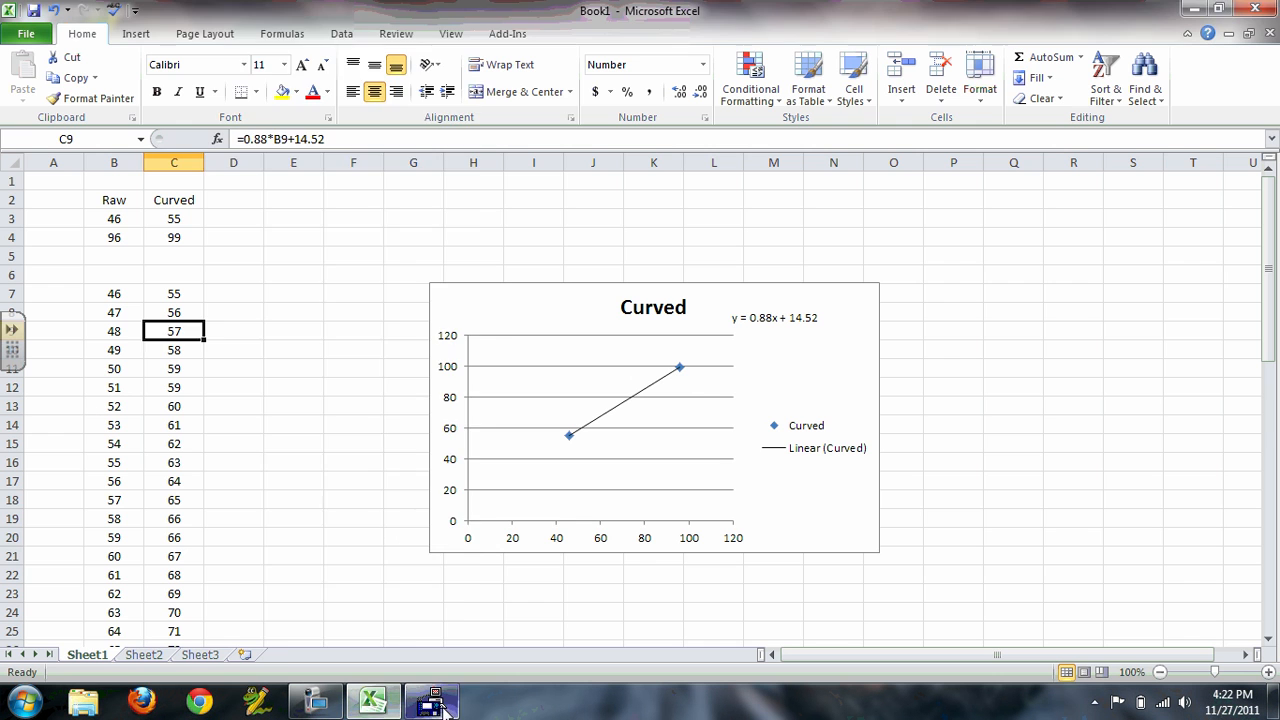
In the STAT list editor, store raw 46 and 96 in L1 and curved 55 and 99 in L2.
left_click(432, 700)
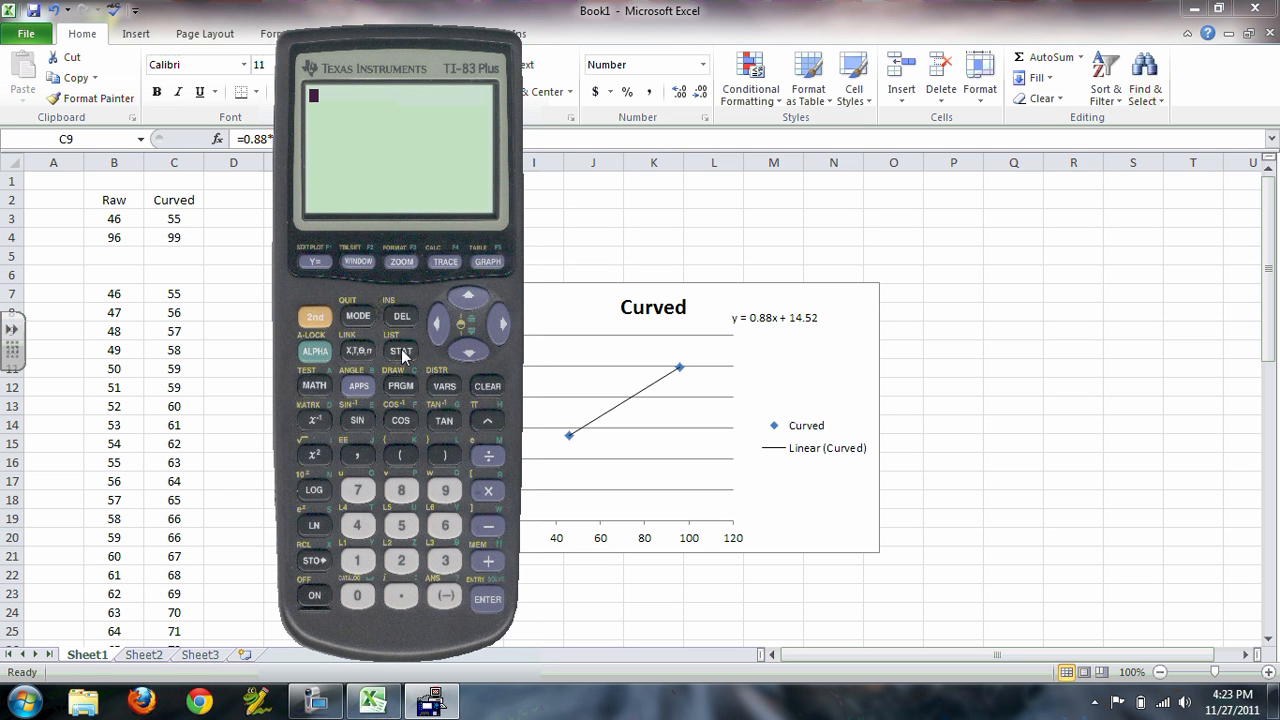
left_click(400, 352)
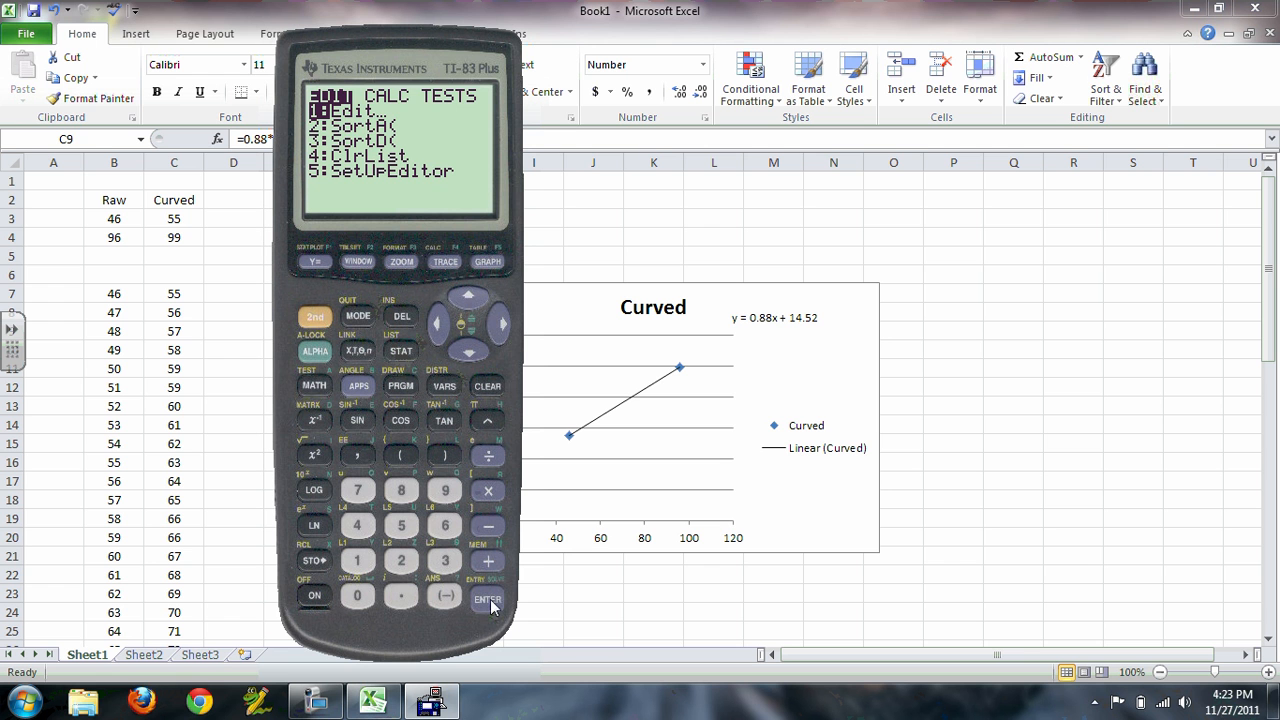
left_click(488, 600)
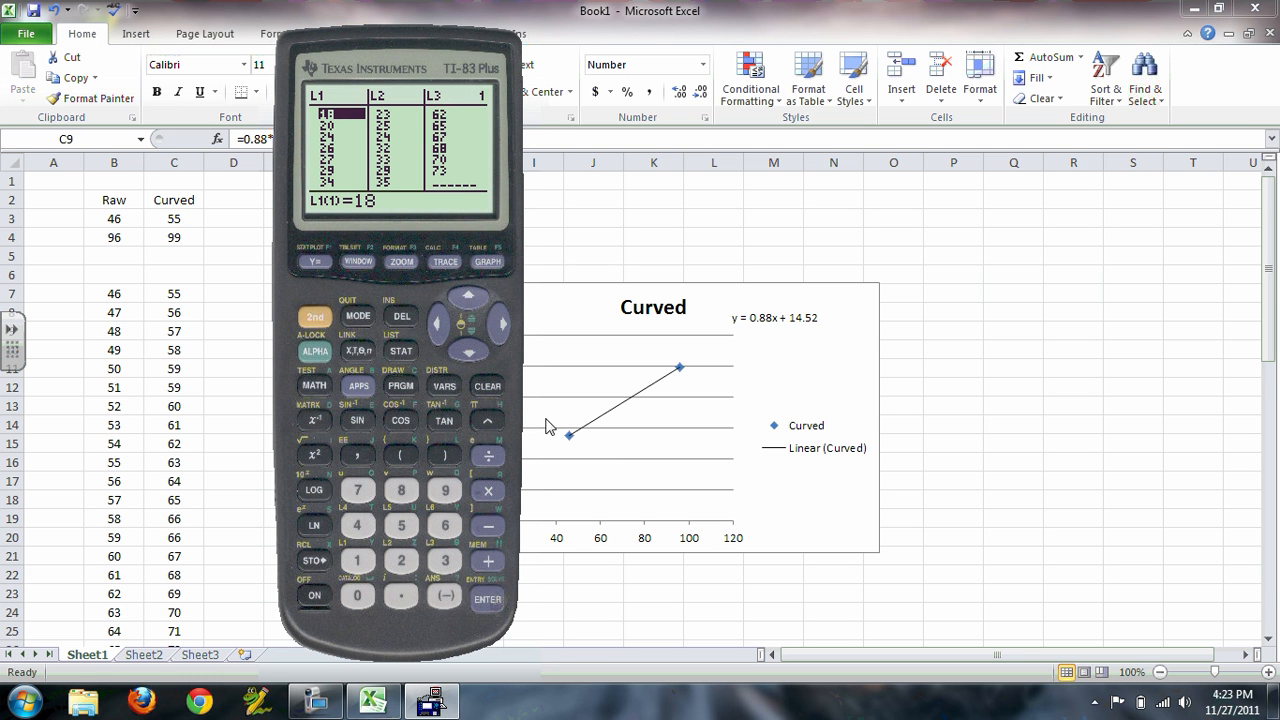
mouse_move(470, 304)
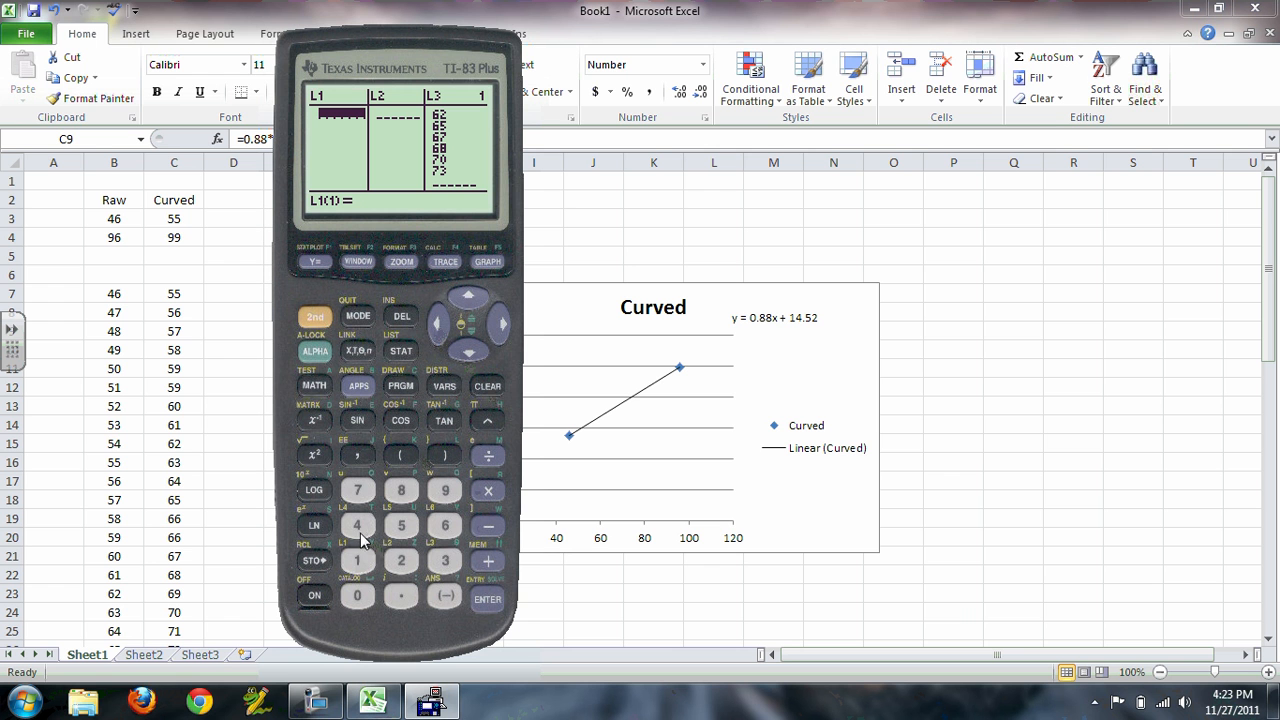
type("46")
left_click(396, 146)
type("55")
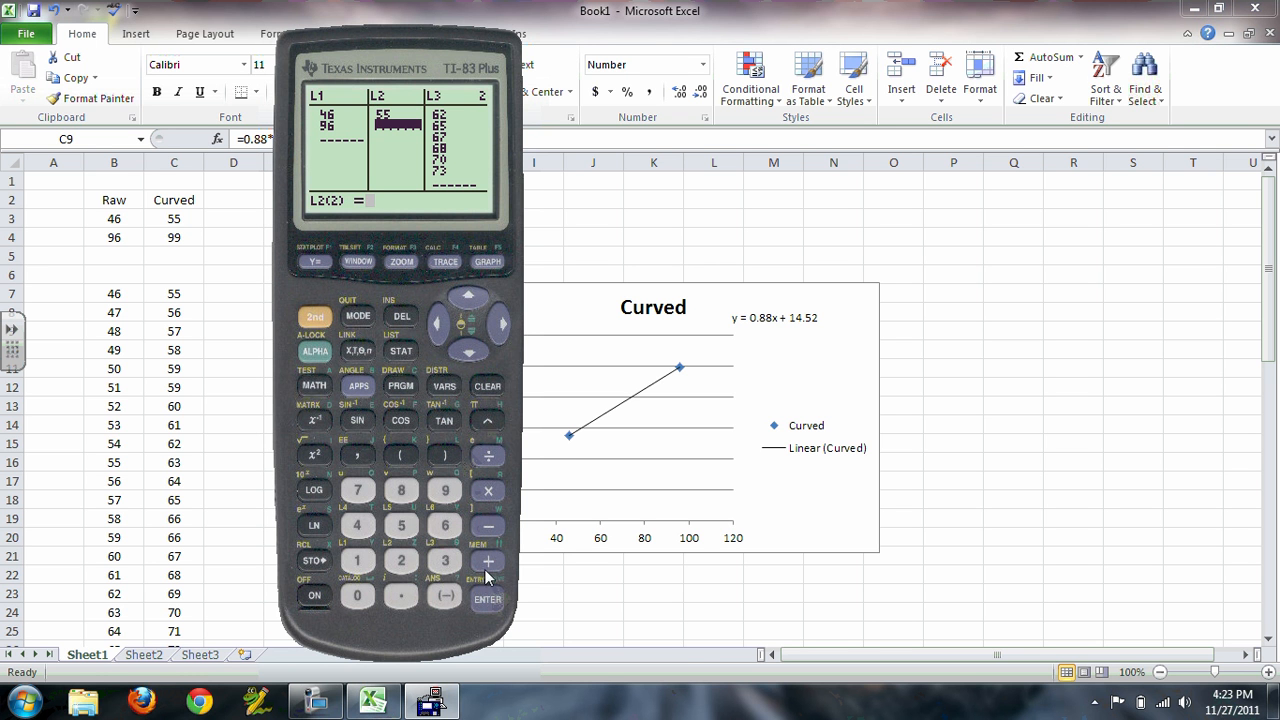
left_click(488, 600)
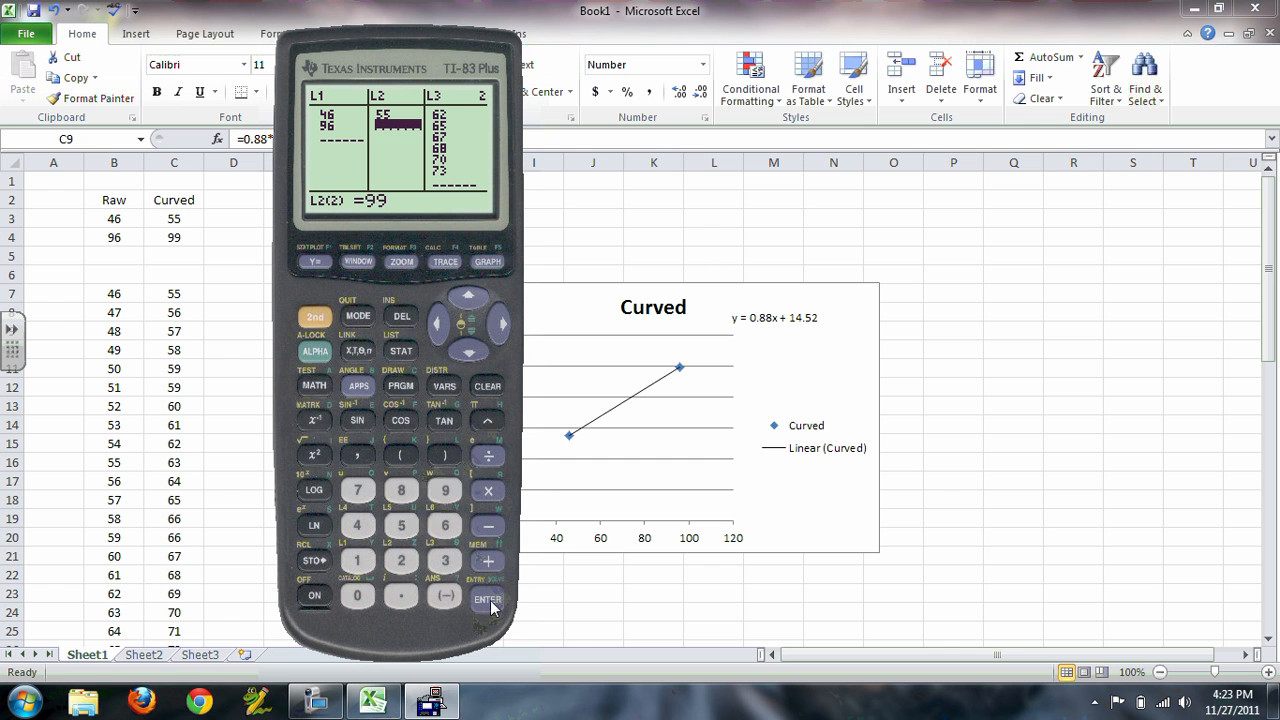
left_click(488, 598)
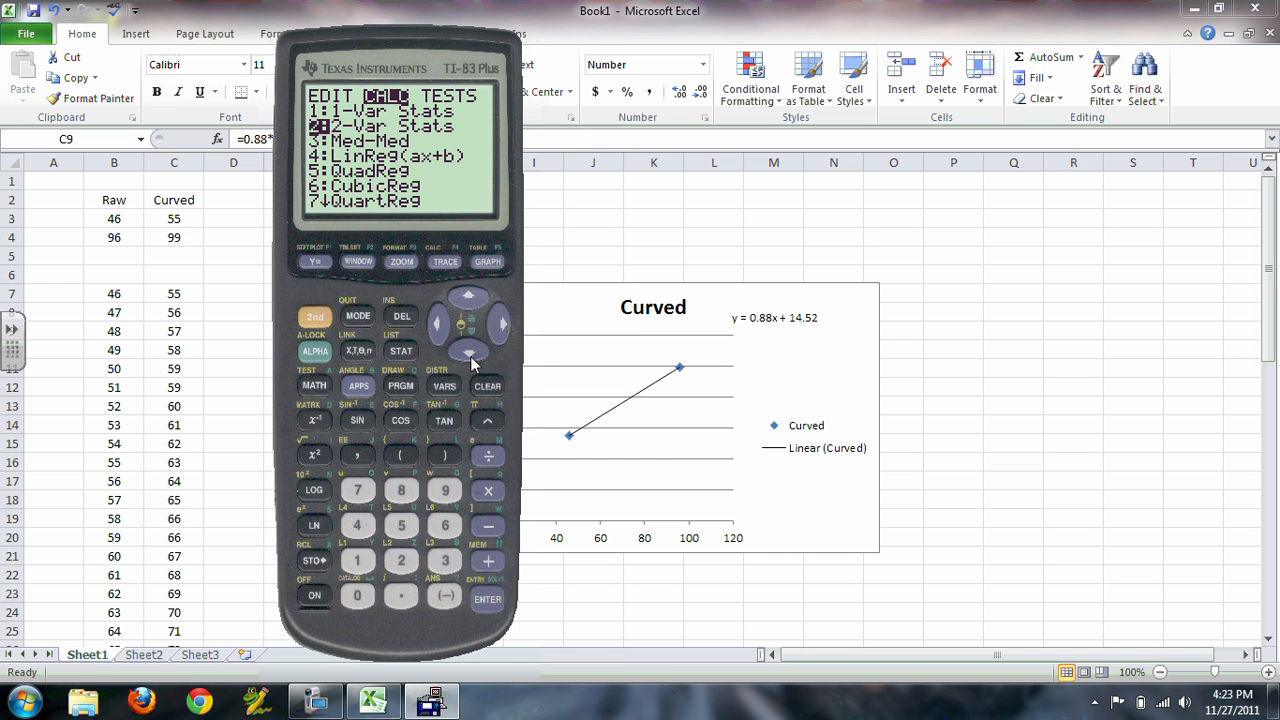
Run LinReg(ax+b) into Y1, getting a=.88, b=14.52, r=1.
left_click(488, 598)
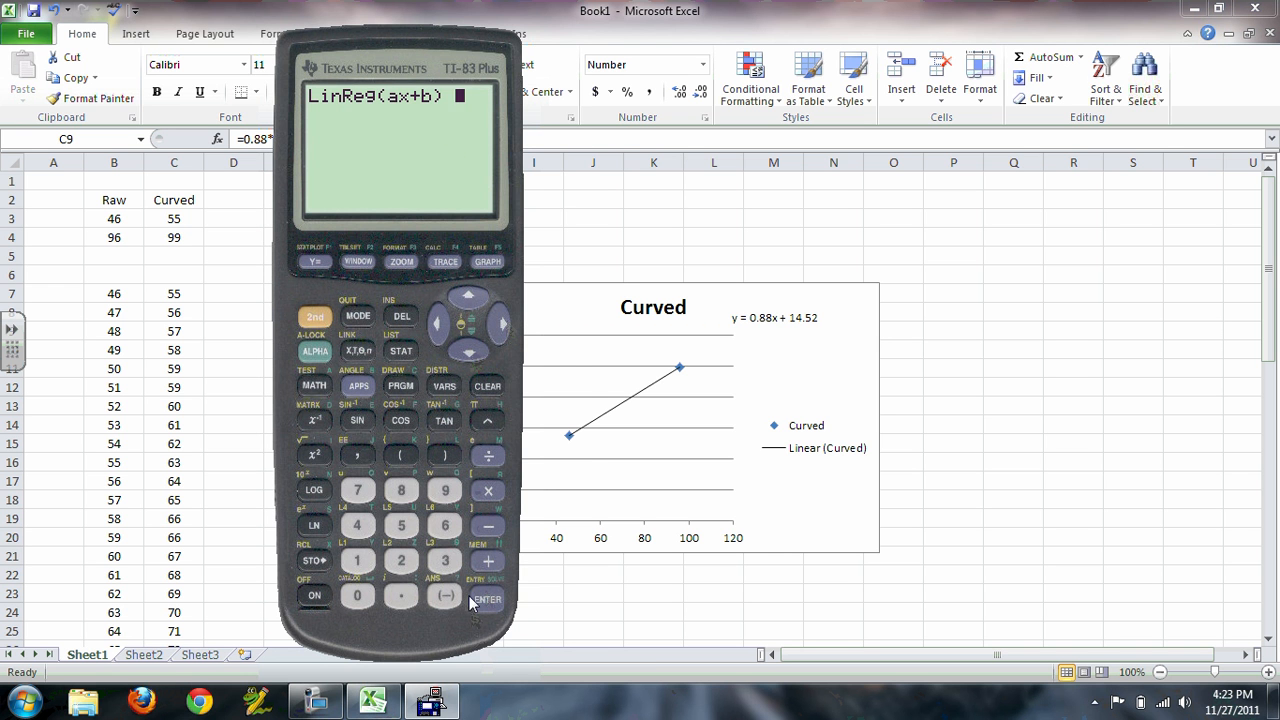
mouse_move(292, 280)
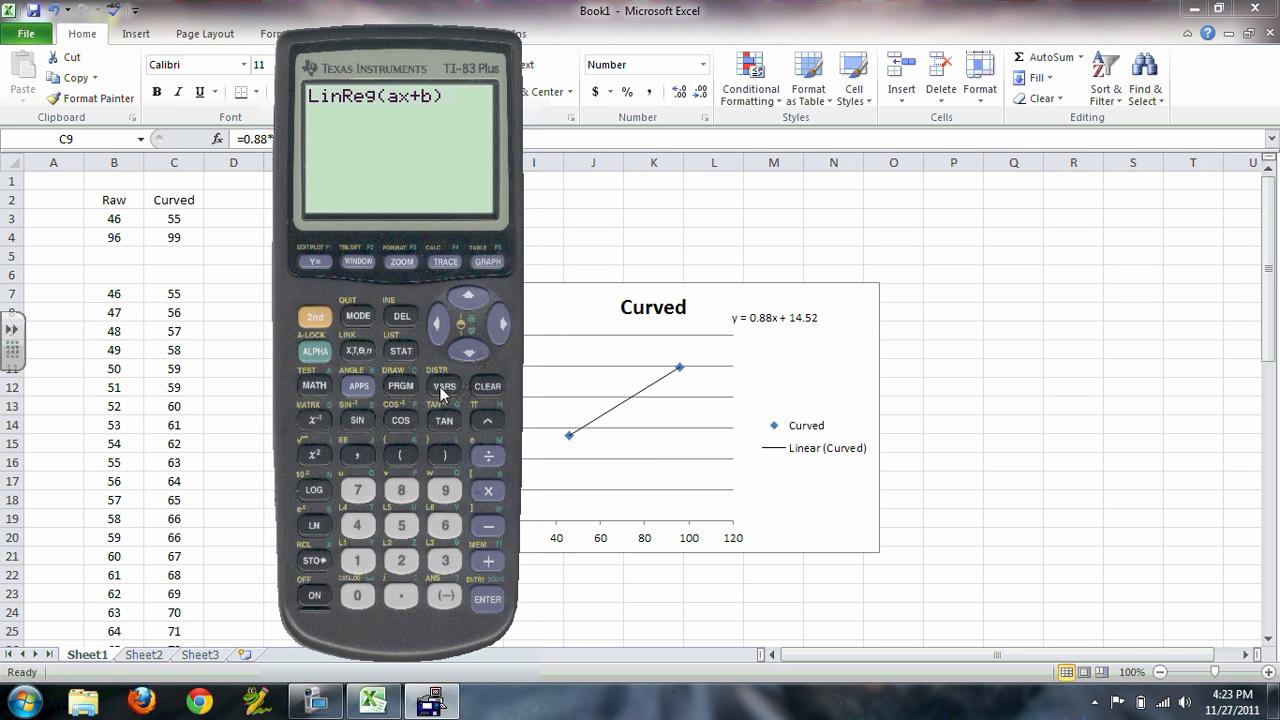
left_click(444, 386)
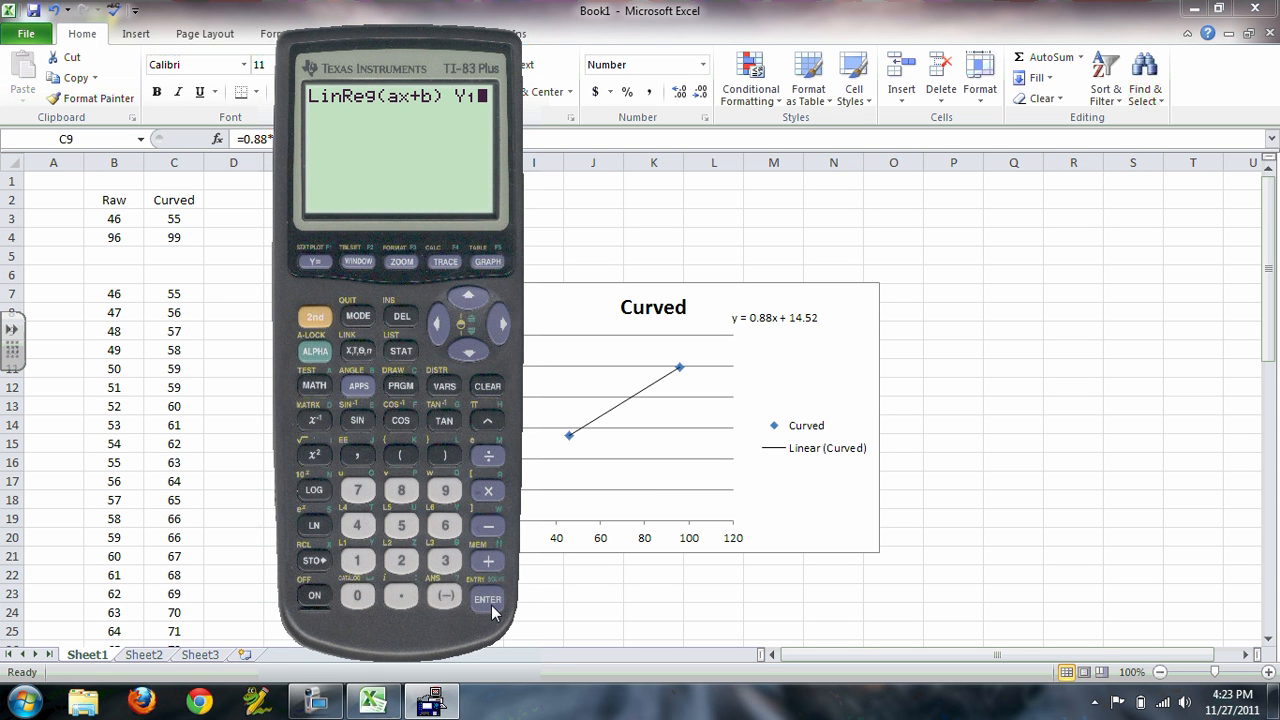
left_click(488, 600)
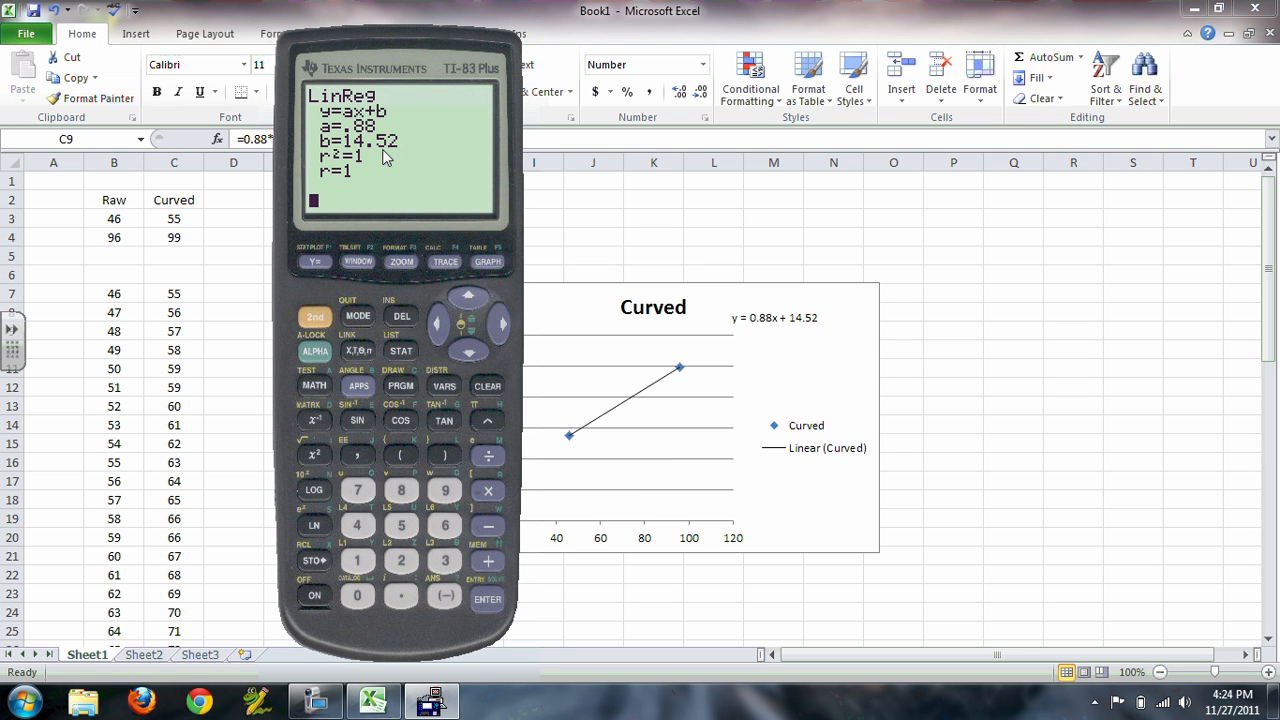
mouse_move(366, 168)
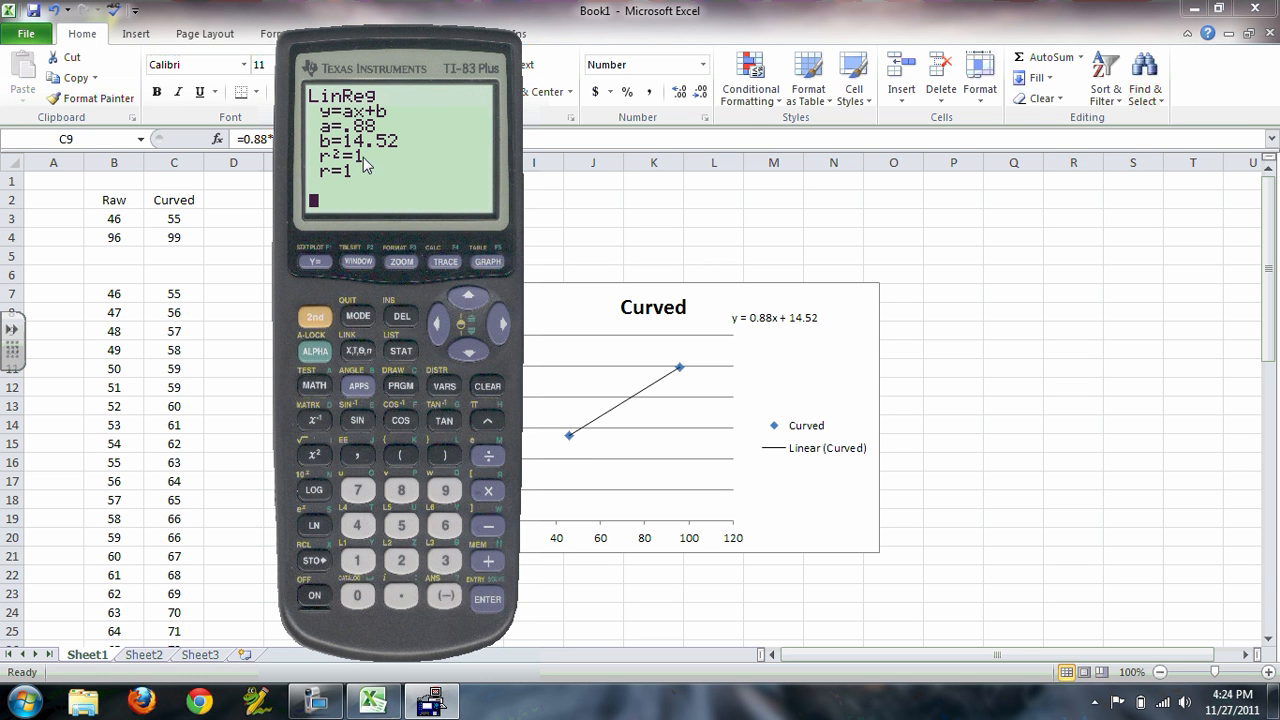
mouse_move(828, 352)
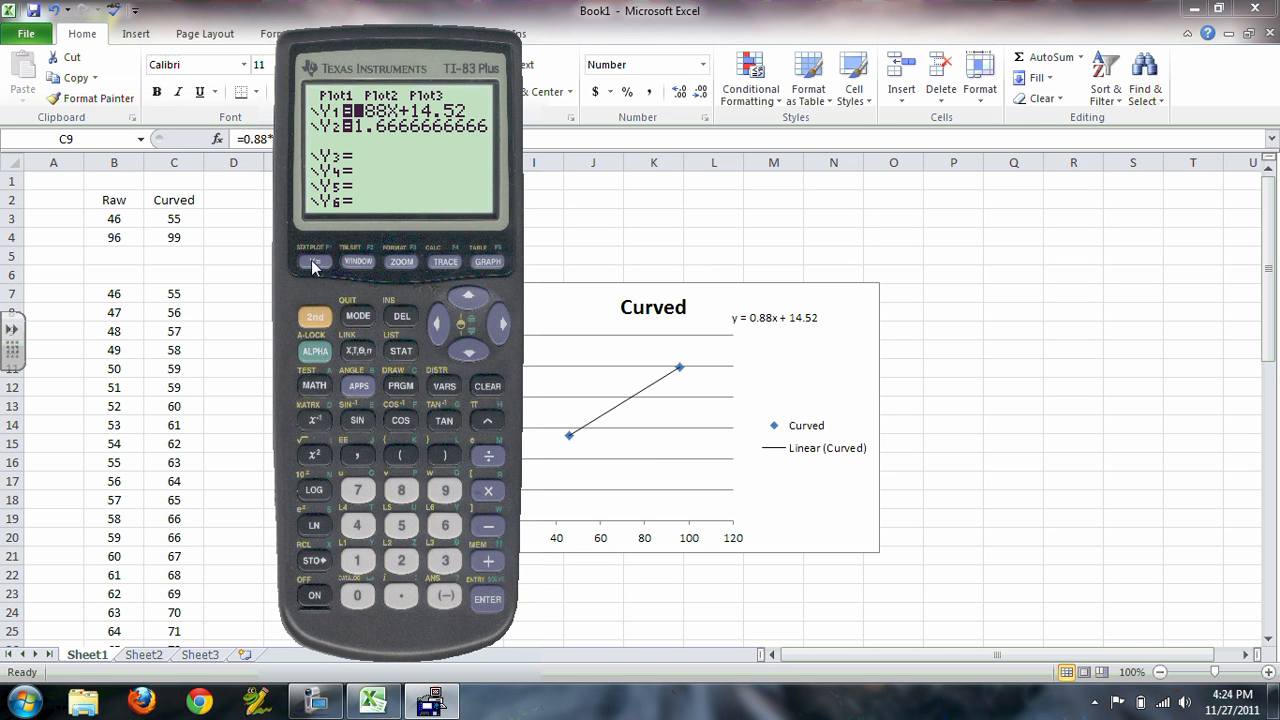
mouse_move(472, 356)
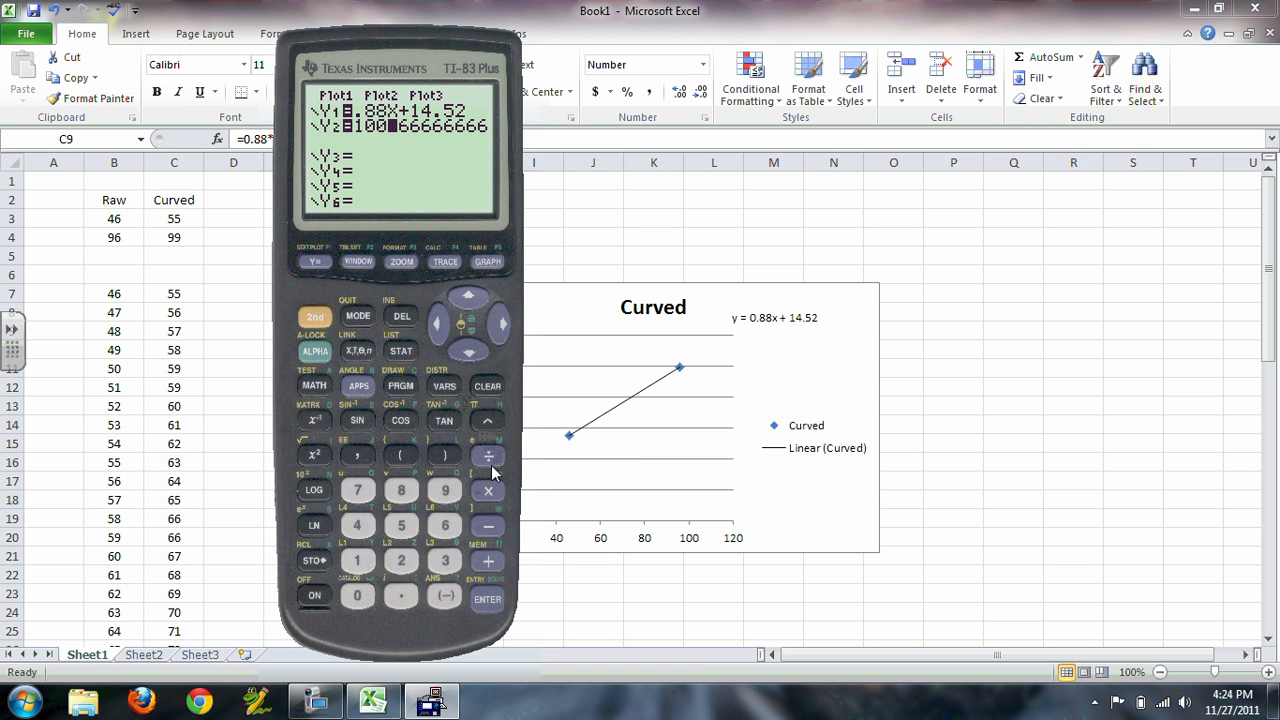
mouse_move(358, 350)
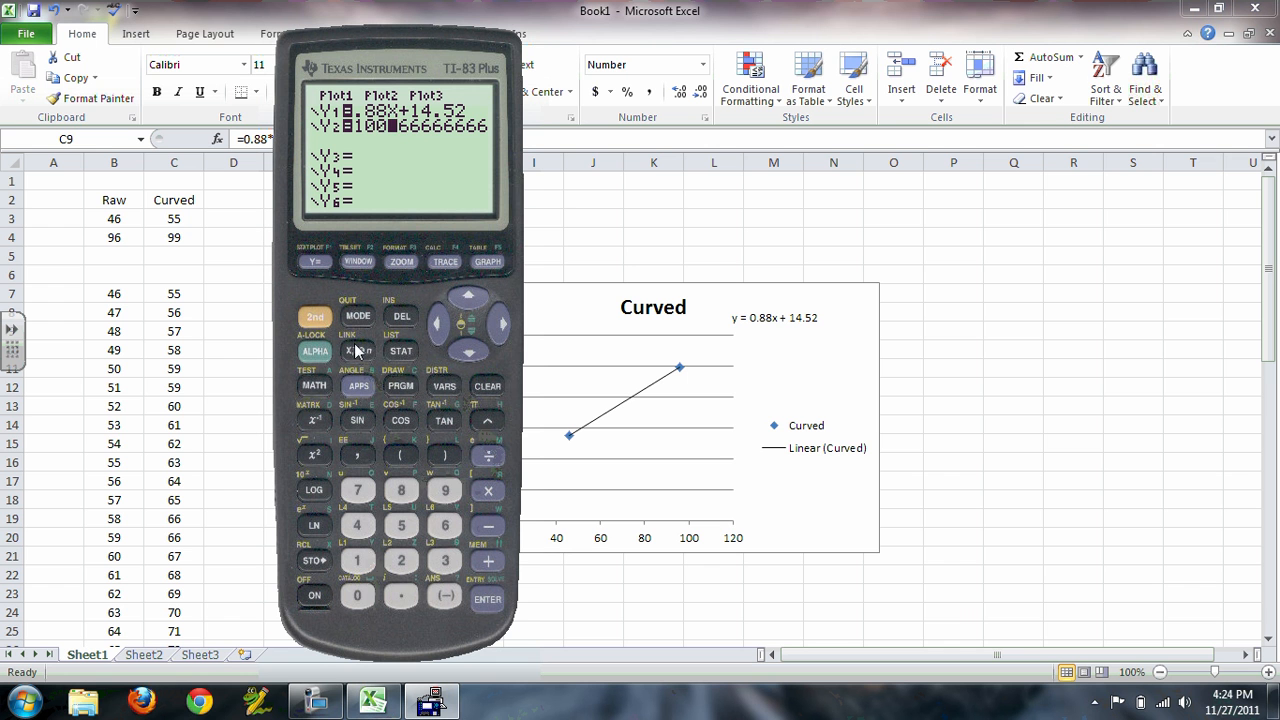
mouse_move(356, 352)
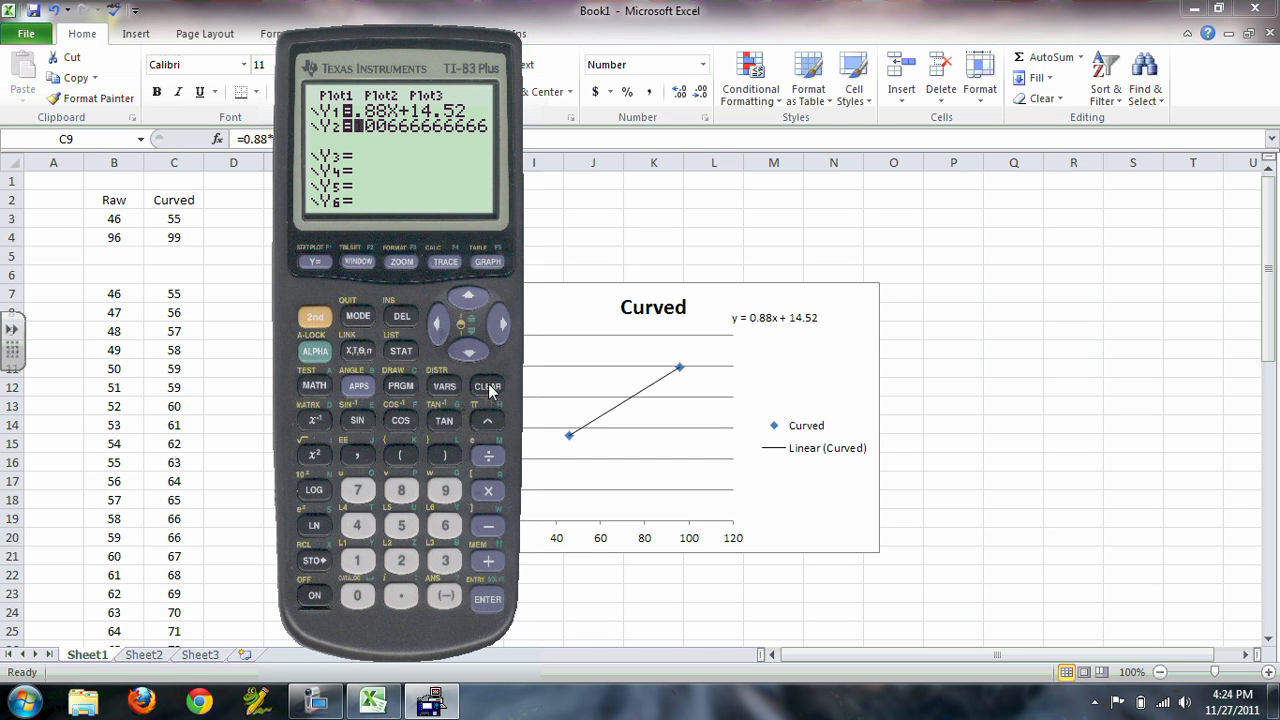
Clear the leftover Y2 equation and set the graph window Xmax to 100.
left_click(488, 386)
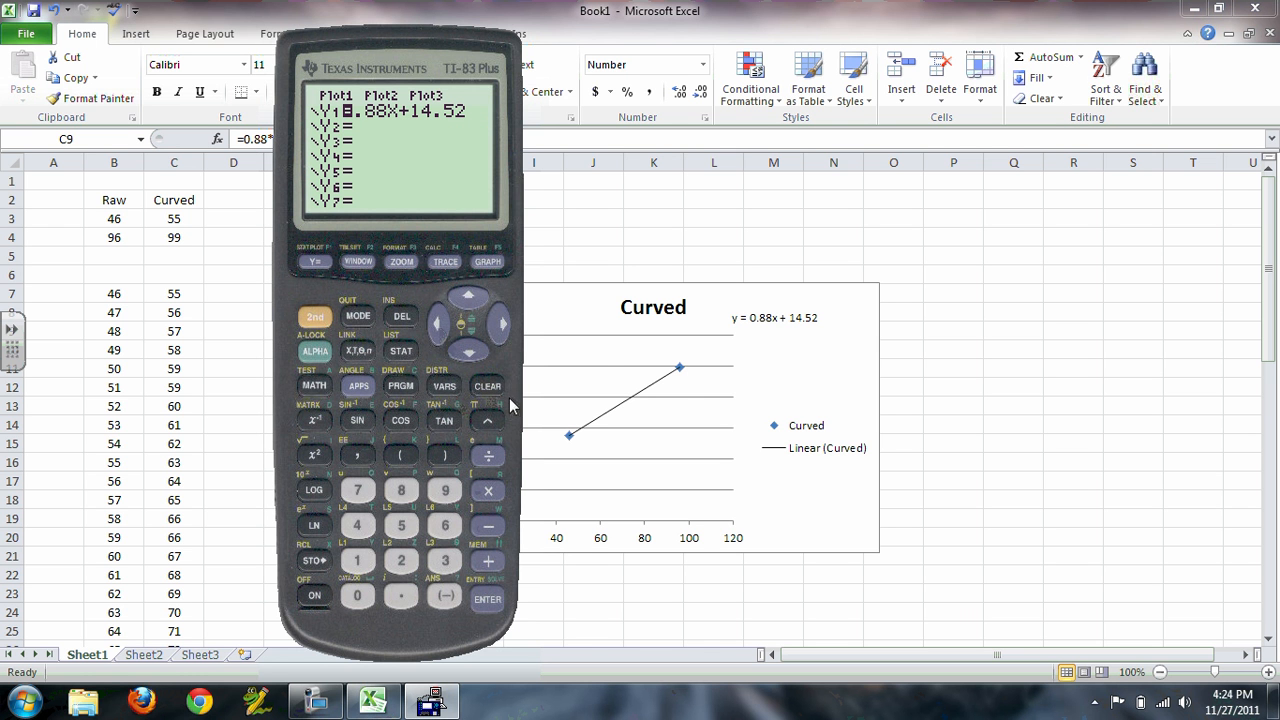
left_click(356, 560)
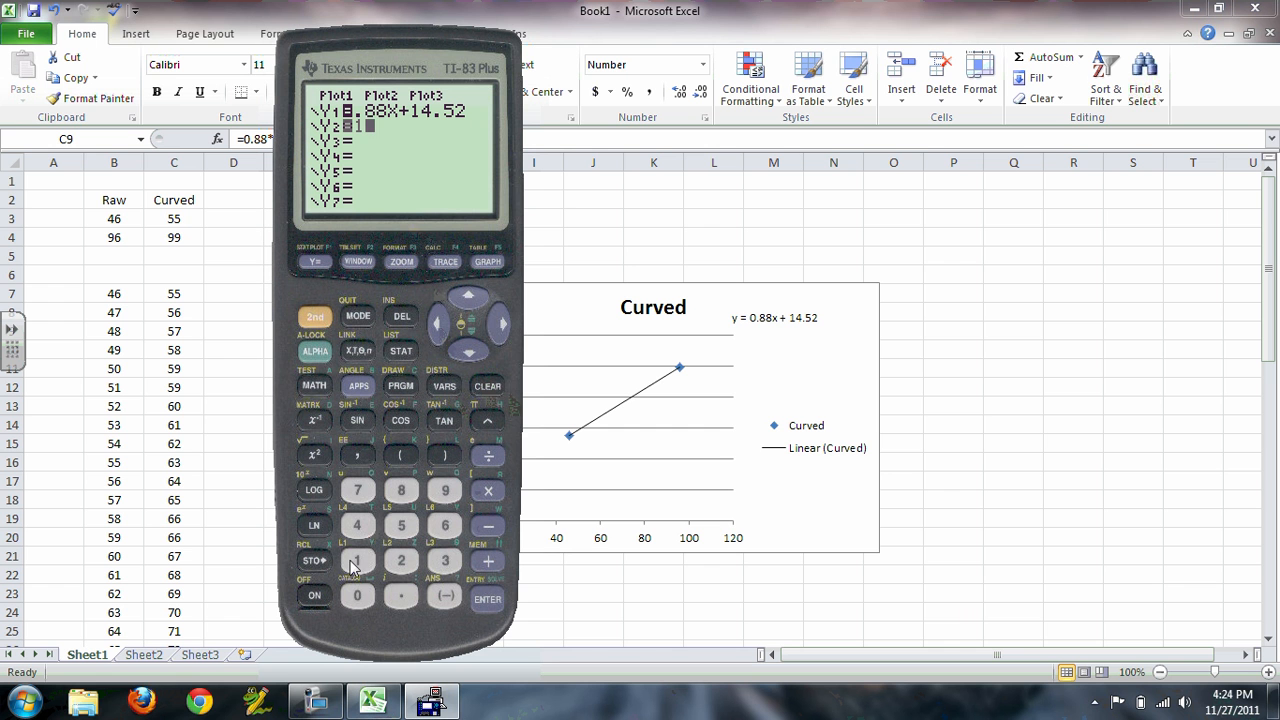
mouse_move(436, 318)
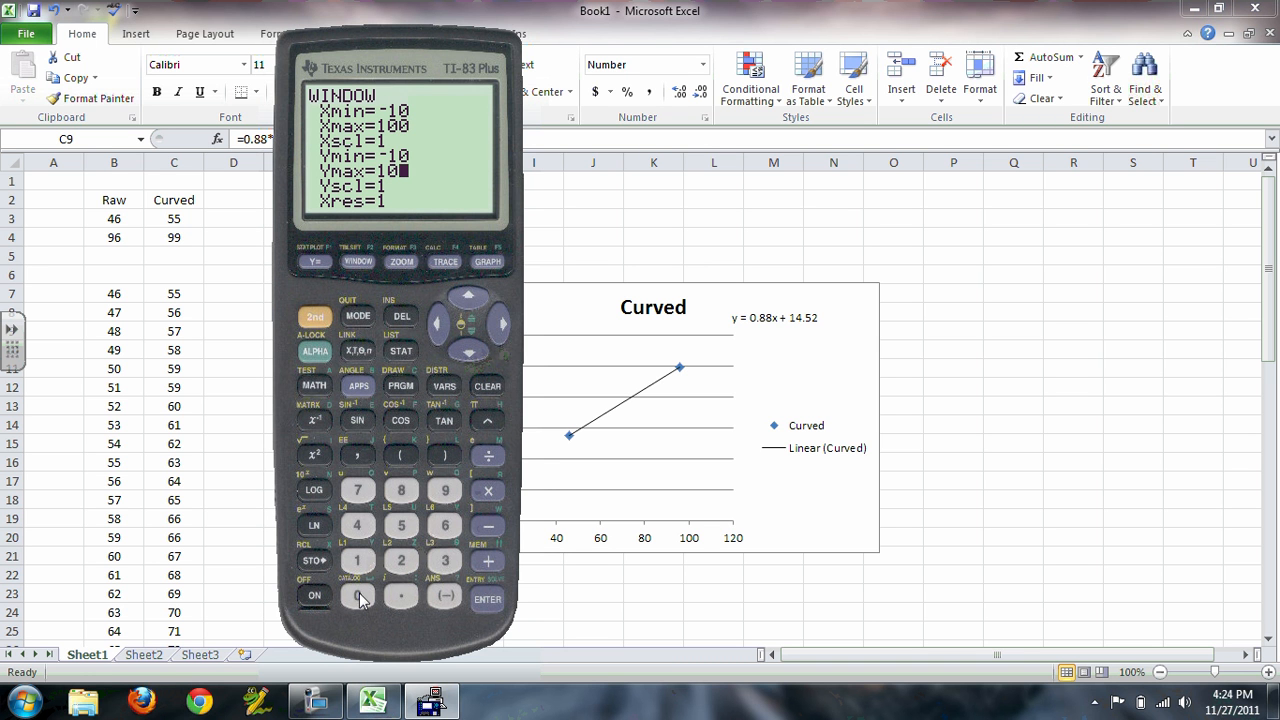
Graph the regression line Y1=.88X+14.52 in the widened window.
left_click(488, 260)
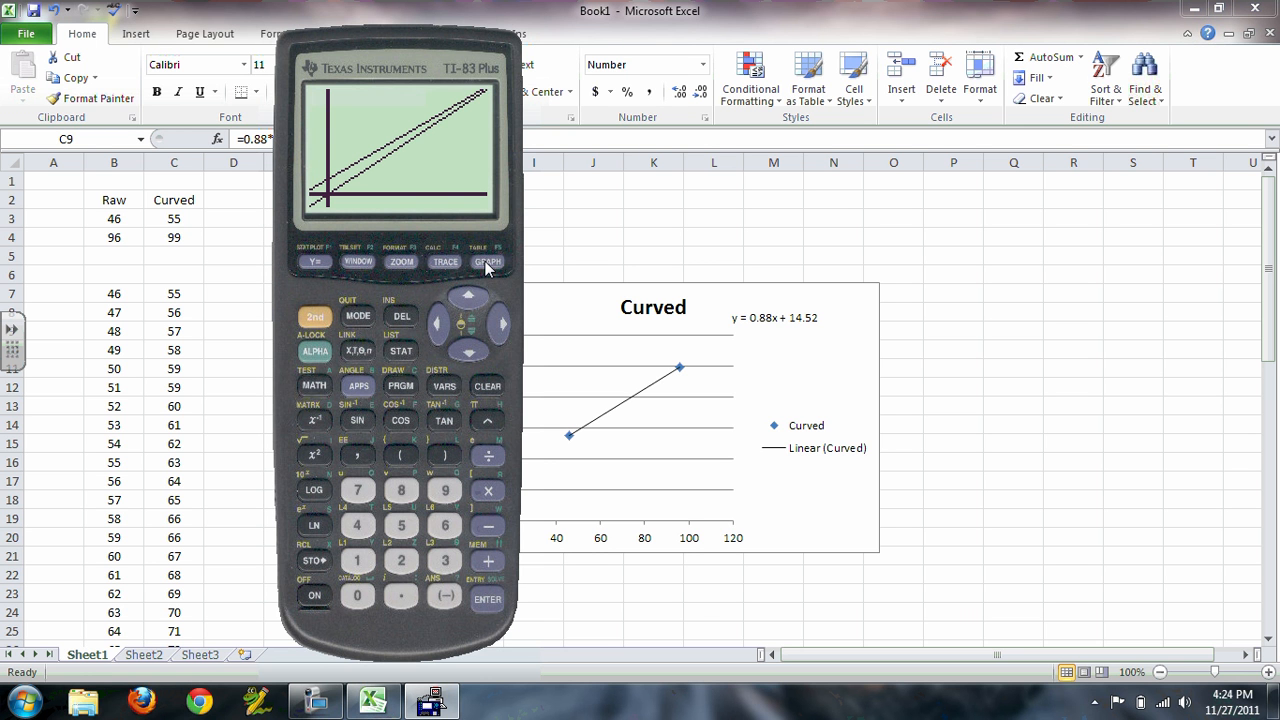
mouse_move(464, 108)
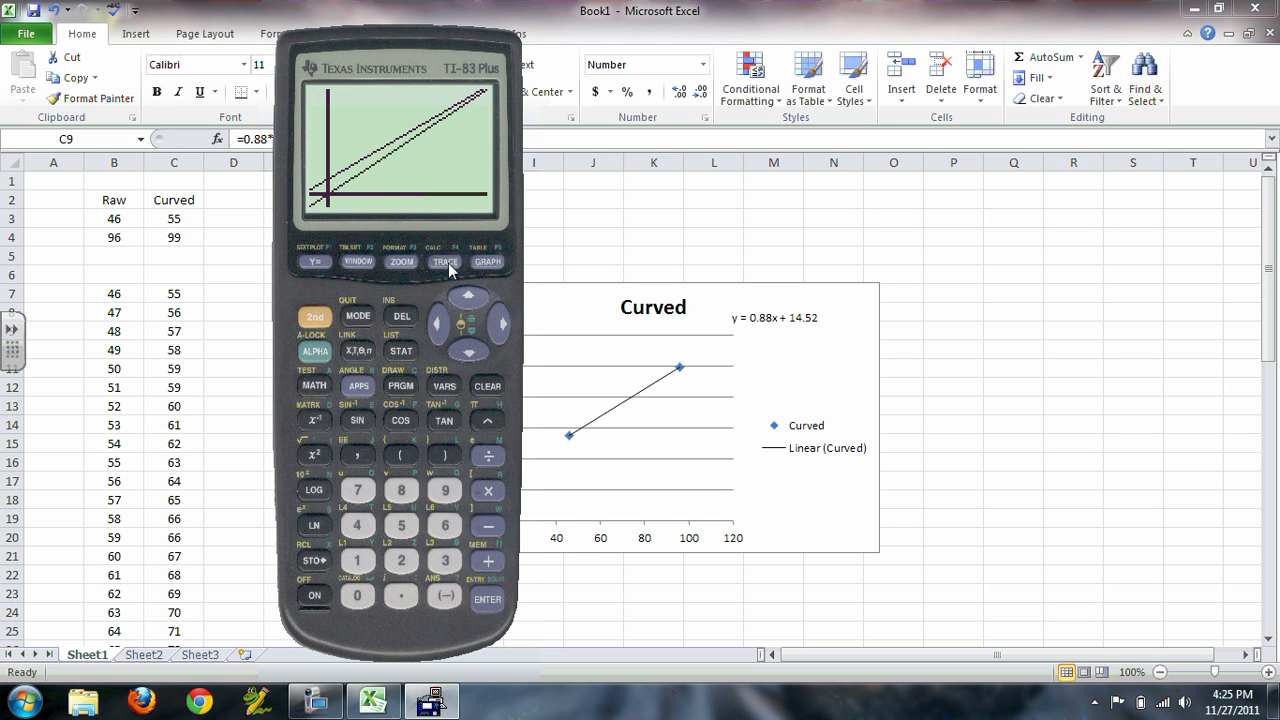
mouse_move(140, 376)
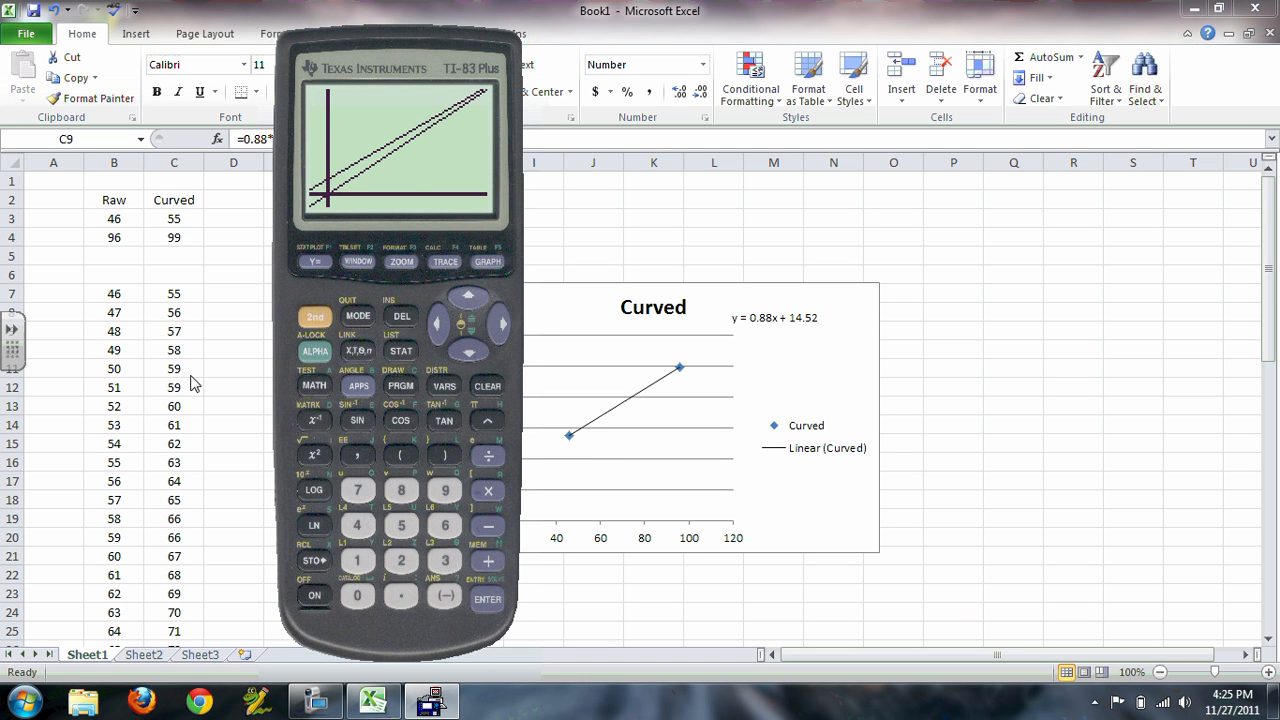
mouse_move(476, 258)
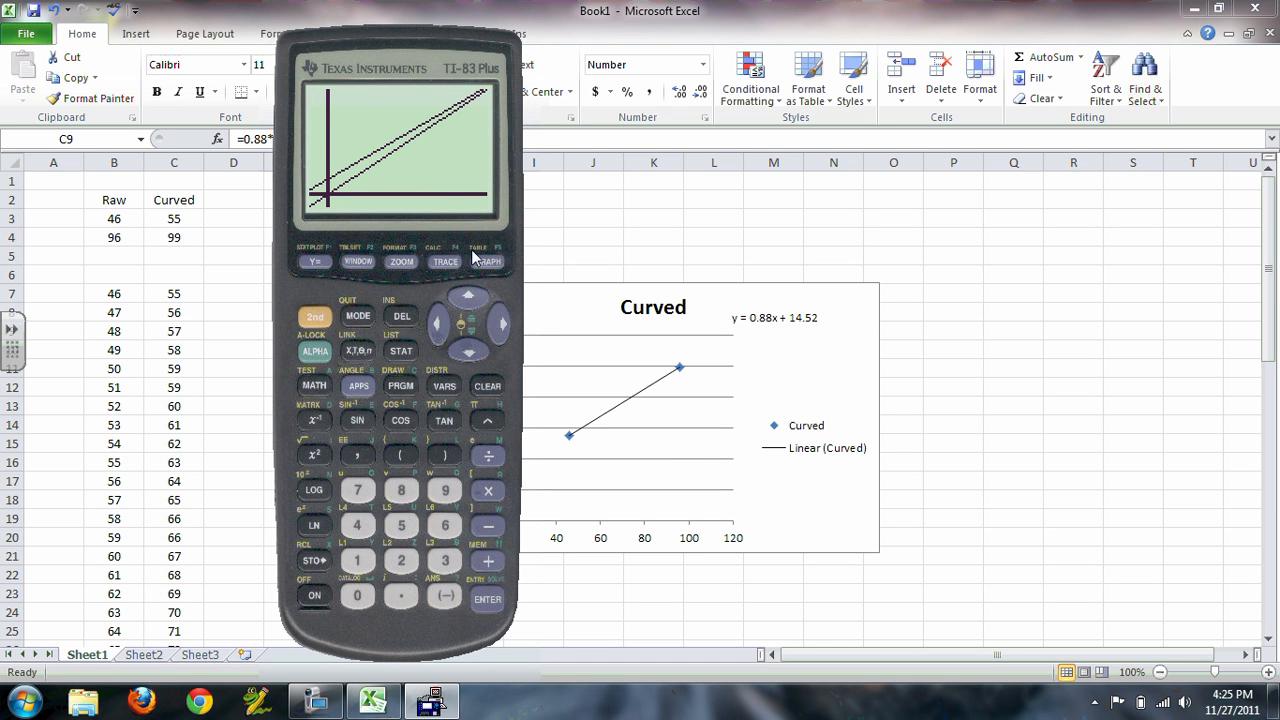
Trace the line to read Y=58.52 at X=50 and Y=67.32 at X=60.
left_click(444, 262)
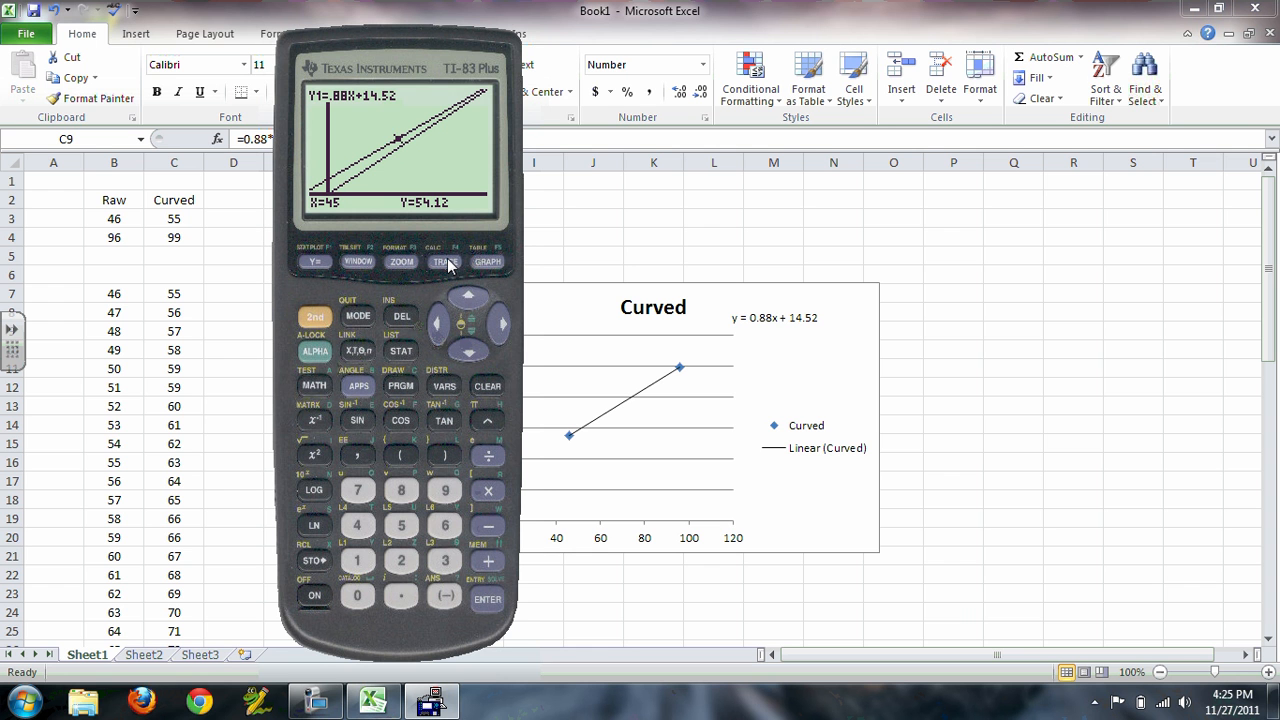
mouse_move(400, 530)
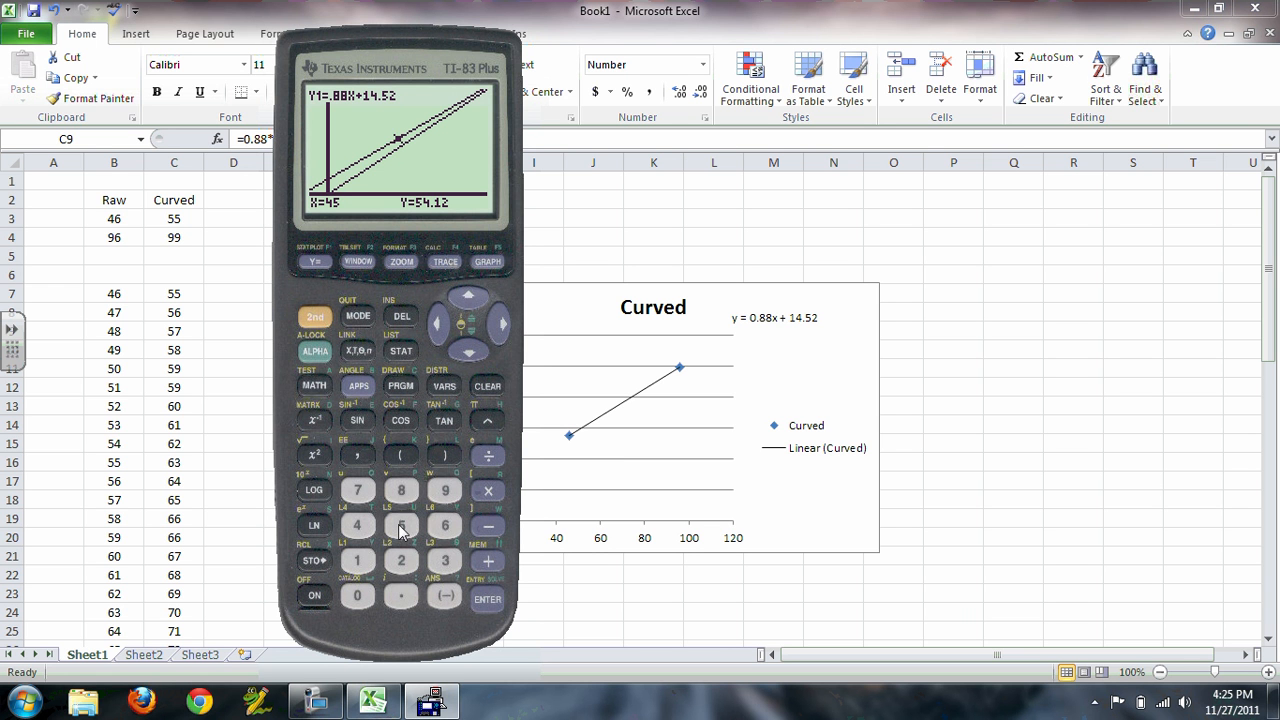
mouse_move(462, 264)
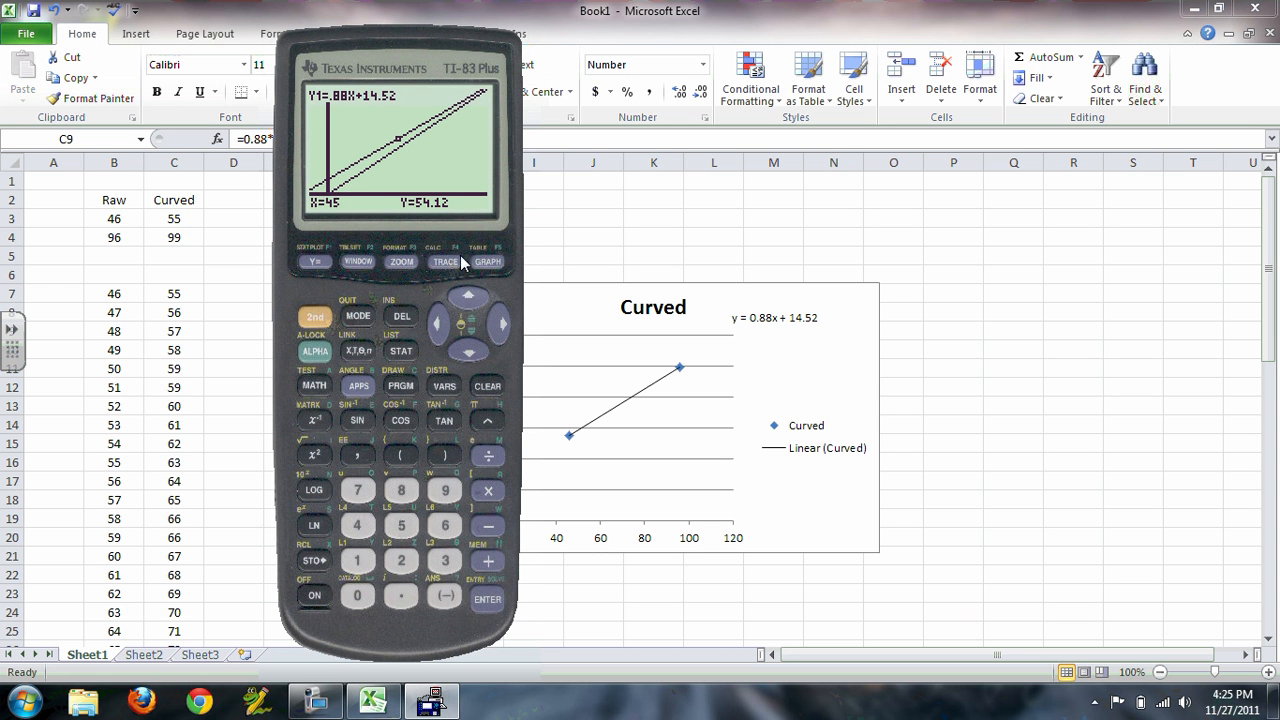
mouse_move(400, 530)
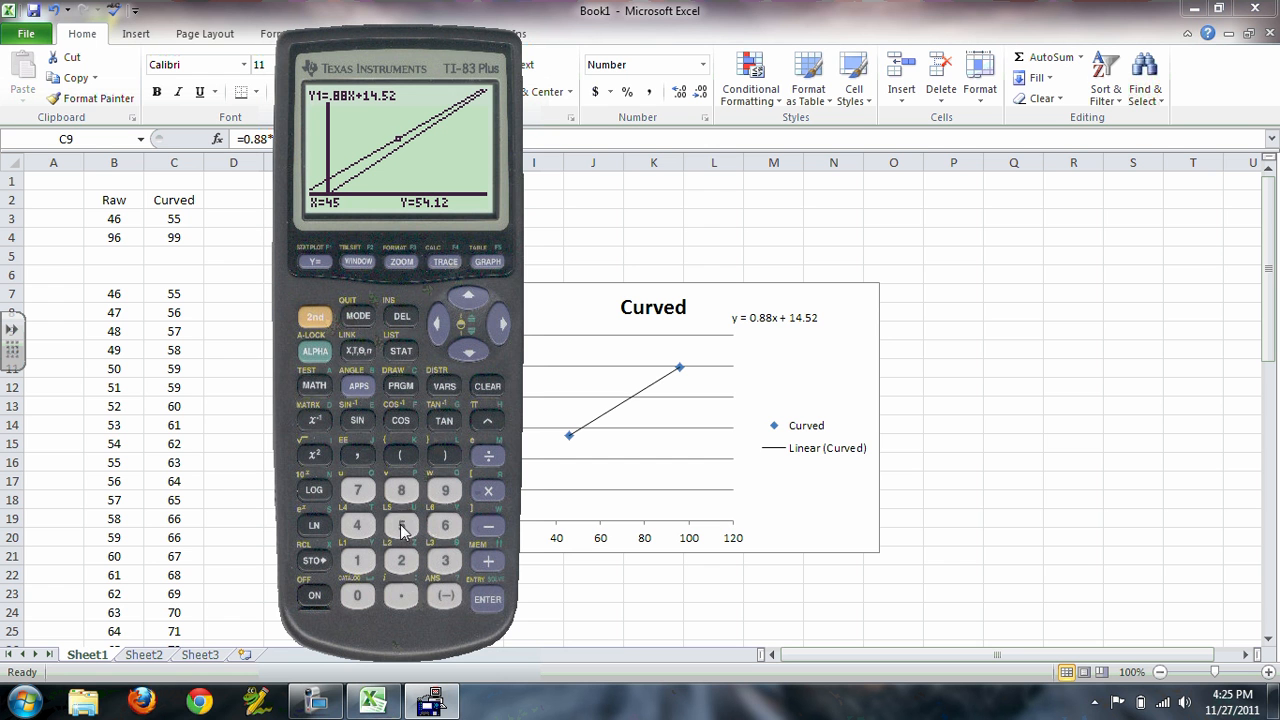
left_click(488, 600)
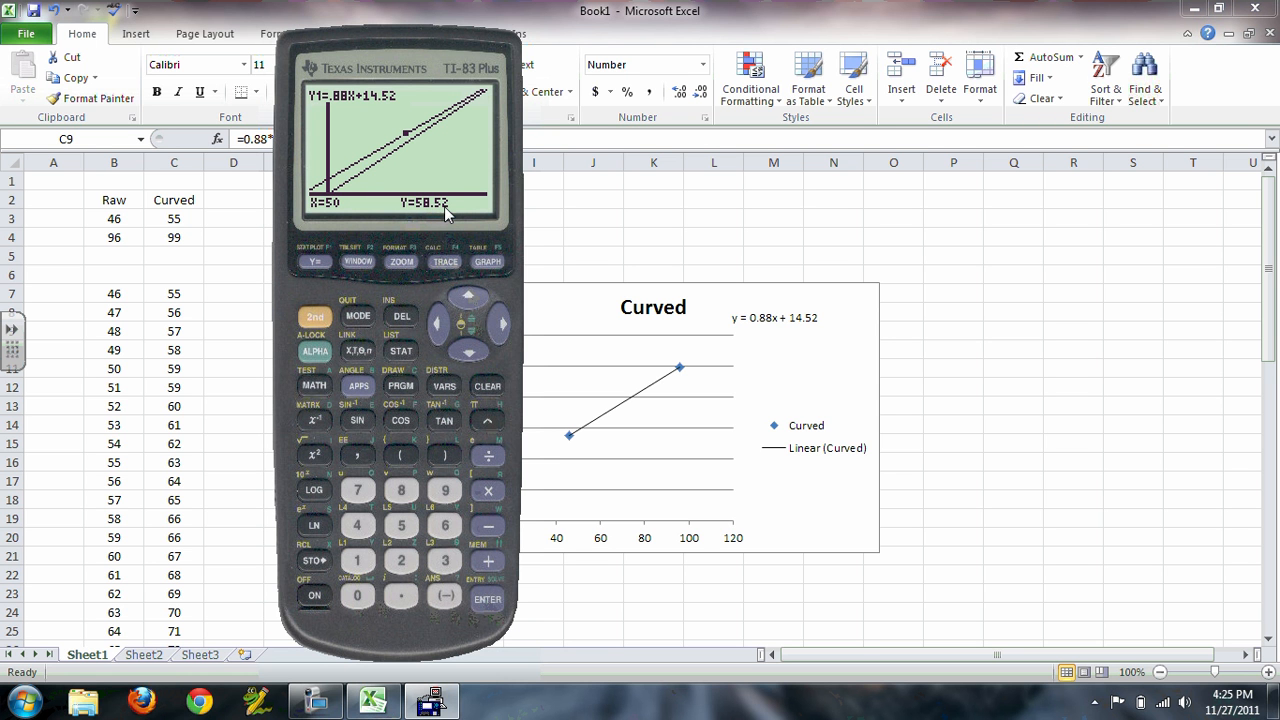
mouse_move(464, 192)
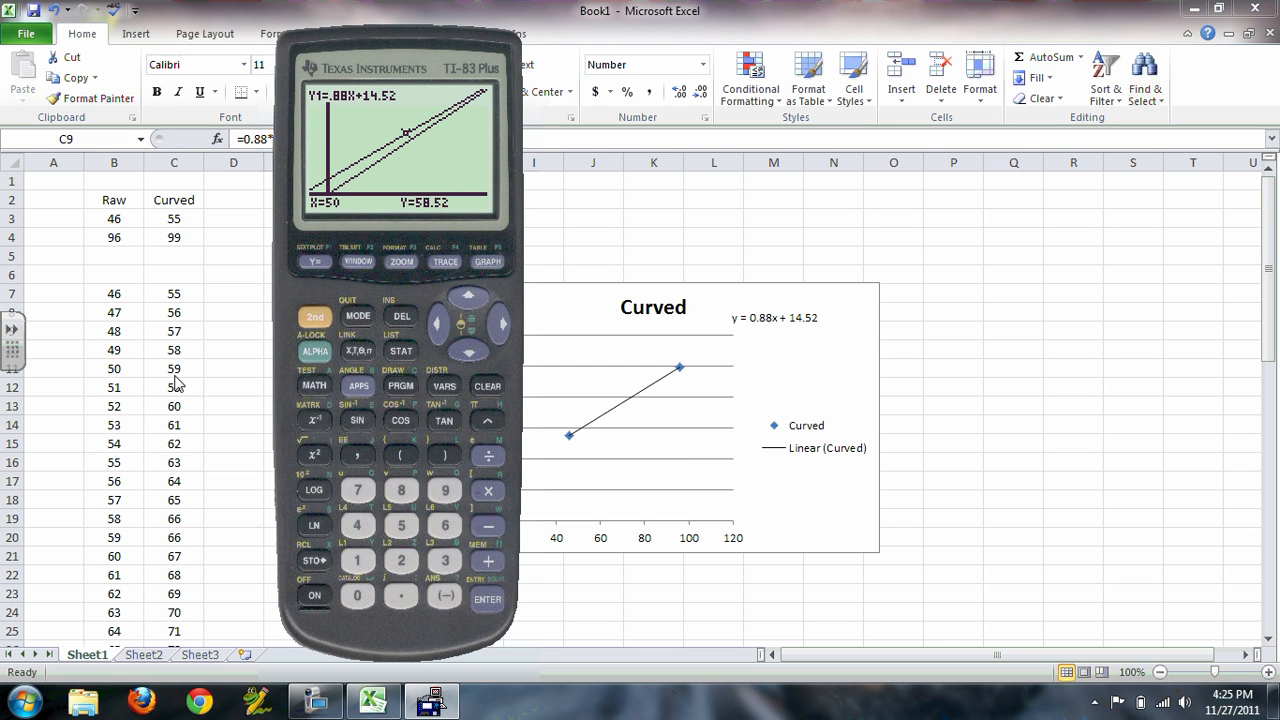
mouse_move(172, 558)
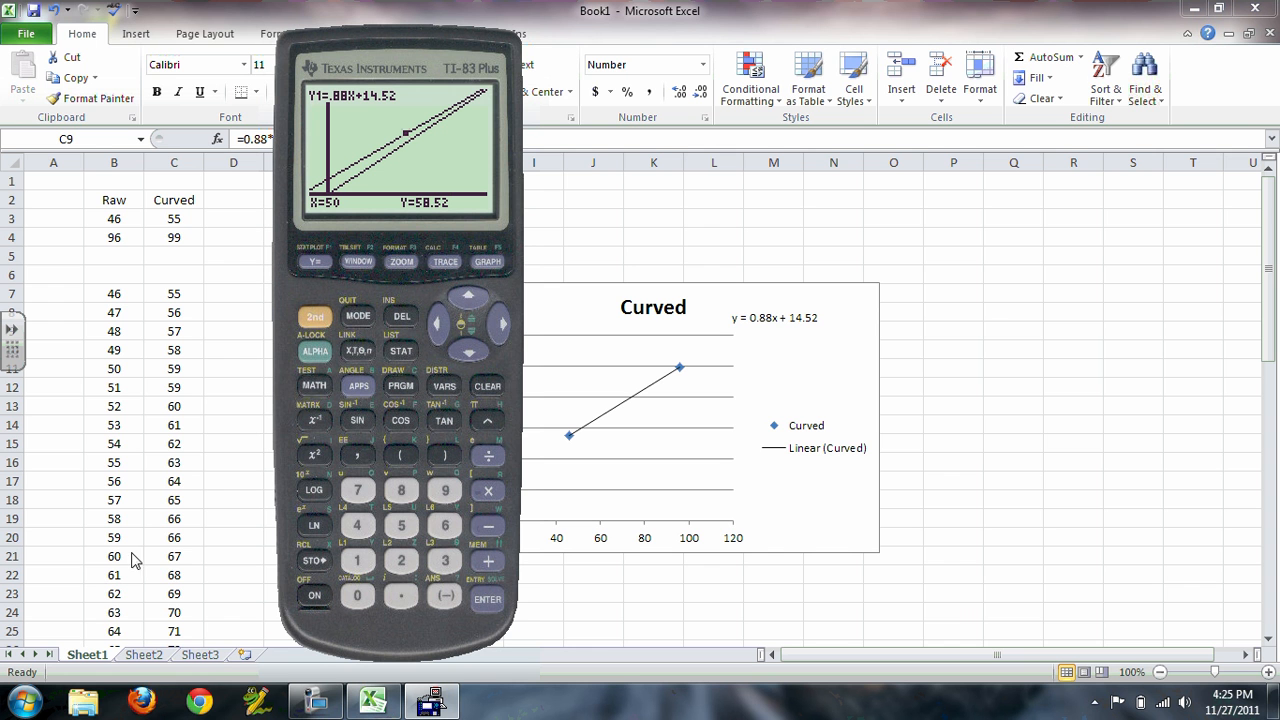
mouse_move(110, 464)
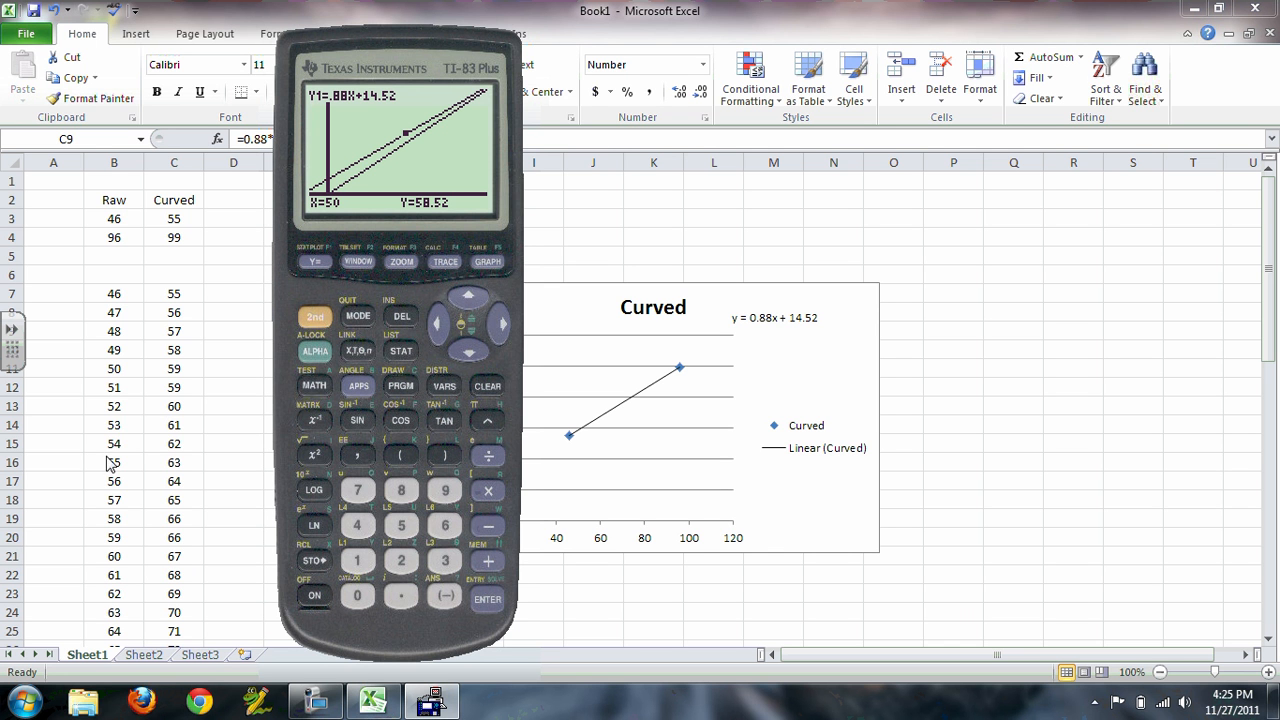
mouse_move(180, 428)
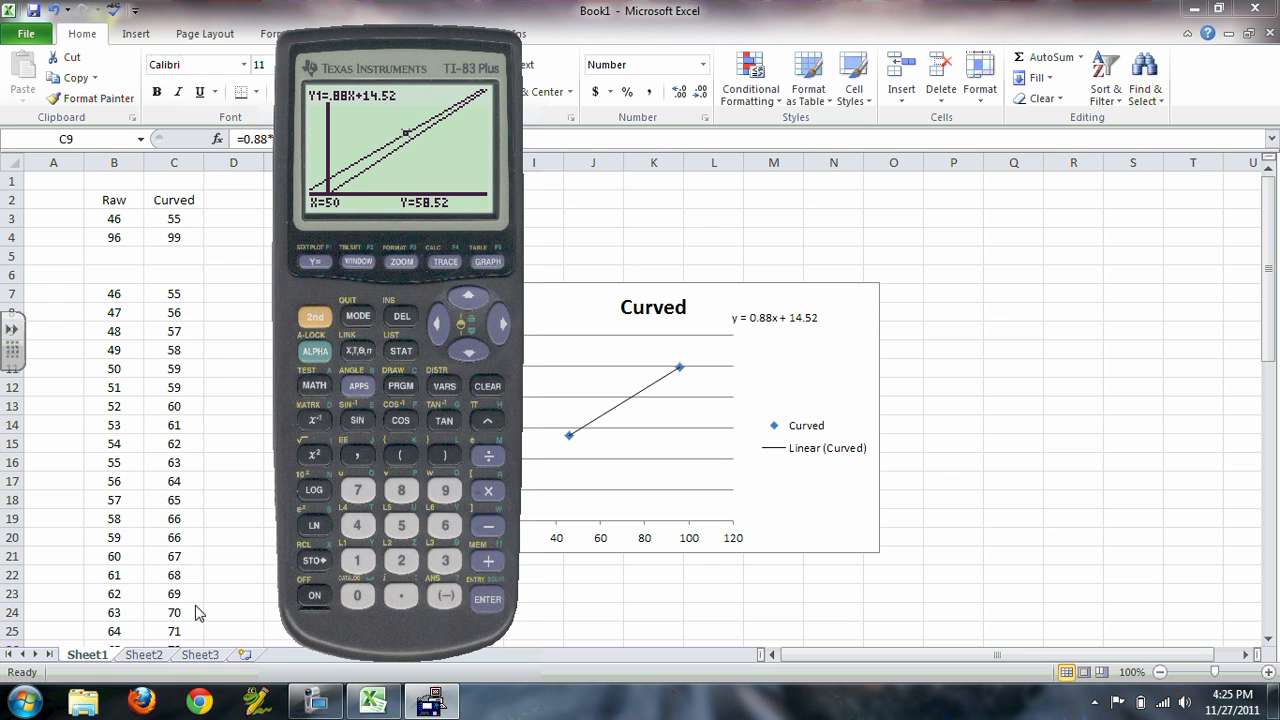
mouse_move(150, 568)
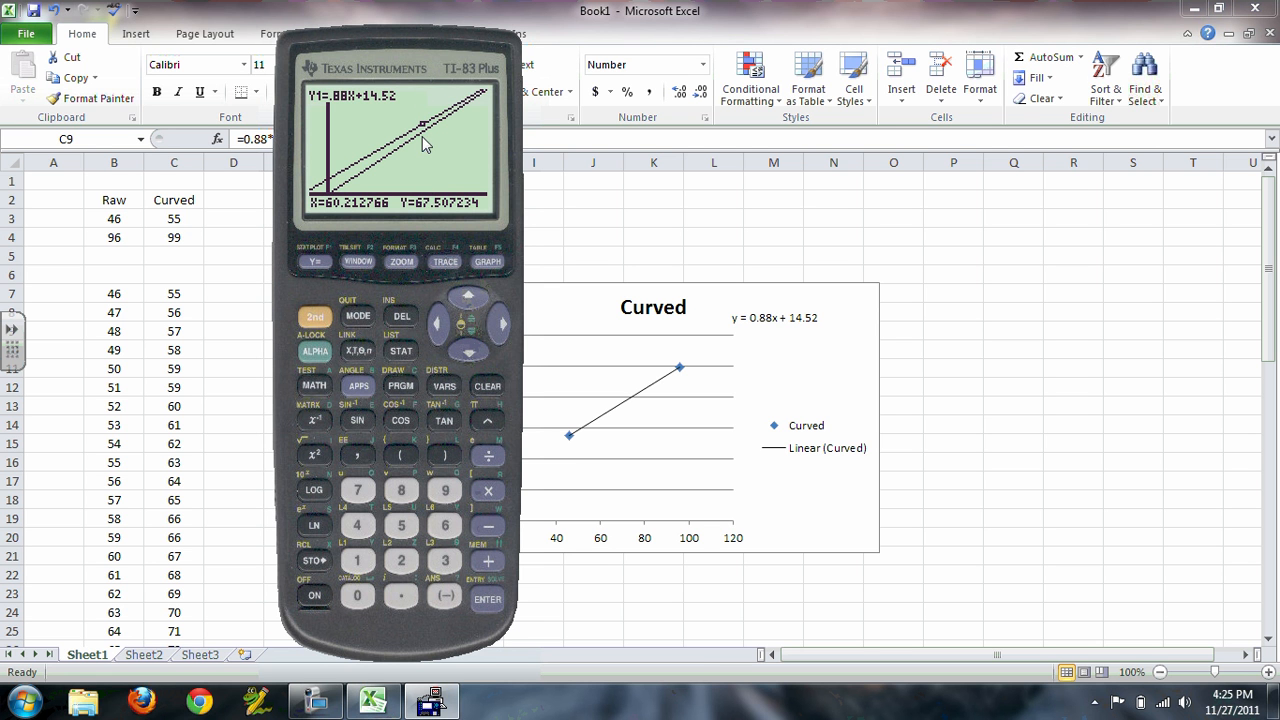
mouse_move(184, 540)
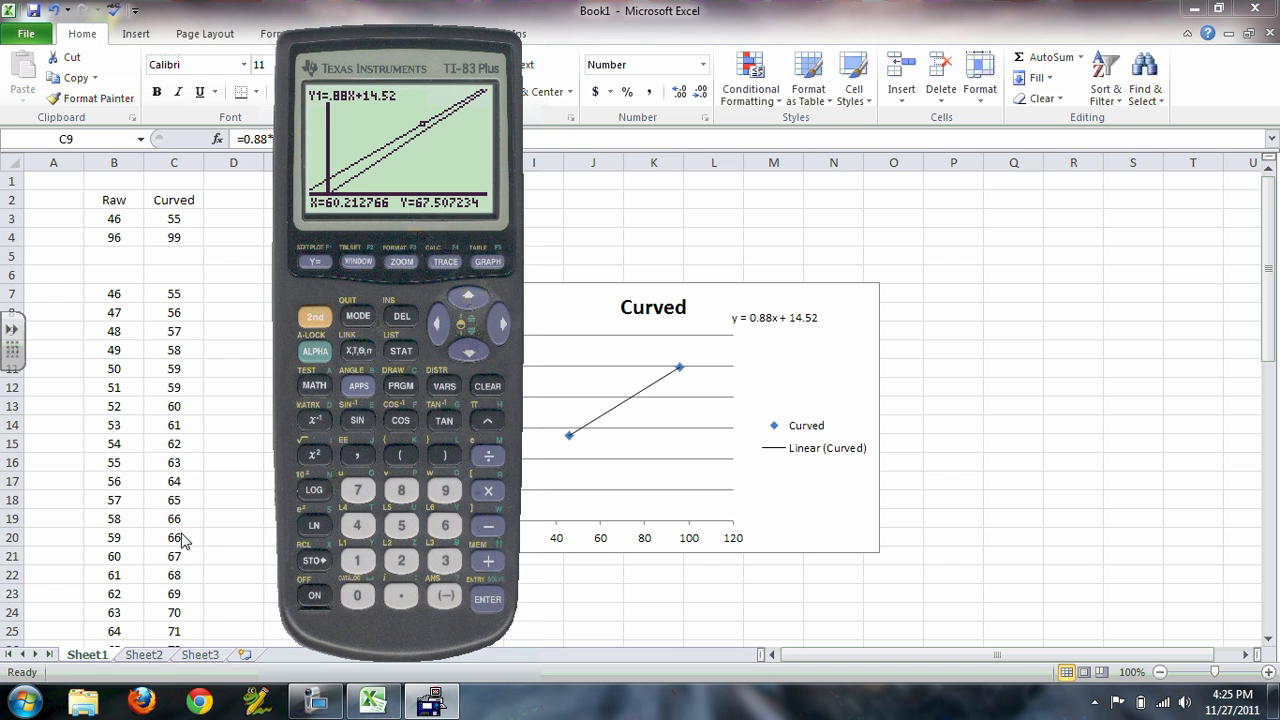
mouse_move(336, 204)
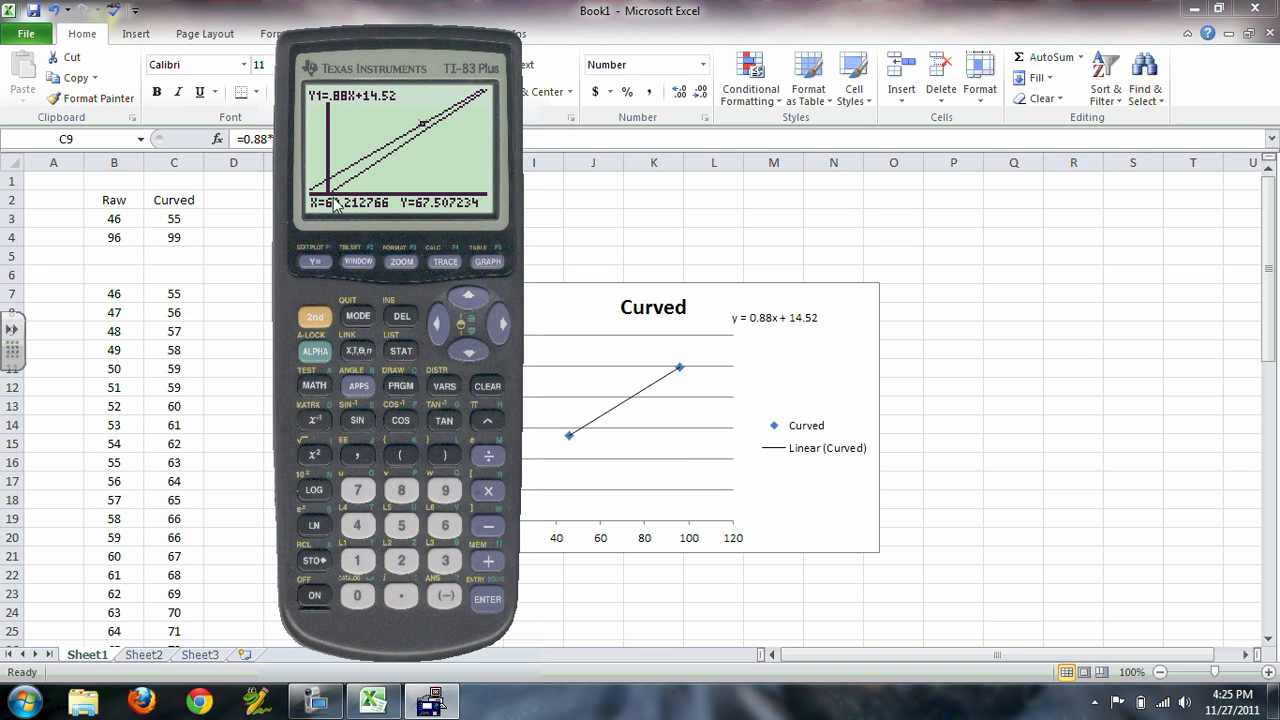
left_click(356, 596)
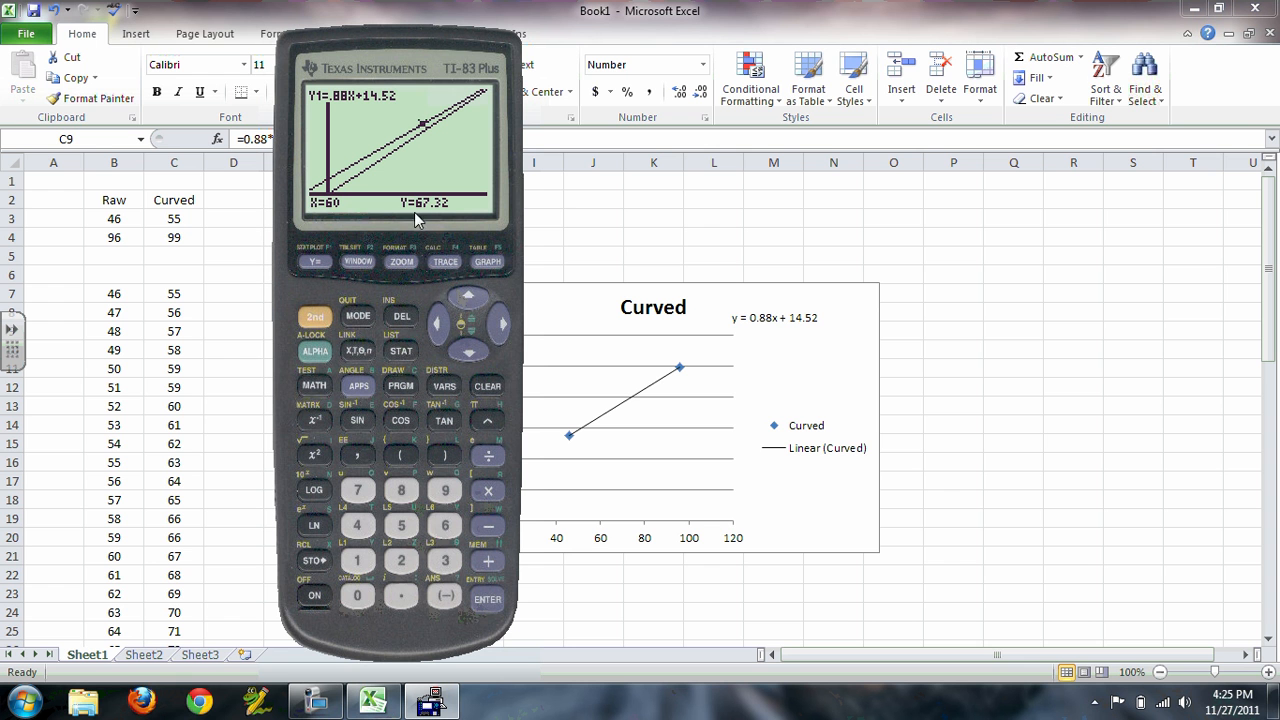
mouse_move(180, 570)
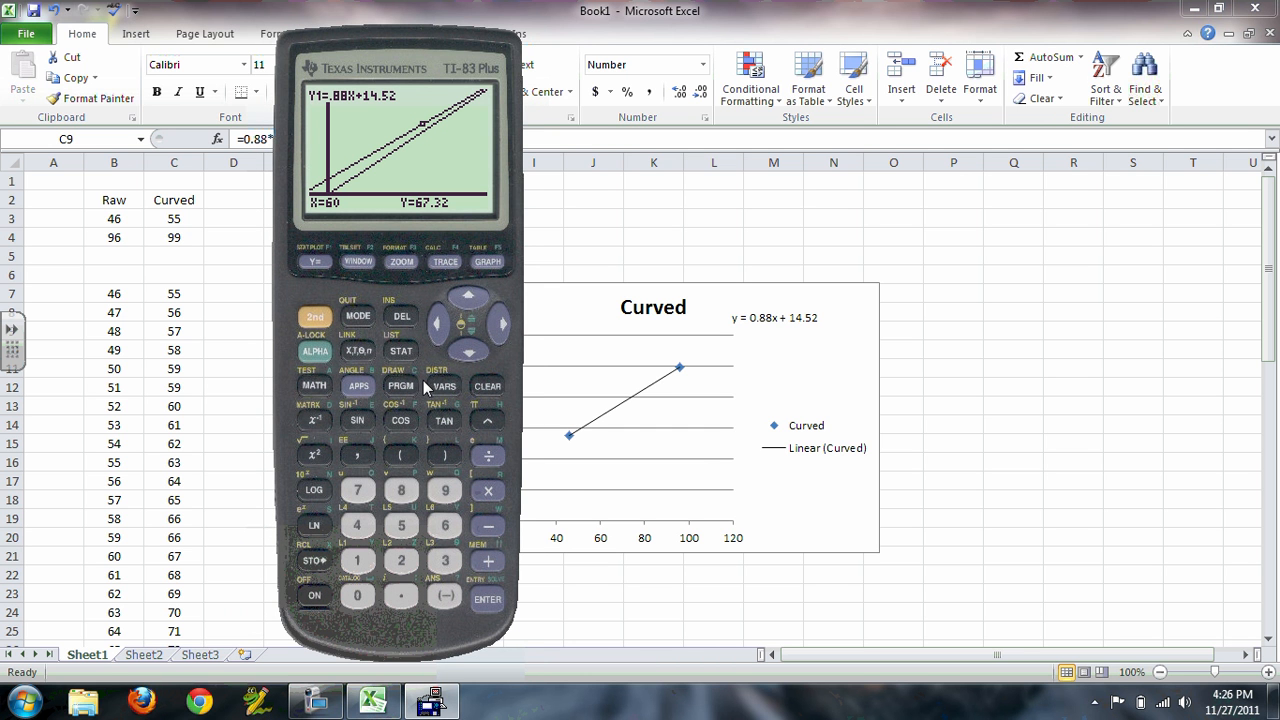
mouse_move(138, 192)
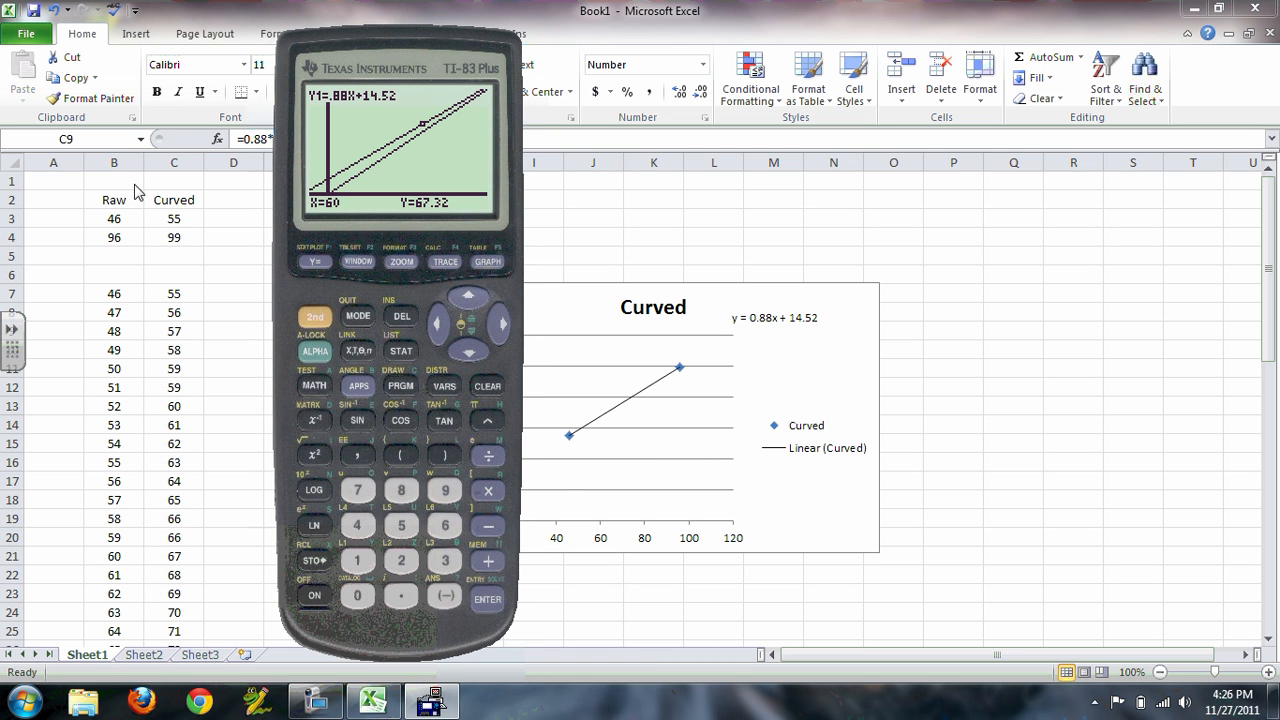
mouse_move(164, 344)
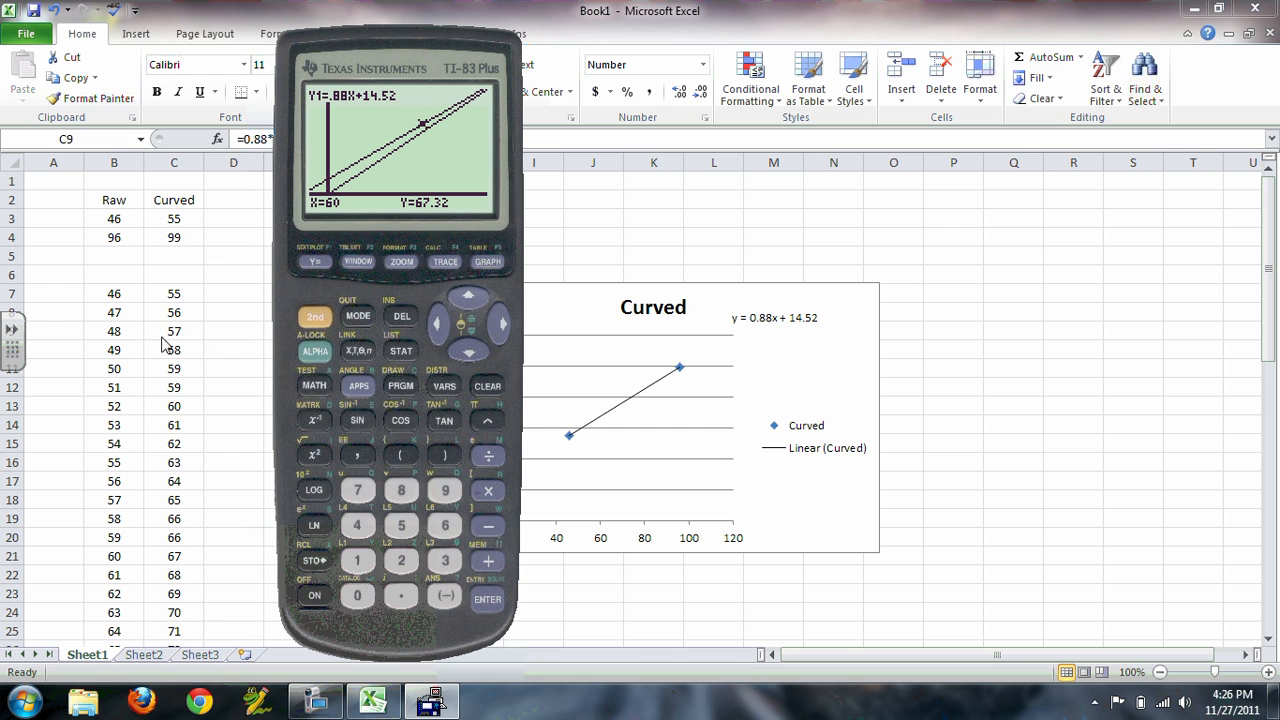